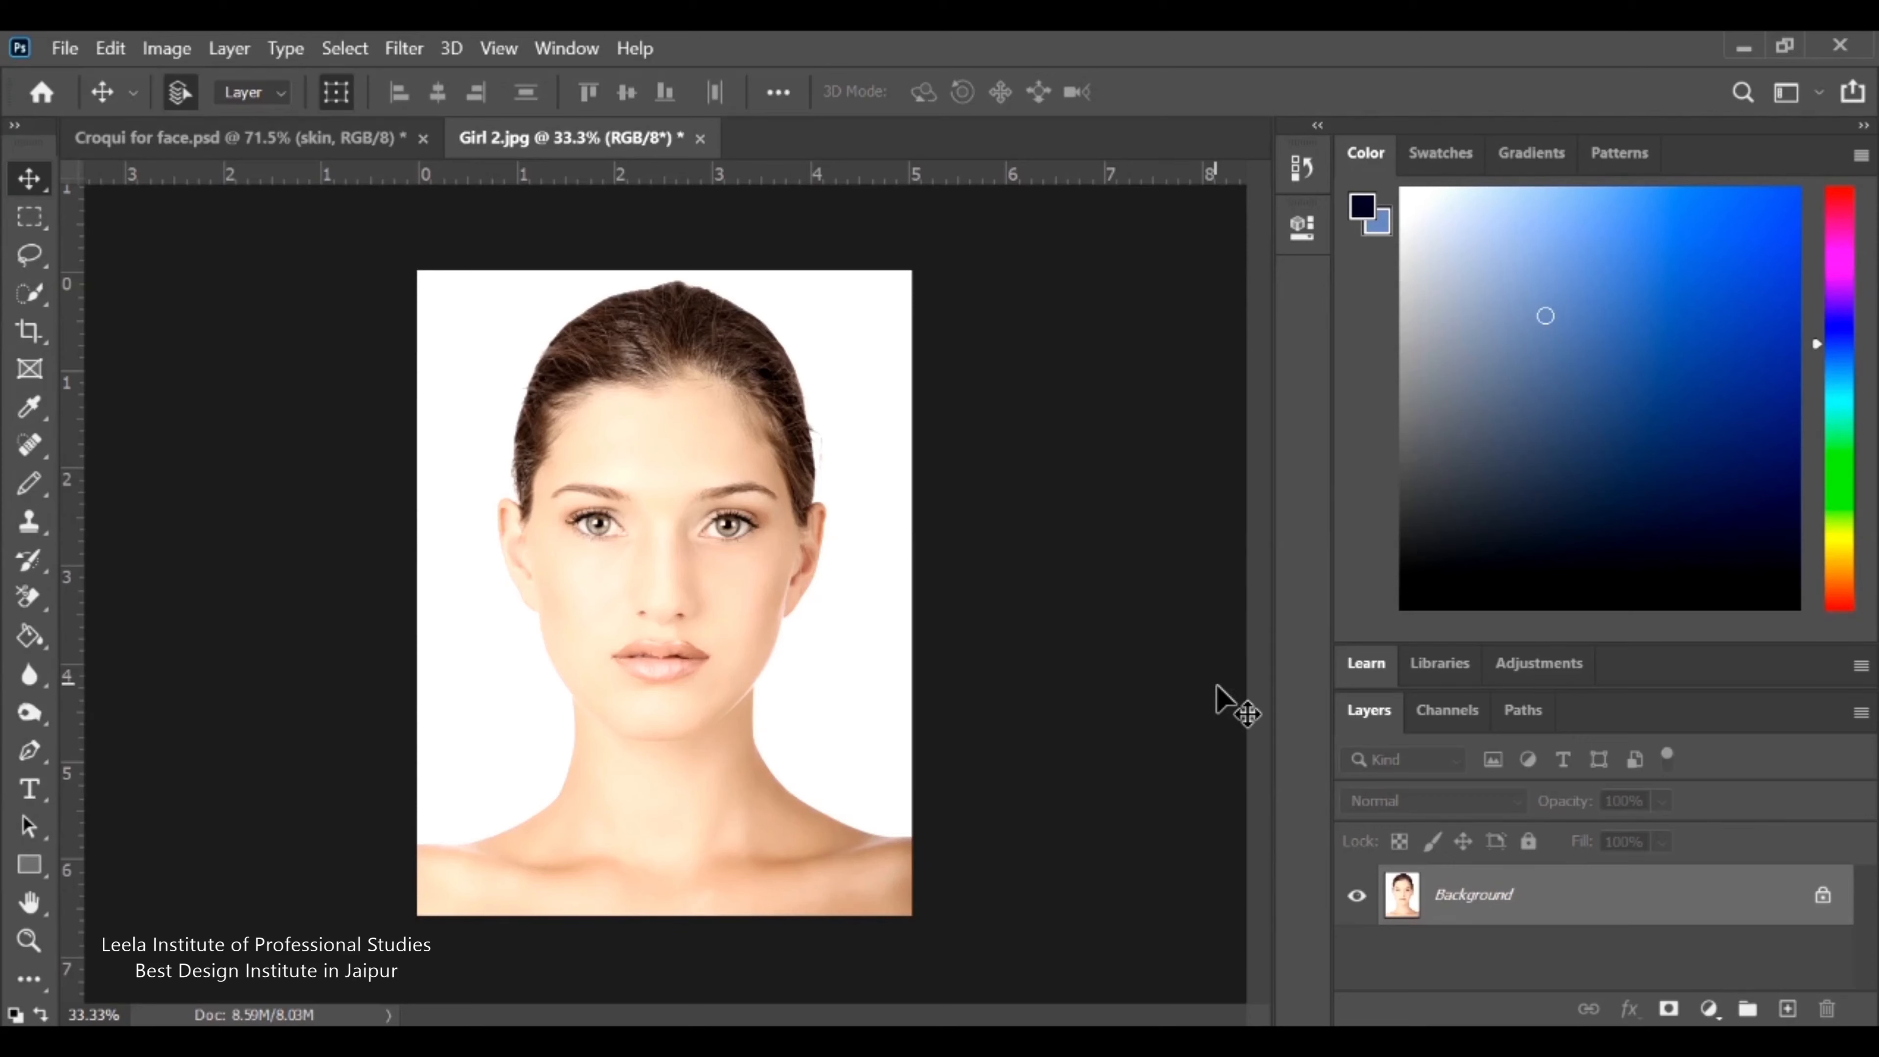
mouse_move(167, 48)
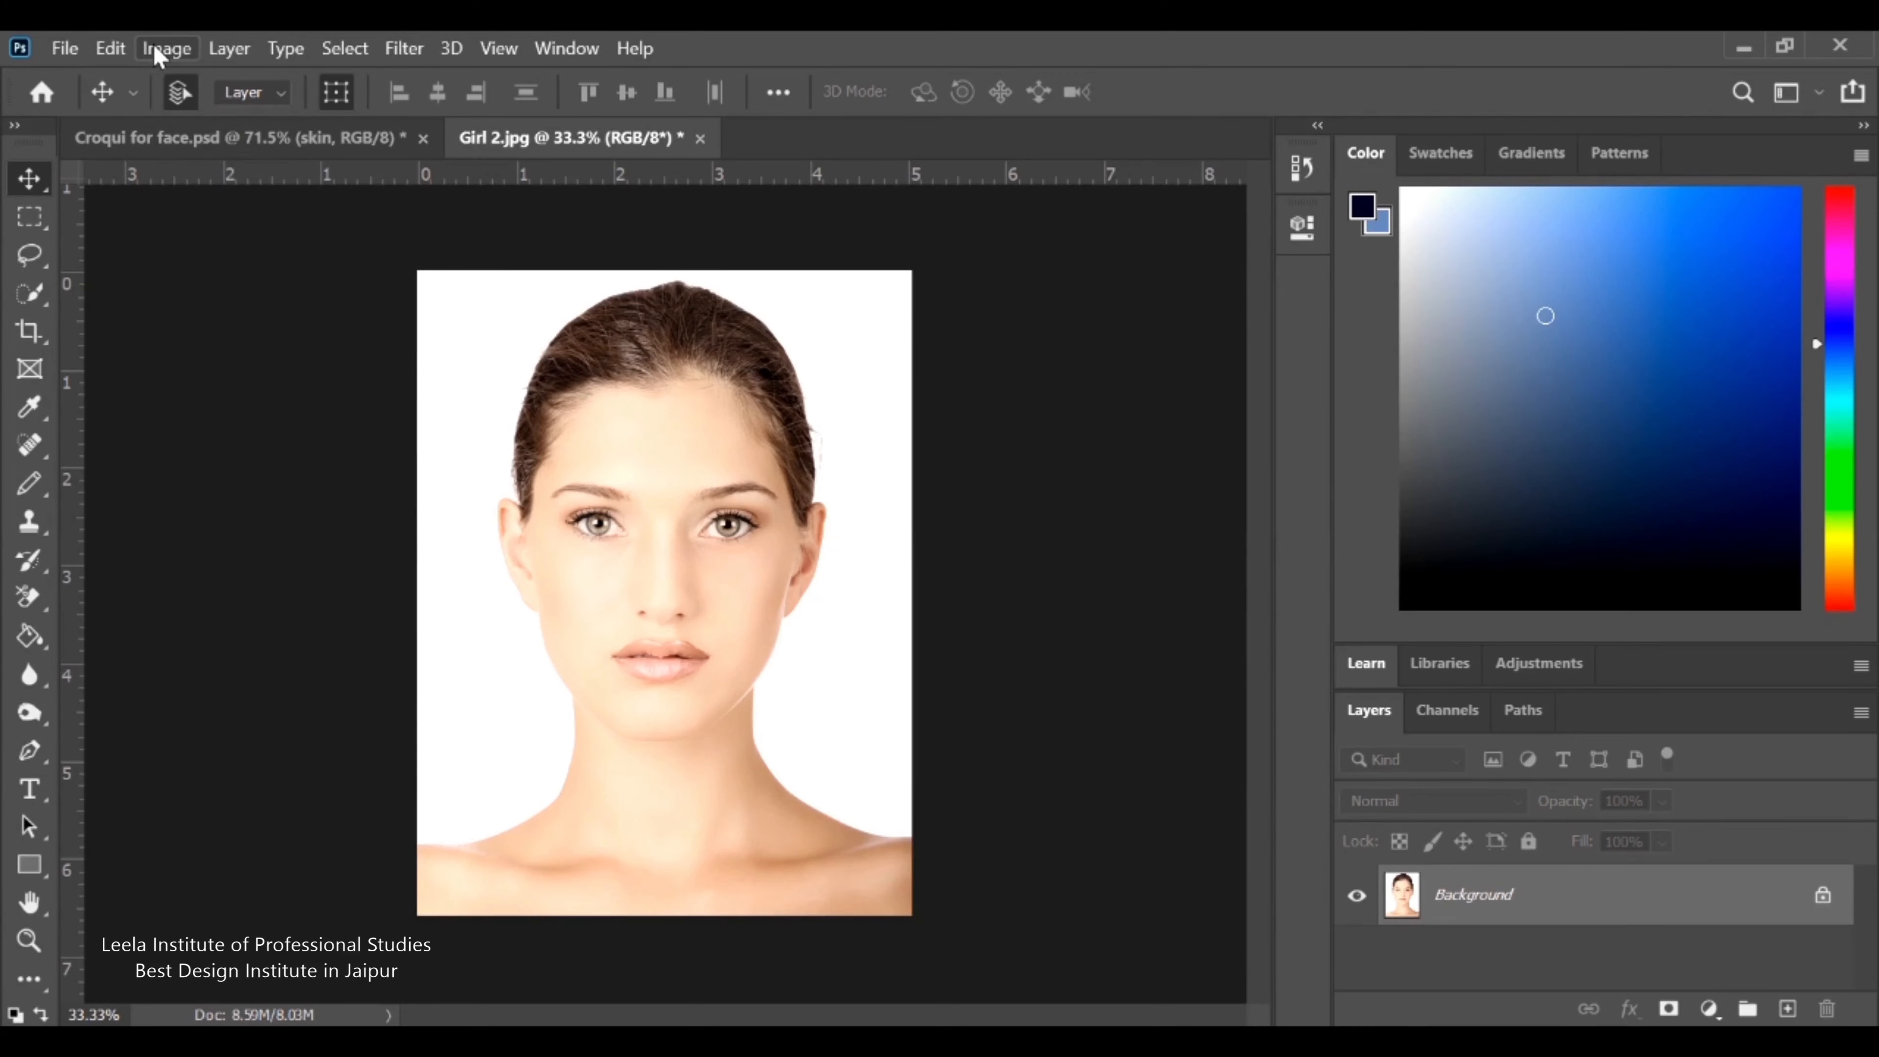
Desaturate the colour portrait of the woman's face to black and white
left_click(166, 48)
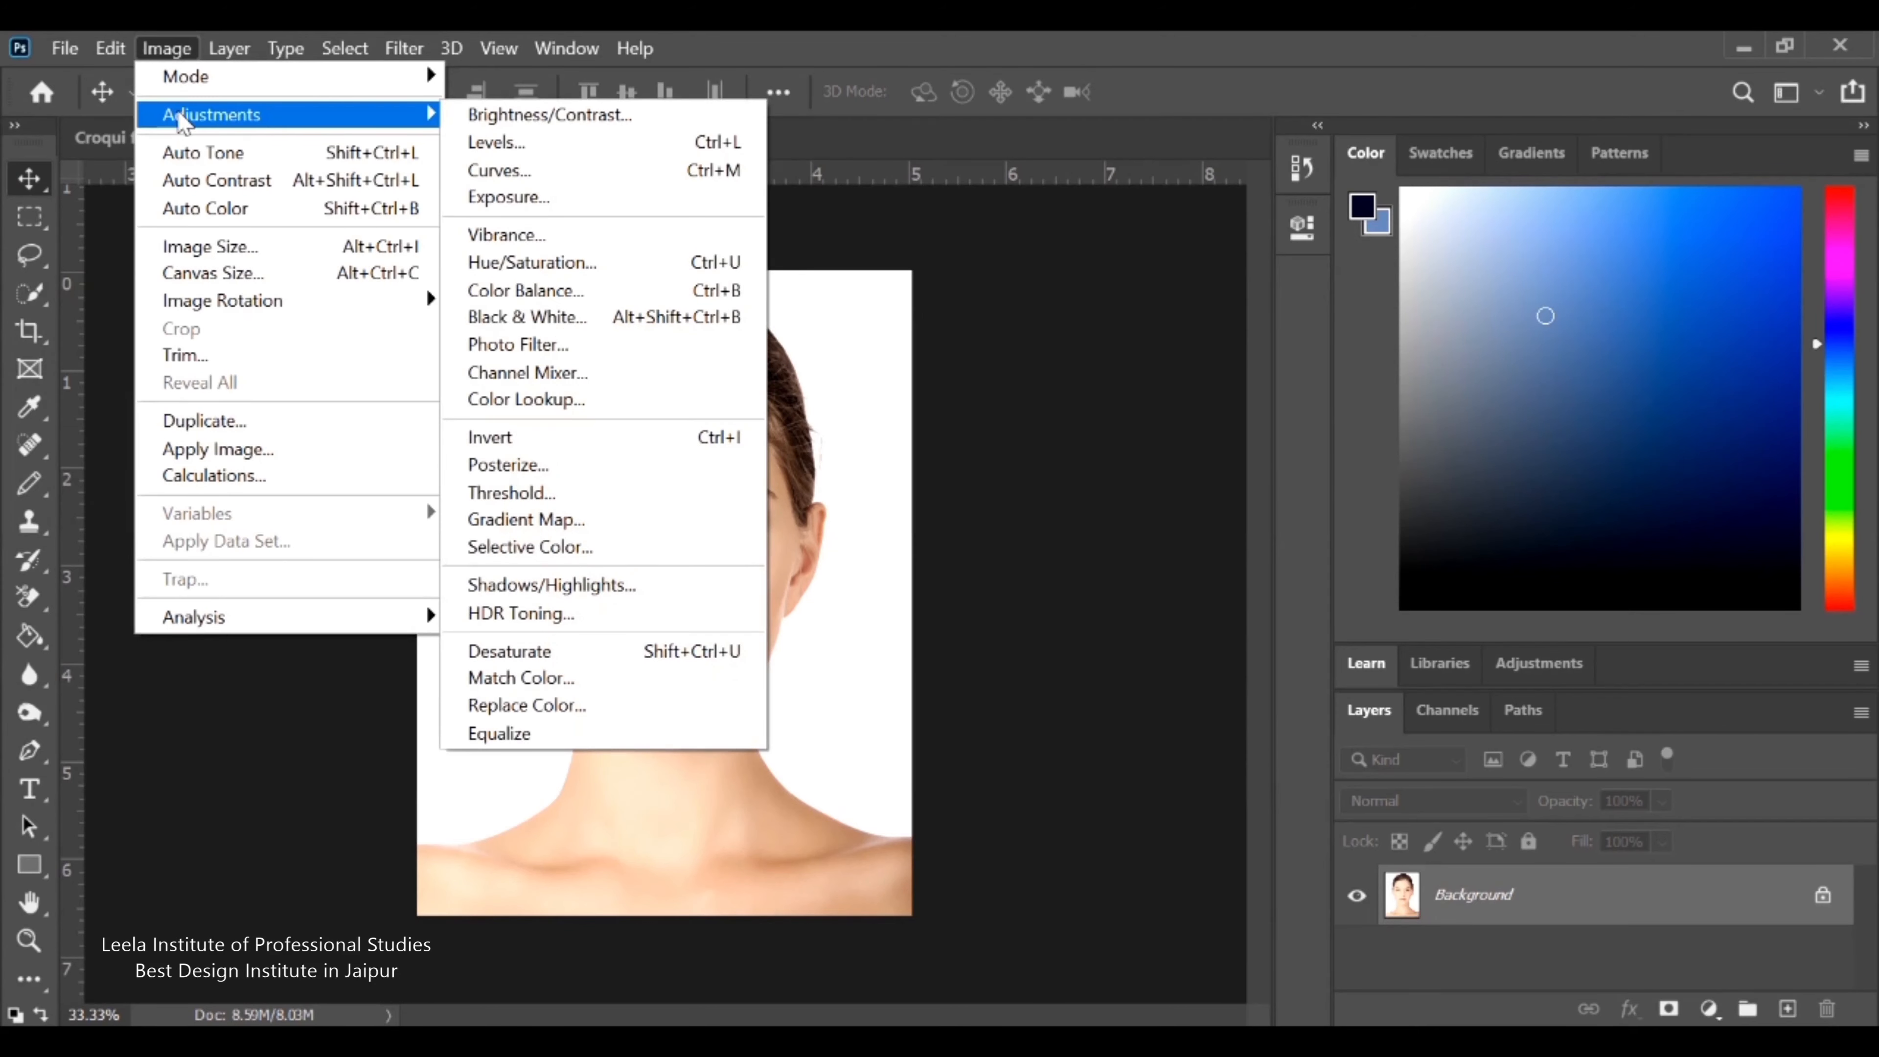
mouse_move(509, 651)
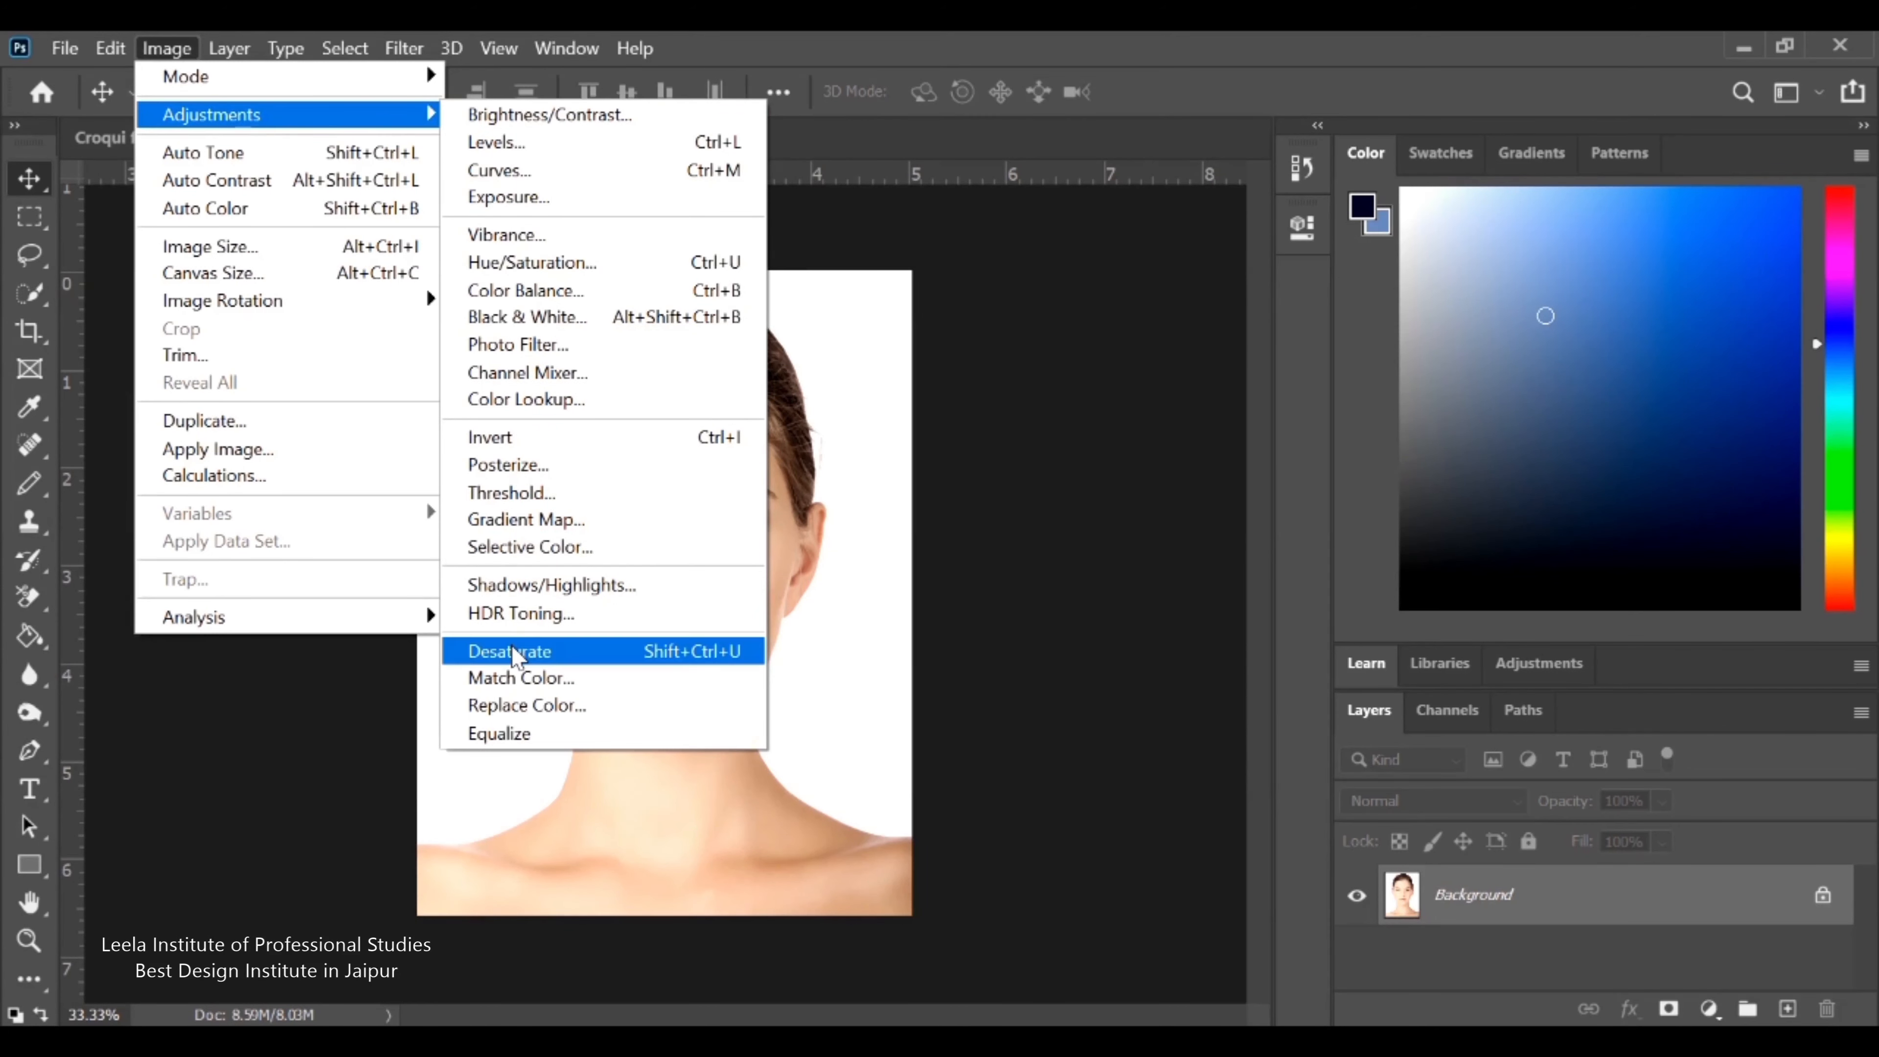
left_click(508, 650)
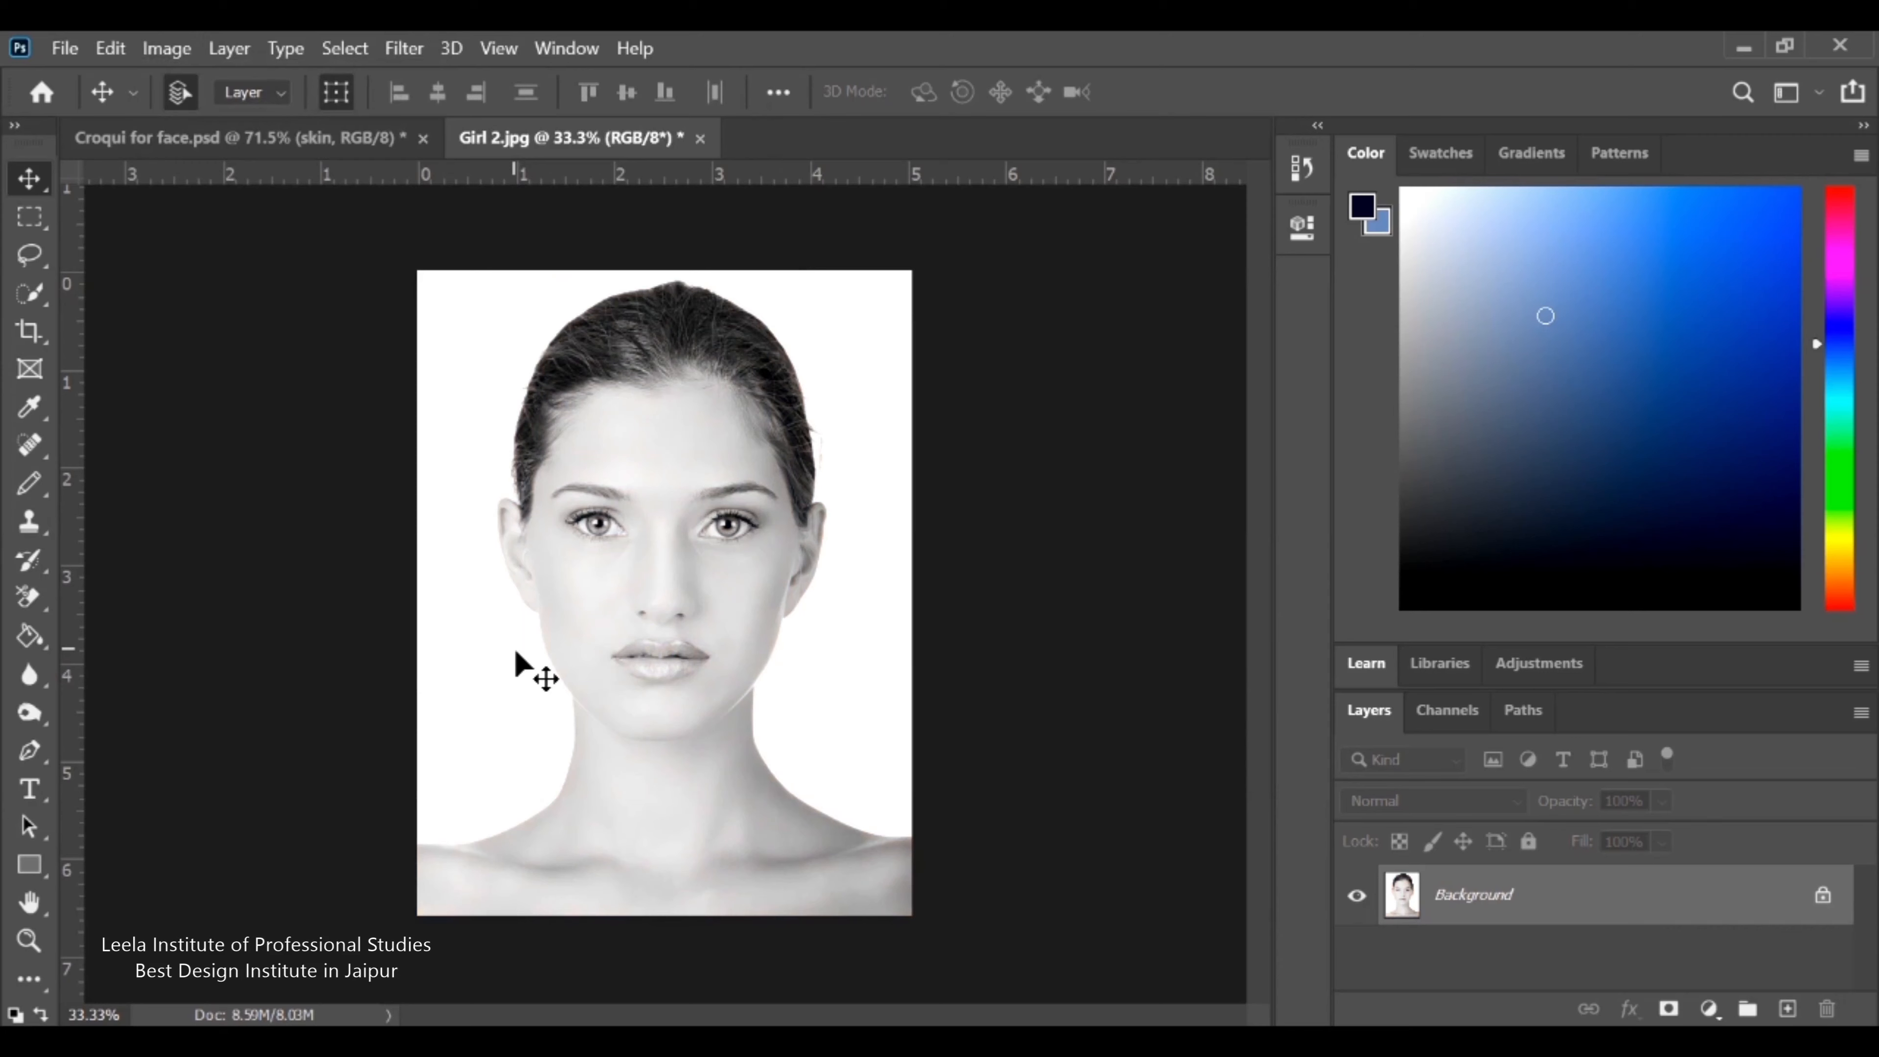
Apply a High Pass filter at 3.5-pixel radius, leaving faint grey face outlines
left_click(404, 48)
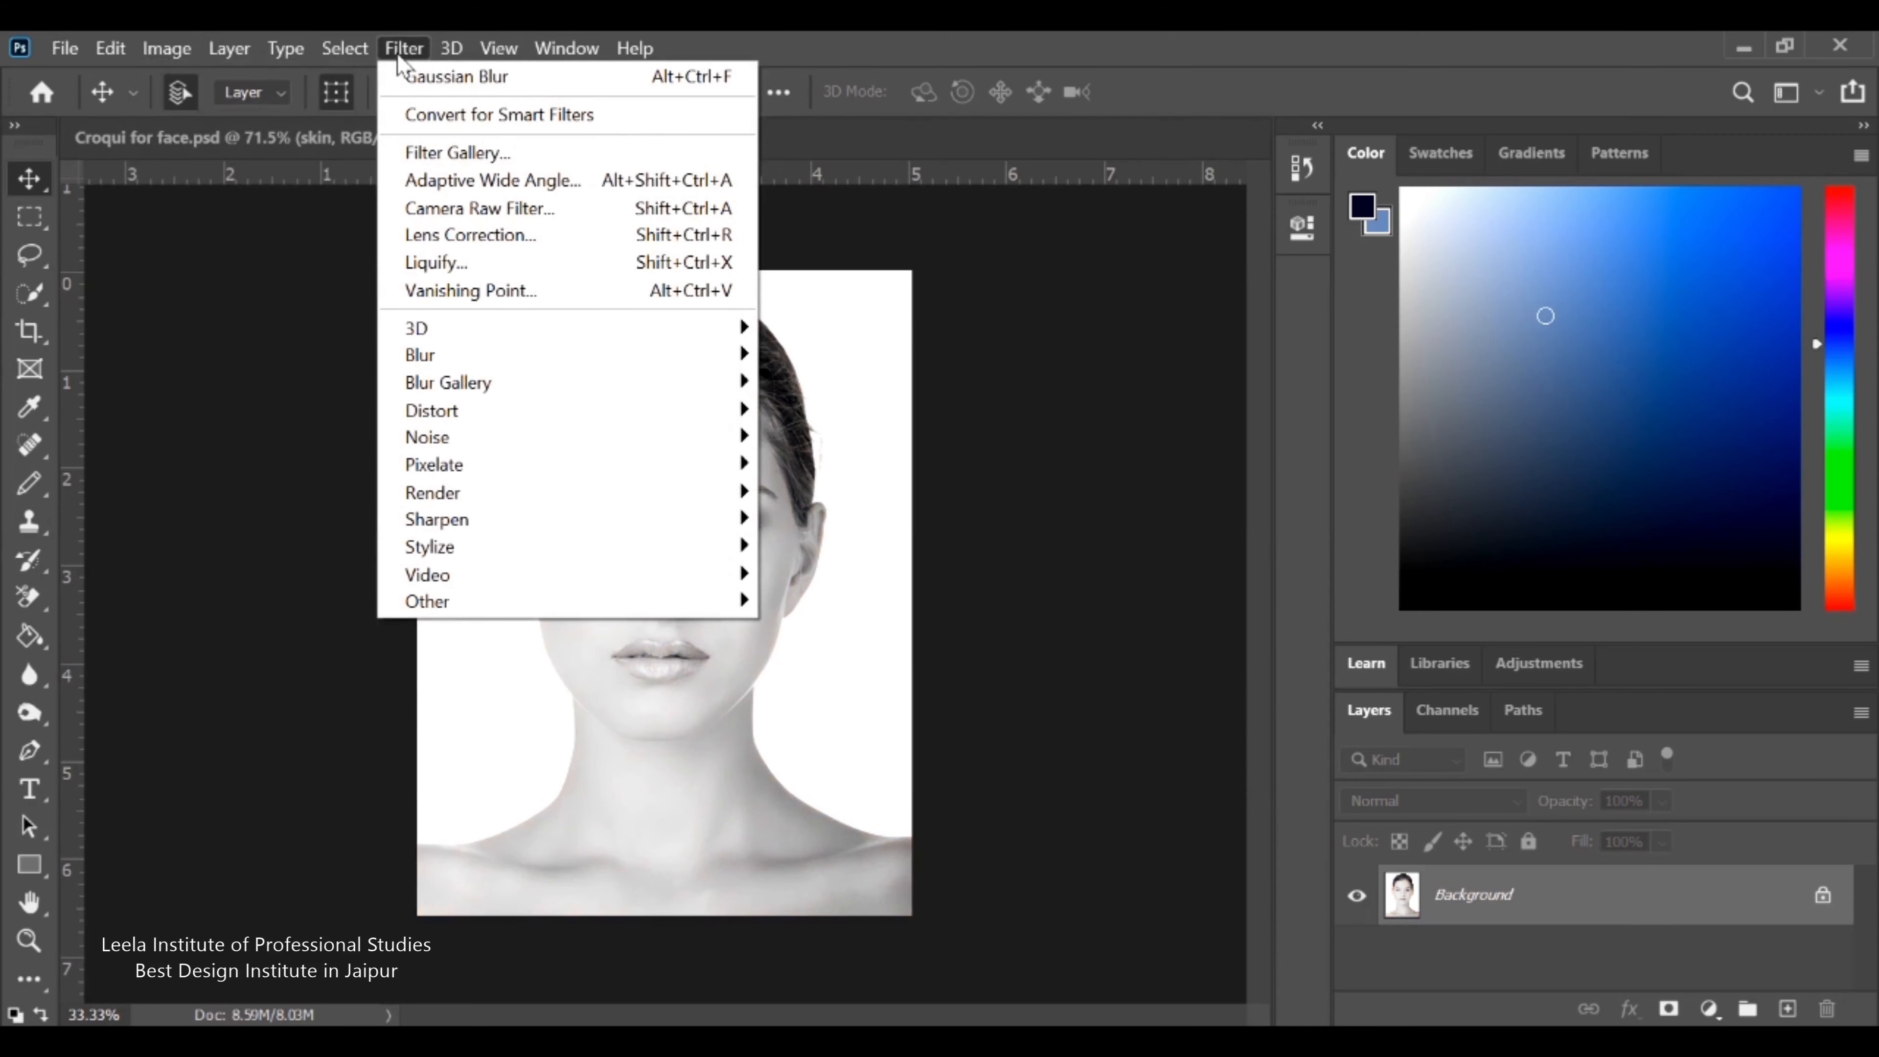
mouse_move(443, 600)
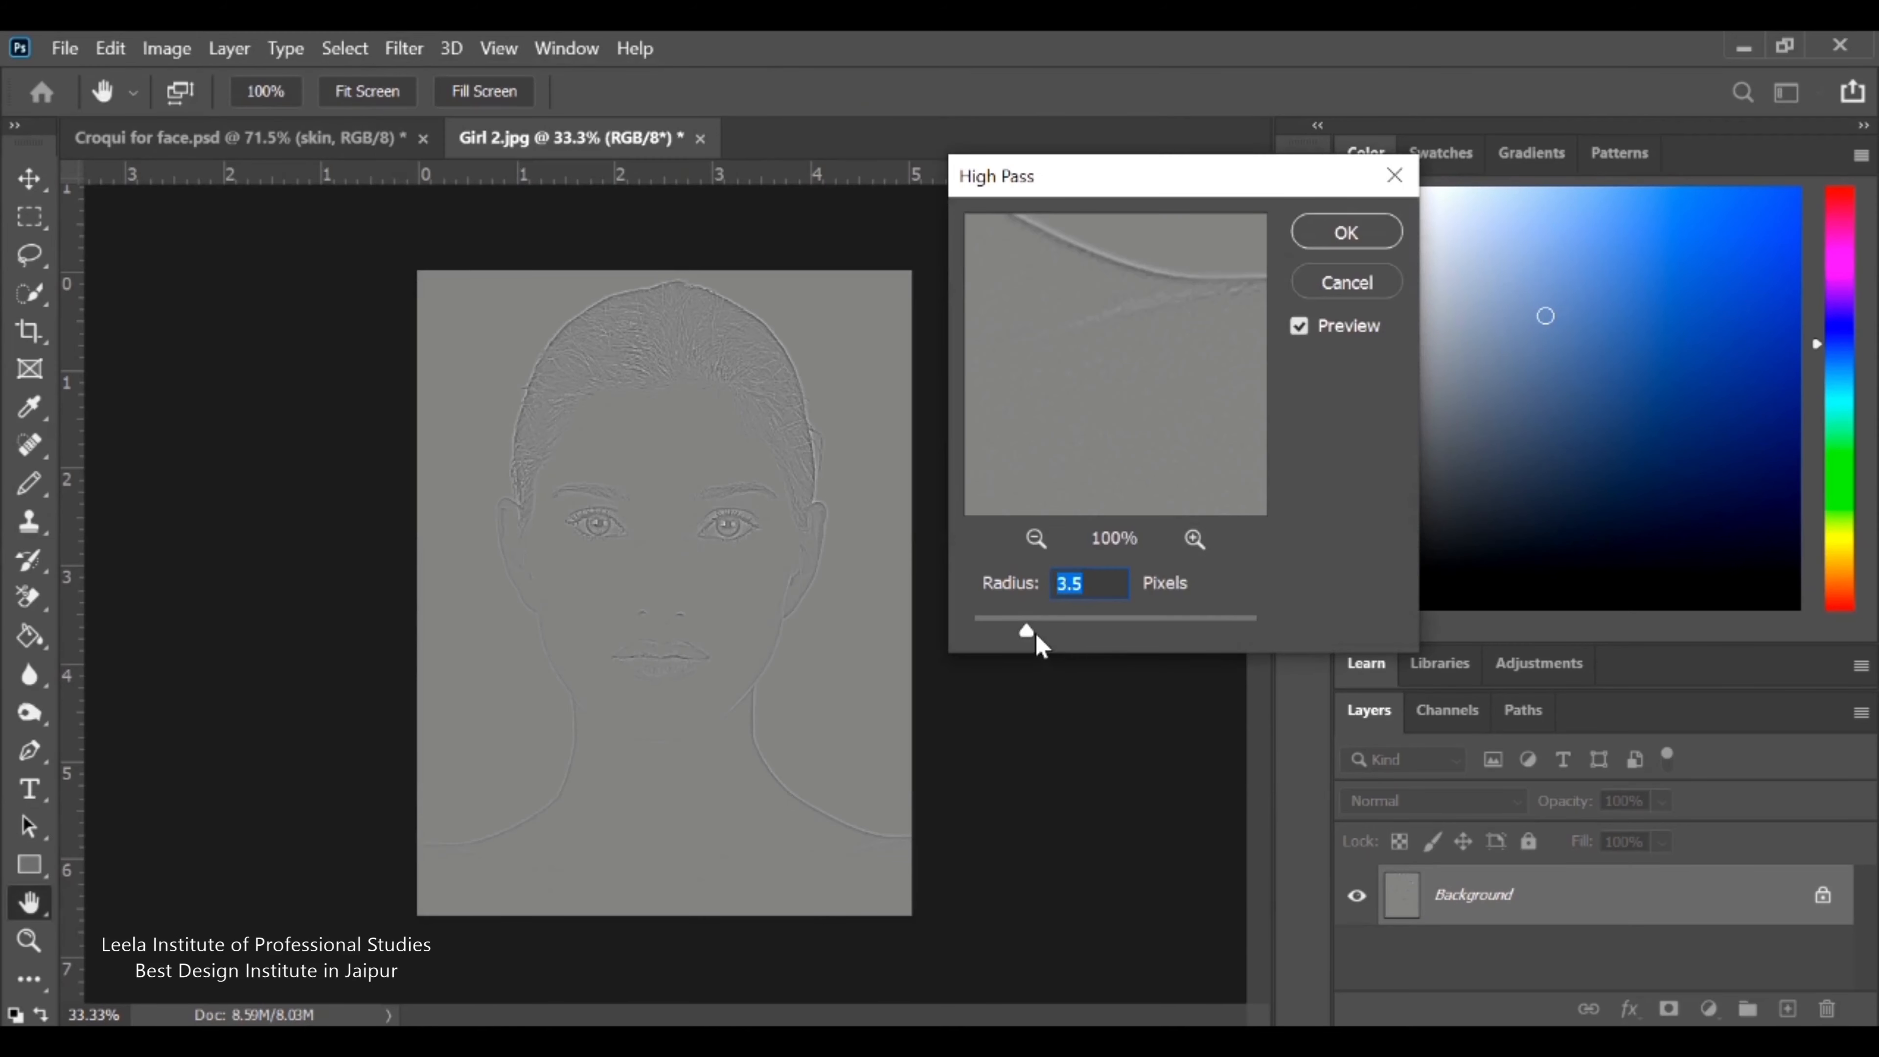
left_click_drag(1027, 631, 1024, 632)
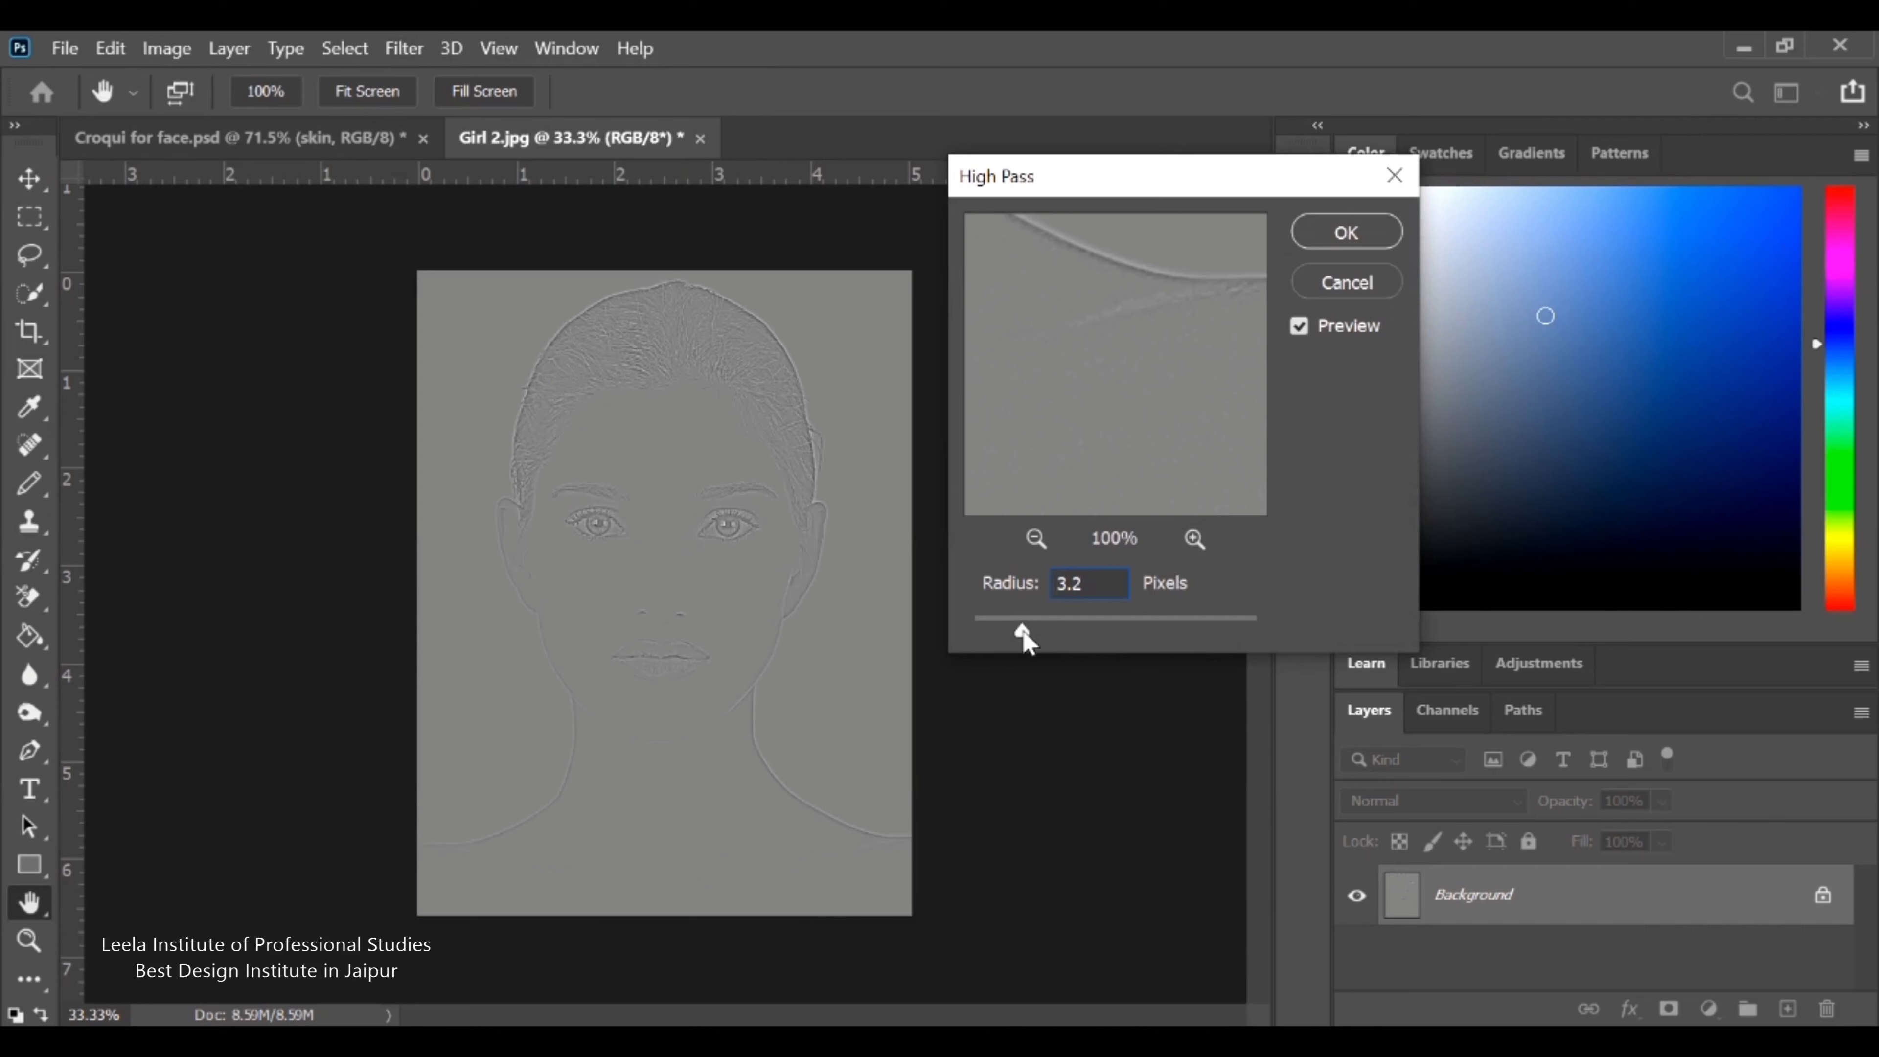
left_click_drag(1027, 632, 1010, 632)
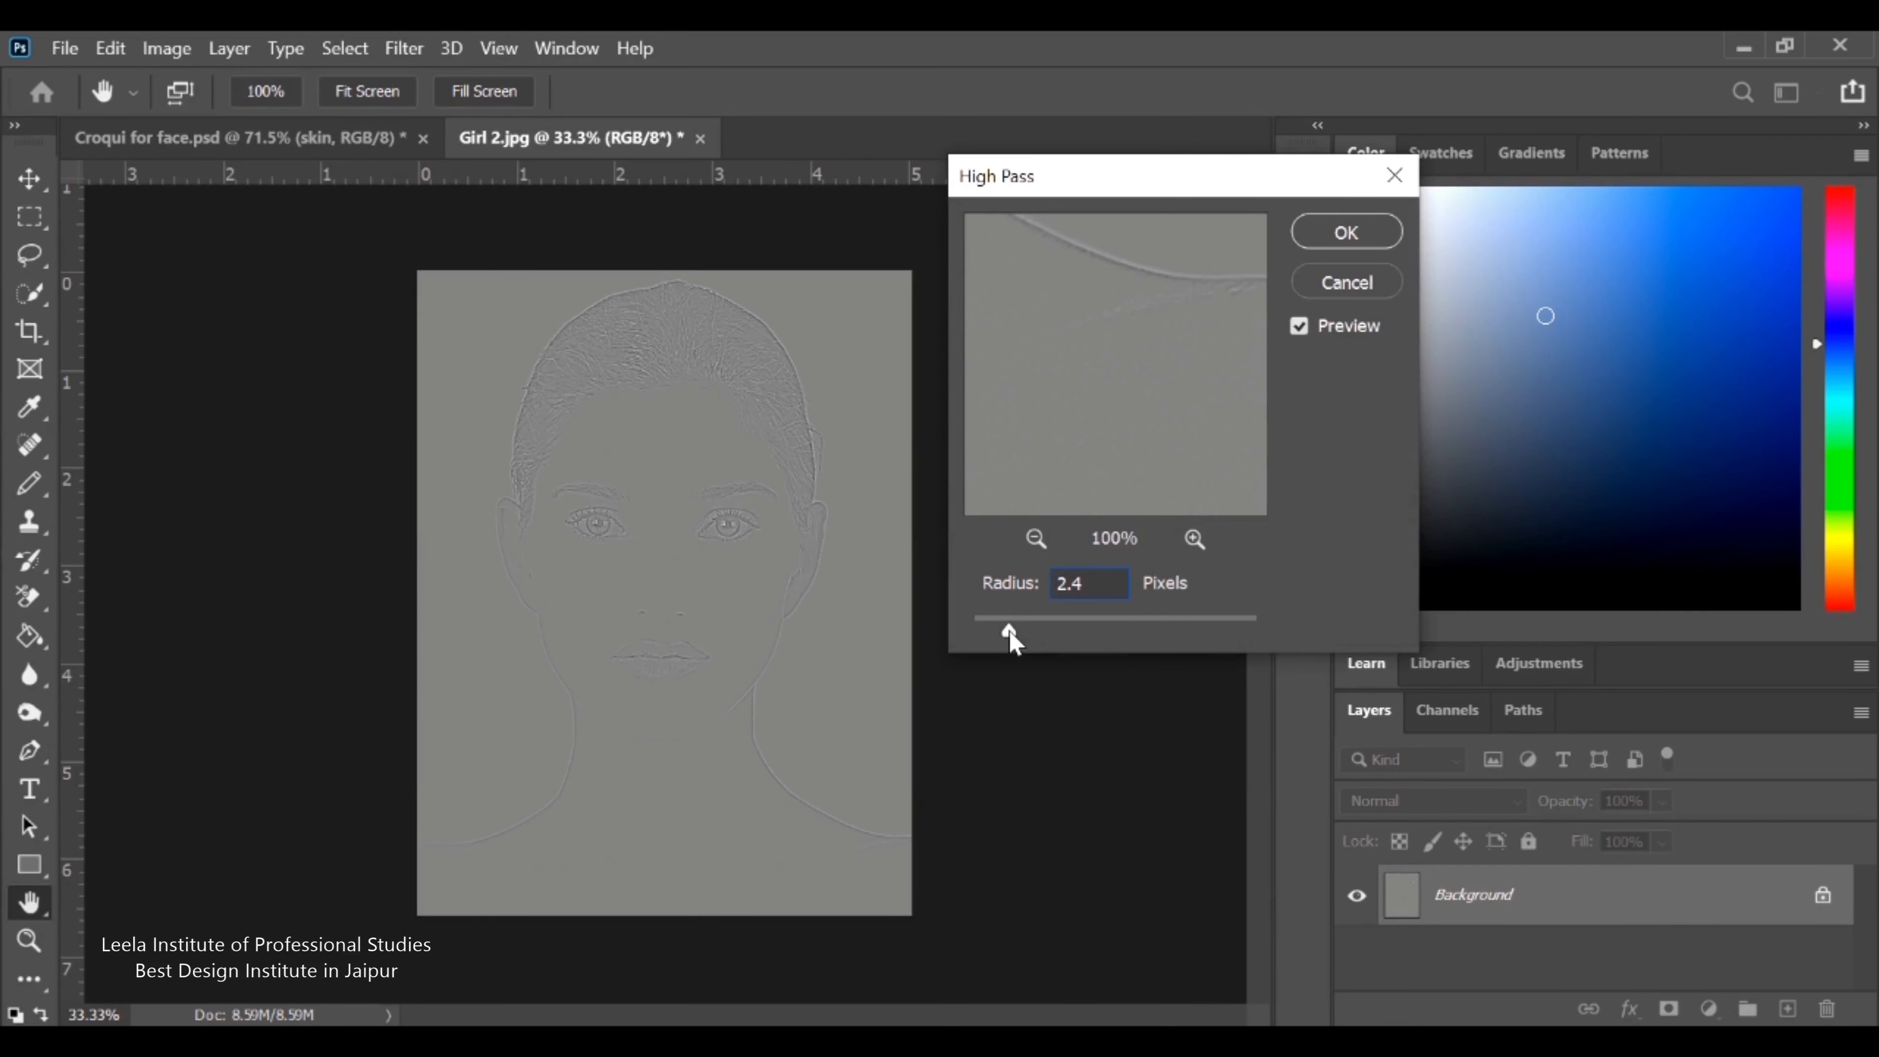
left_click_drag(1009, 631, 1022, 632)
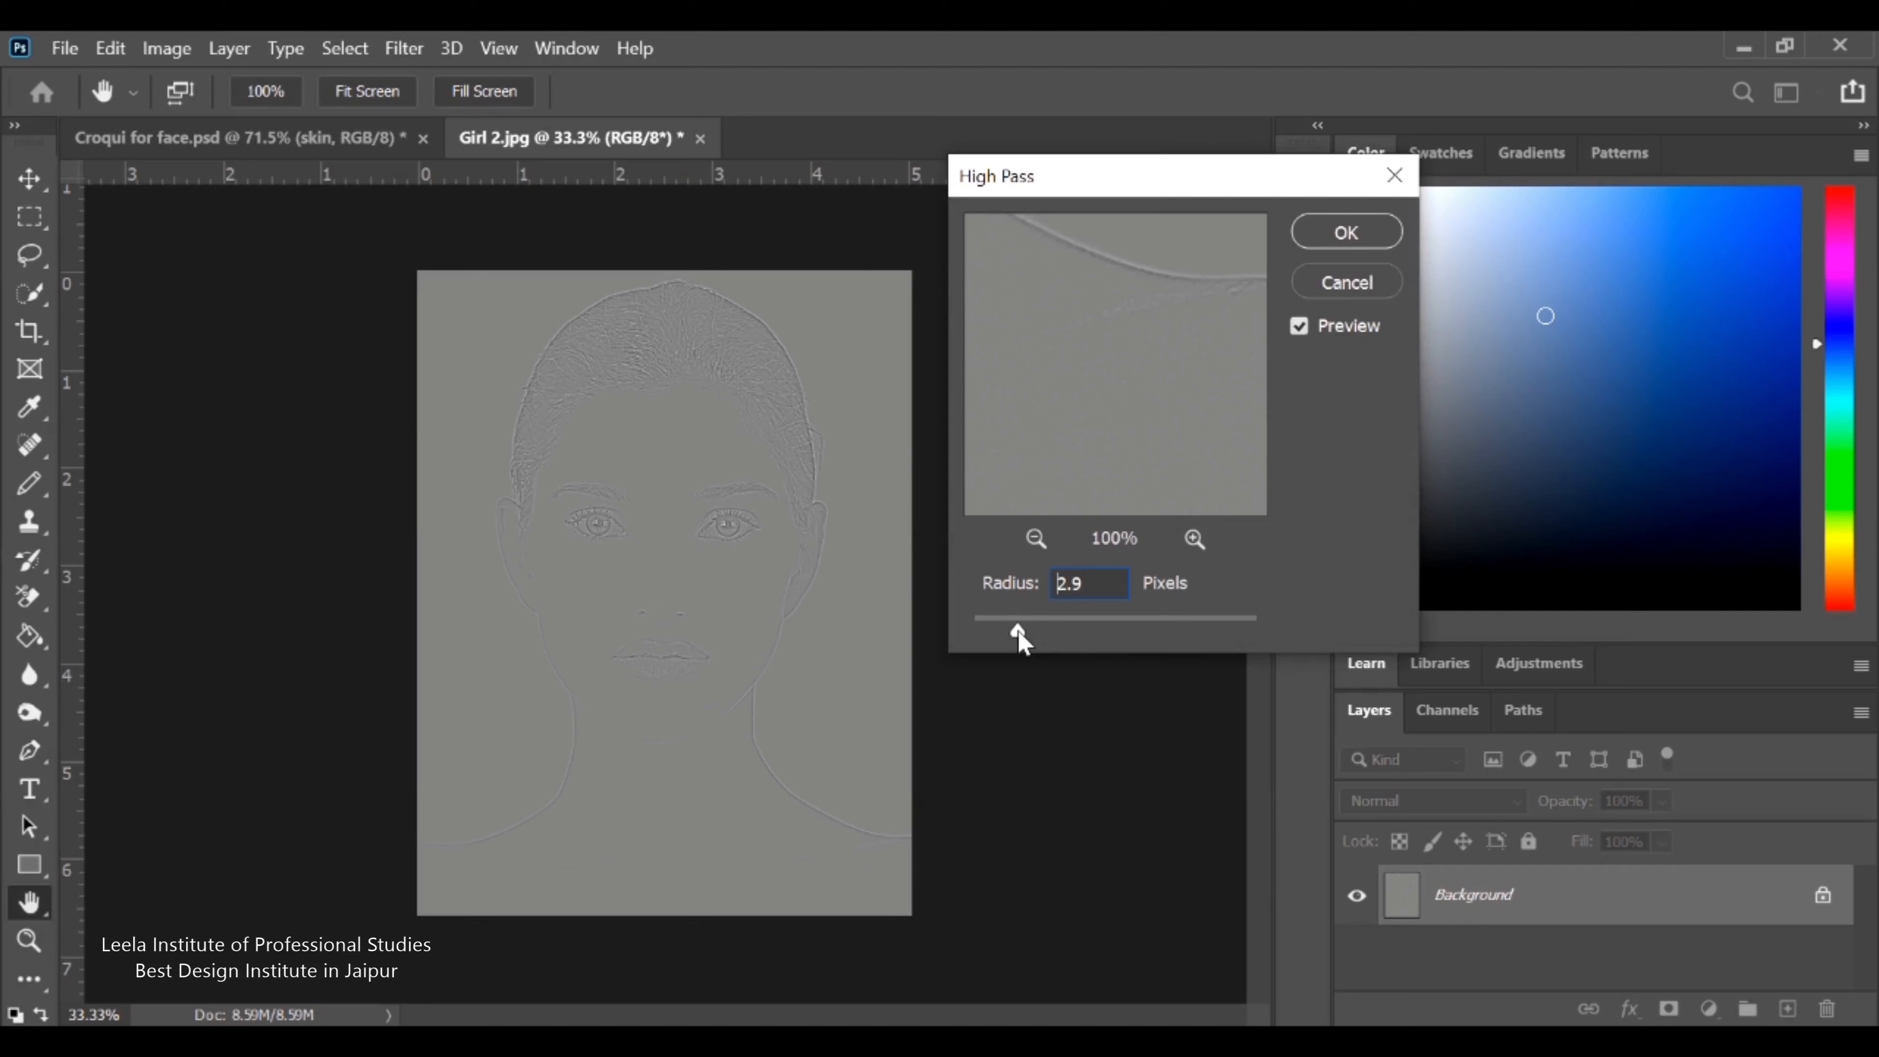
left_click_drag(1014, 633, 1033, 633)
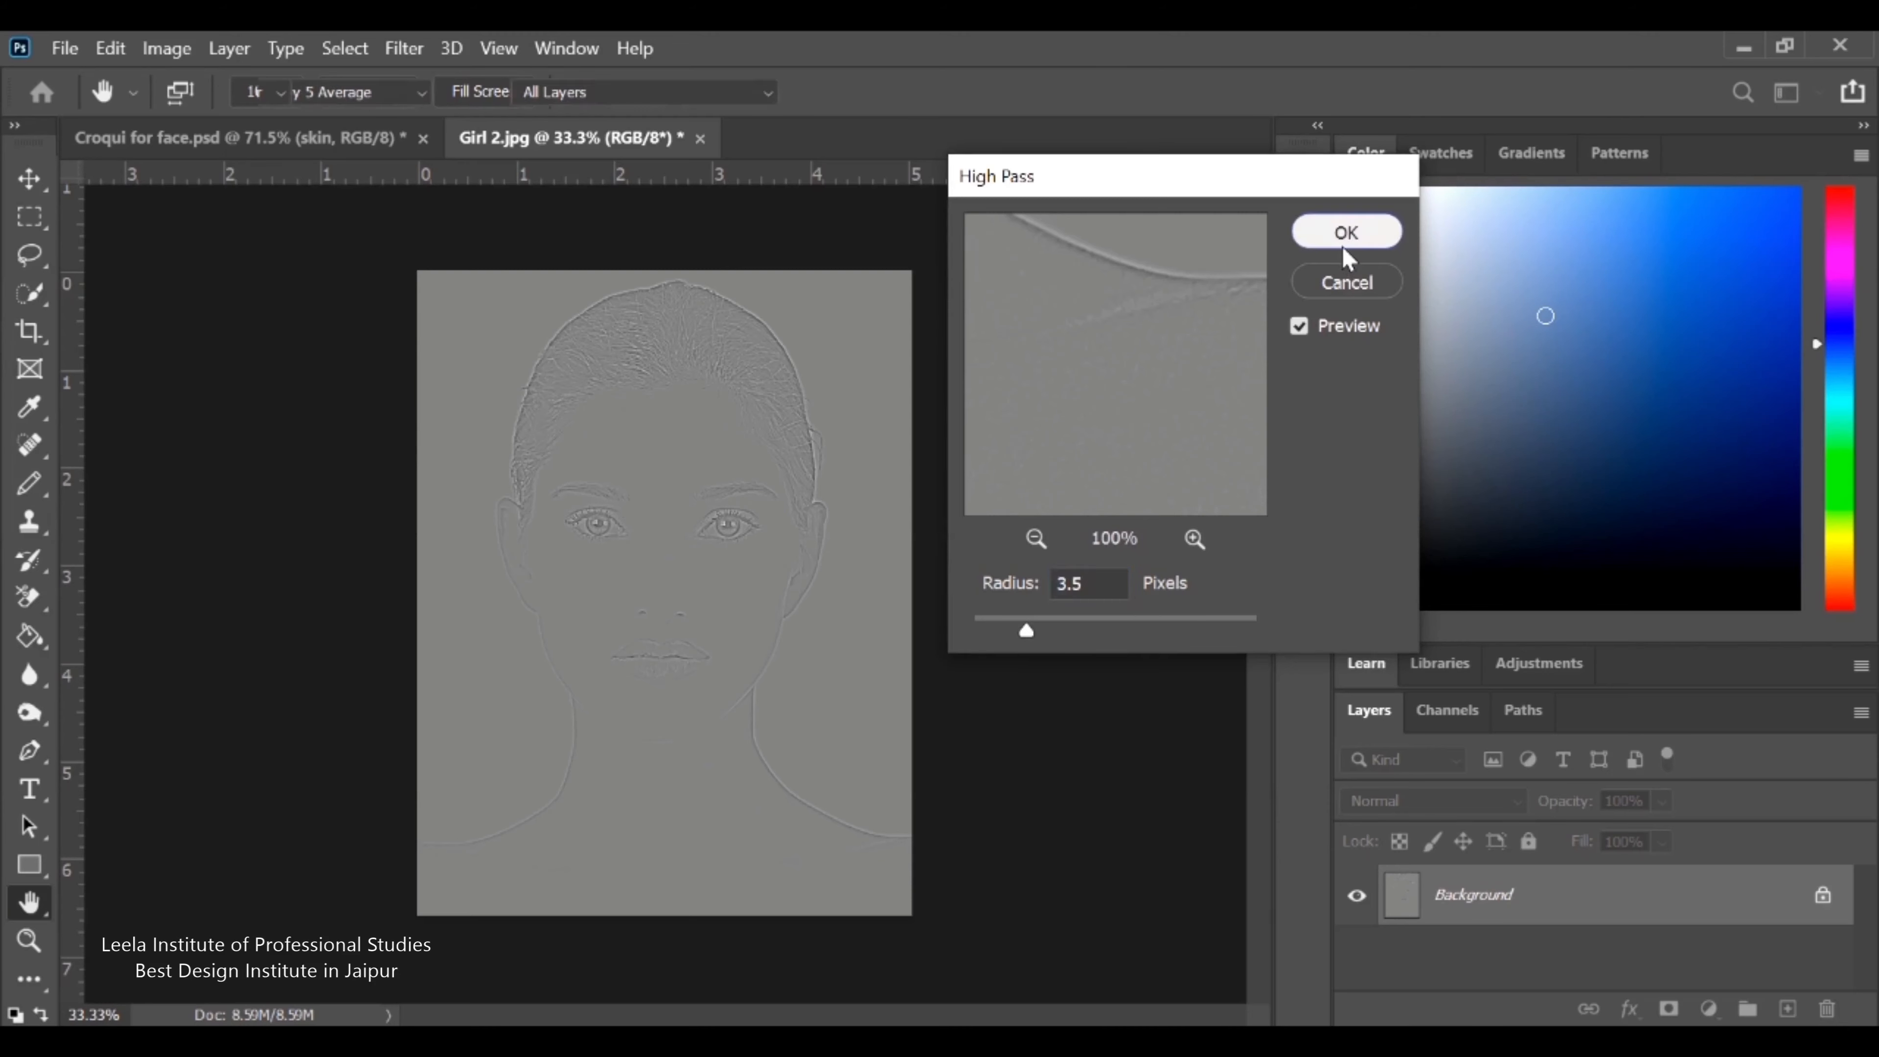
left_click(1345, 231)
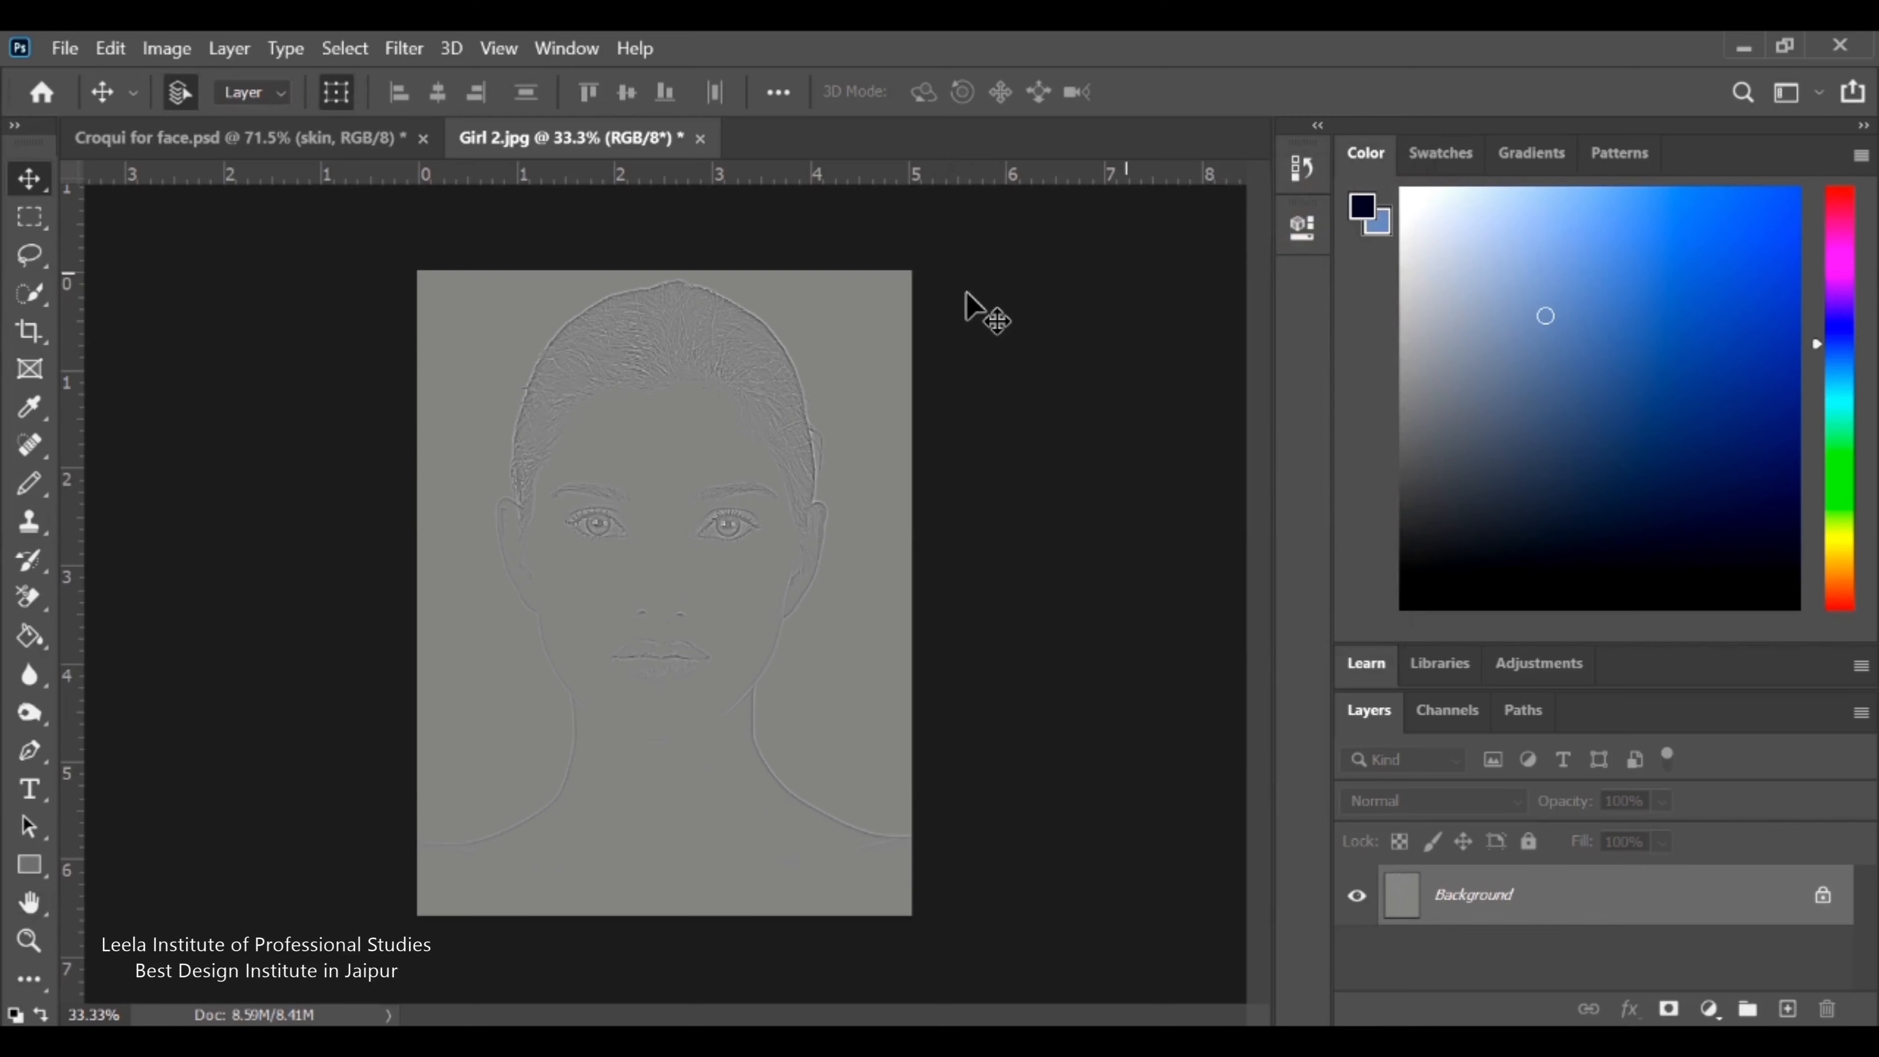
Soften the outlined face with a Gaussian Blur of 3.0 pixels
left_click(405, 48)
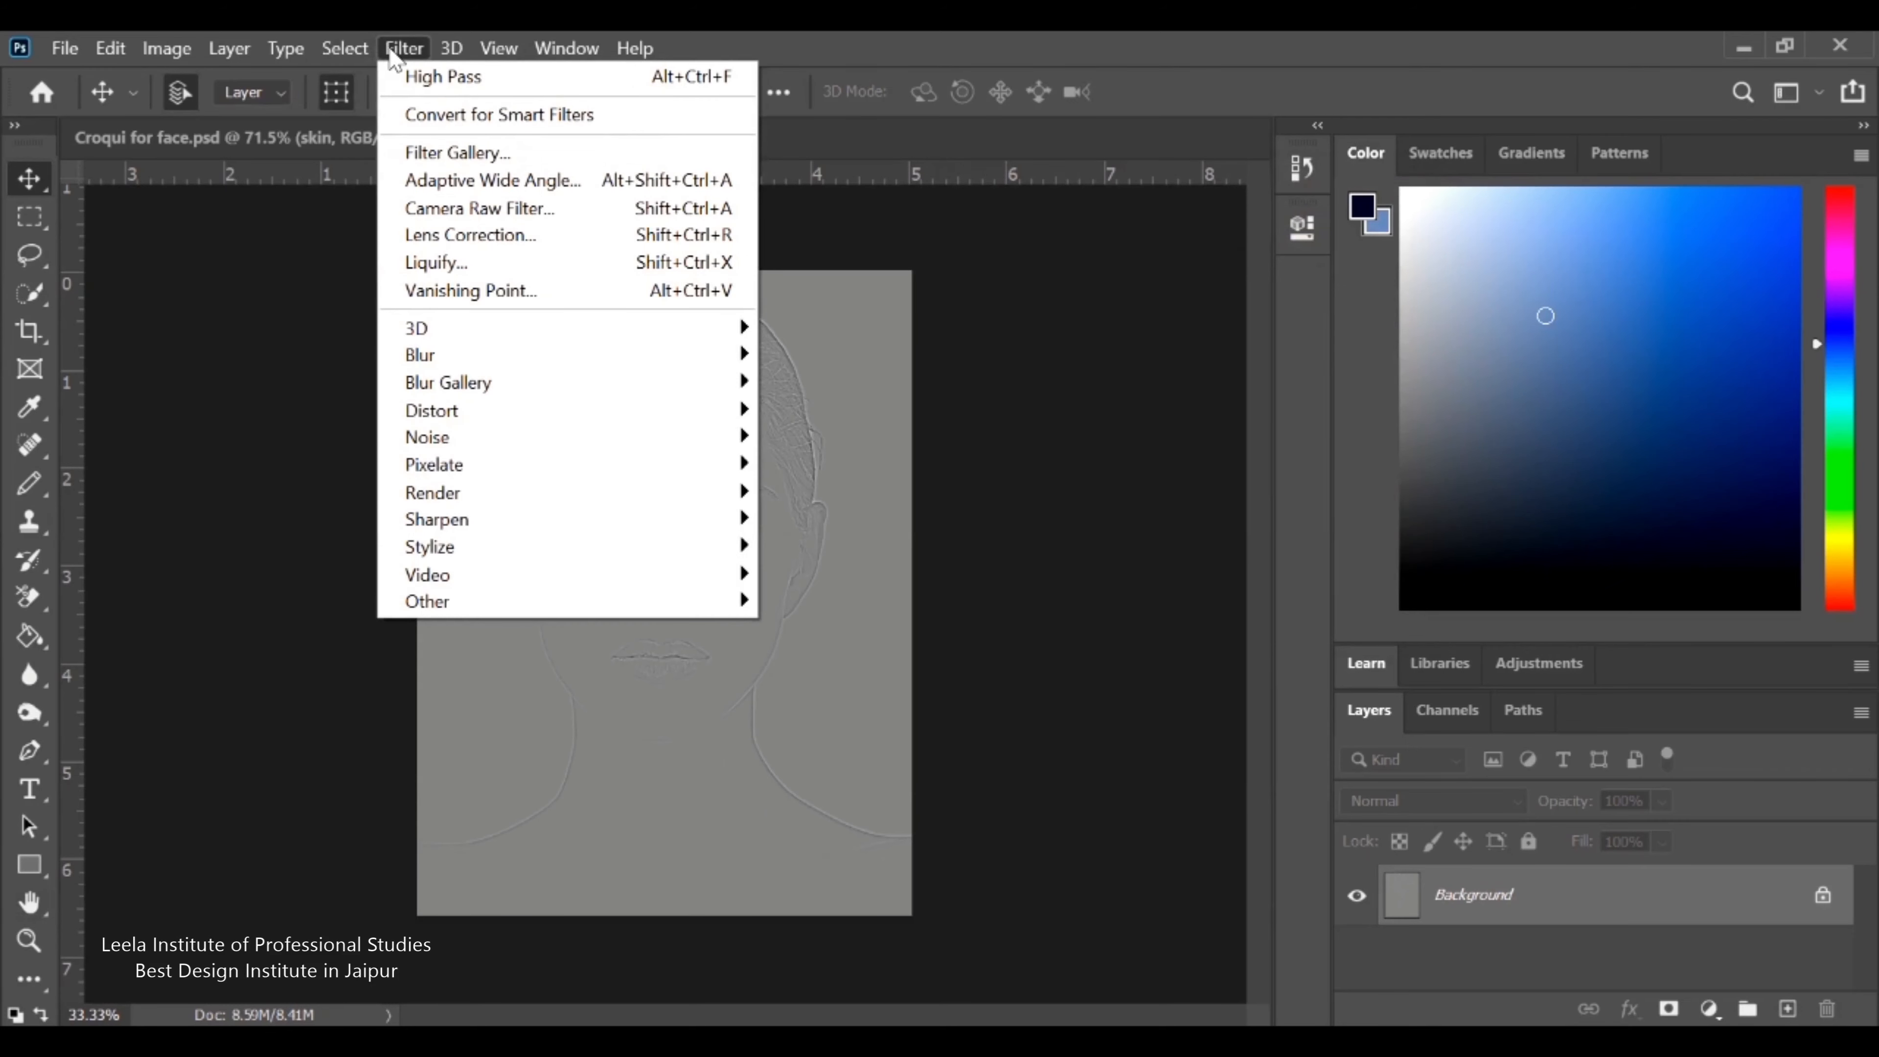
mouse_move(432, 355)
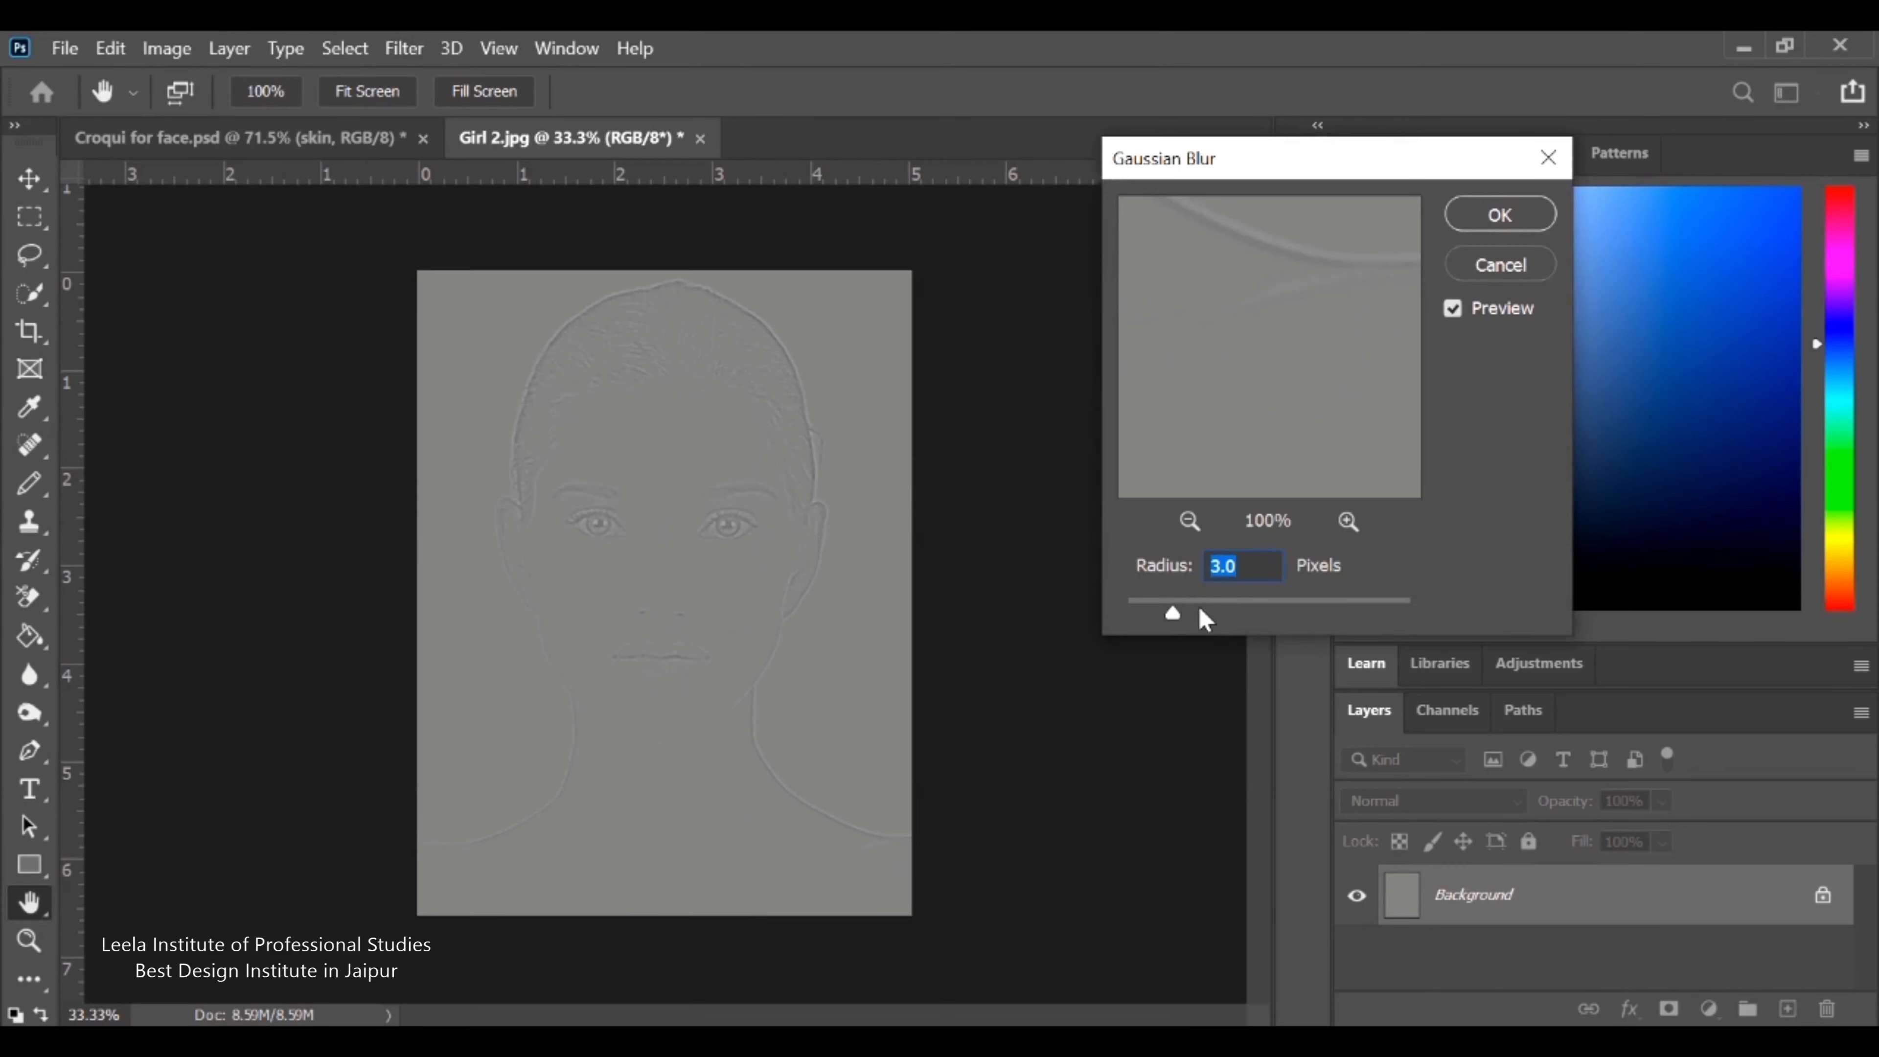
left_click_drag(1205, 611, 1179, 614)
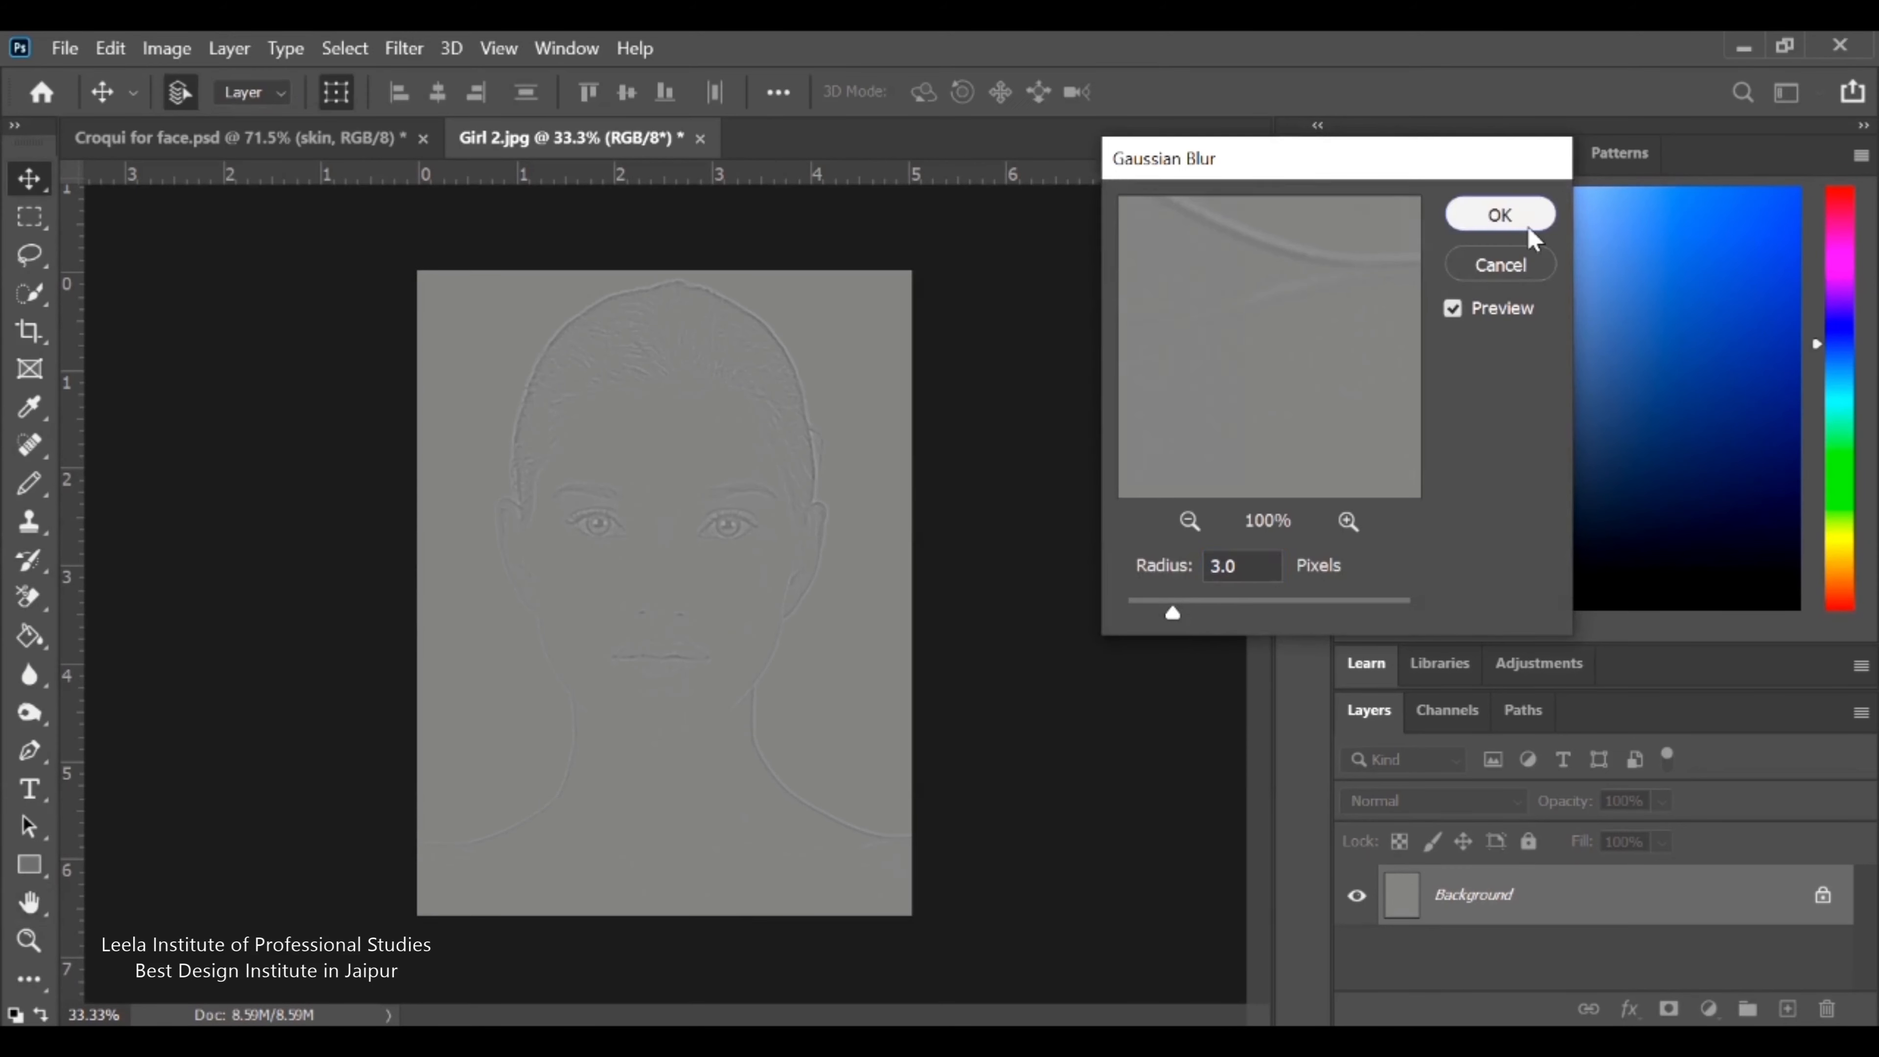
left_click(1499, 214)
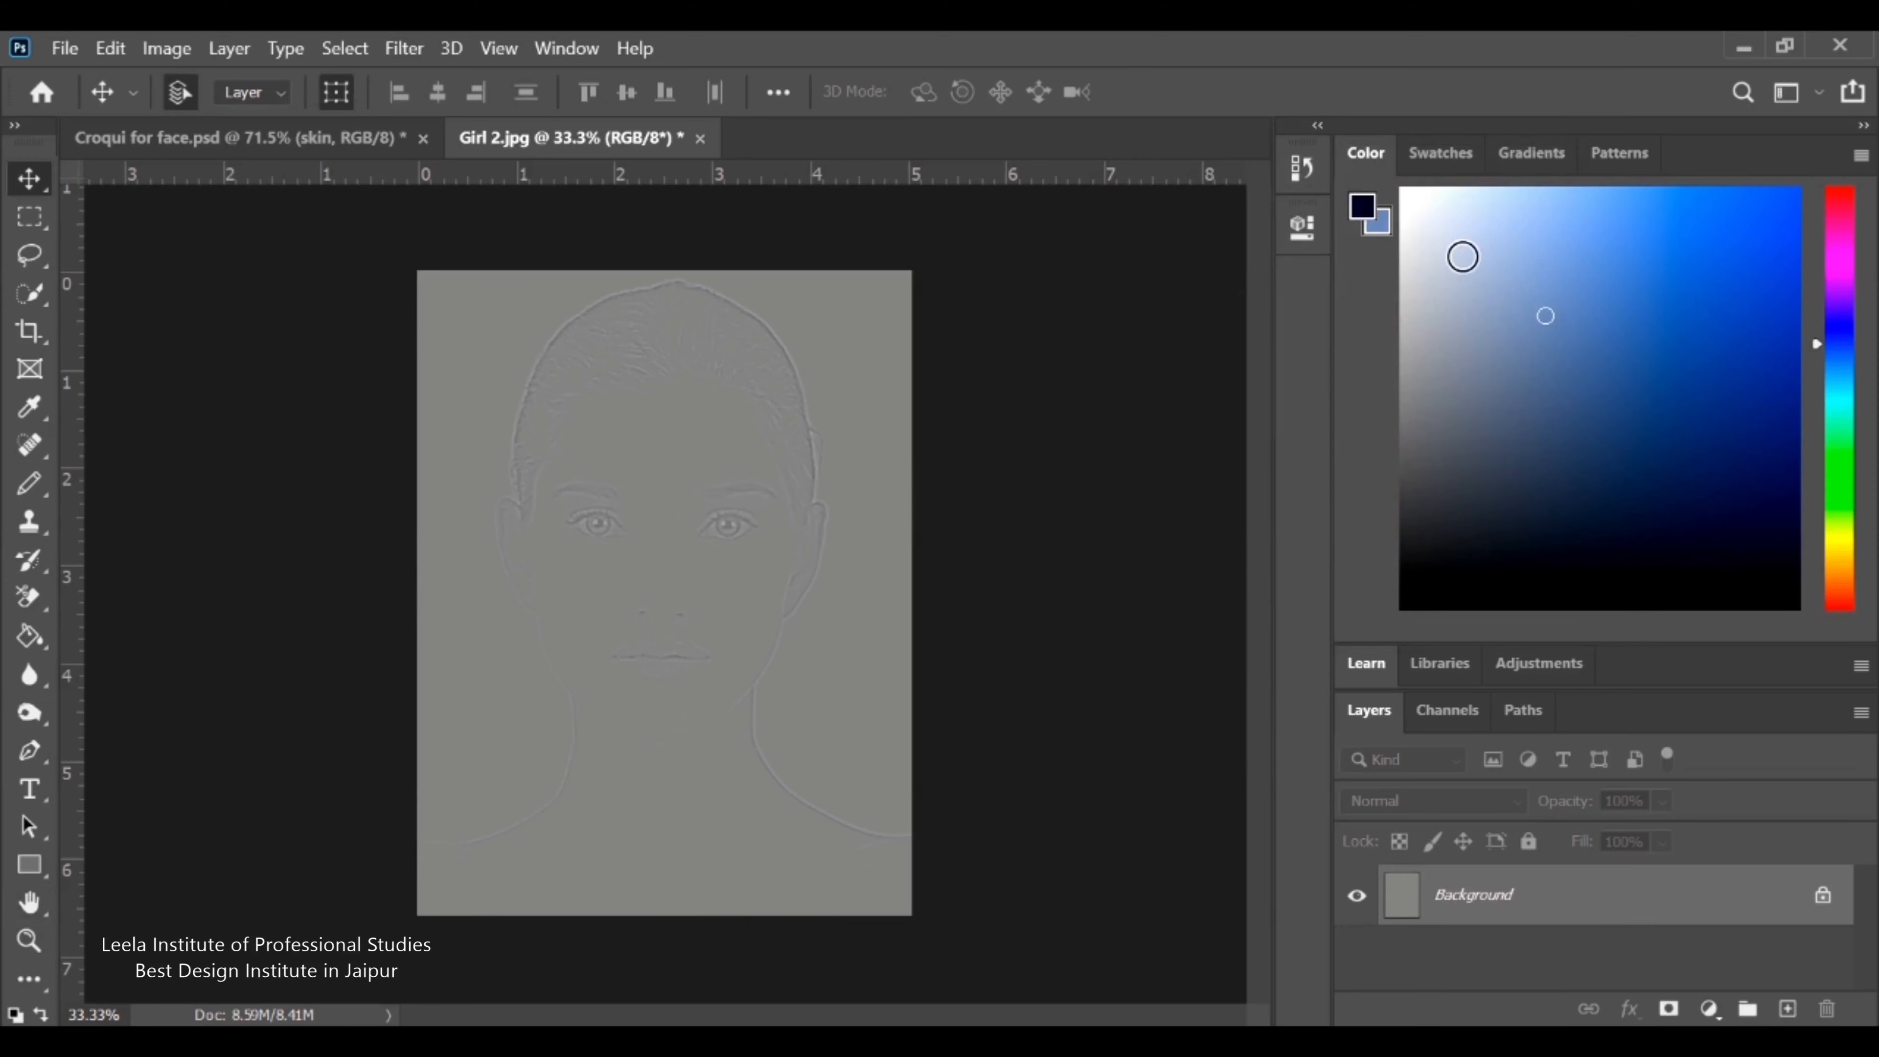
In Levels, wash the background to white and raise shadows to bolden the face lines
left_click(166, 48)
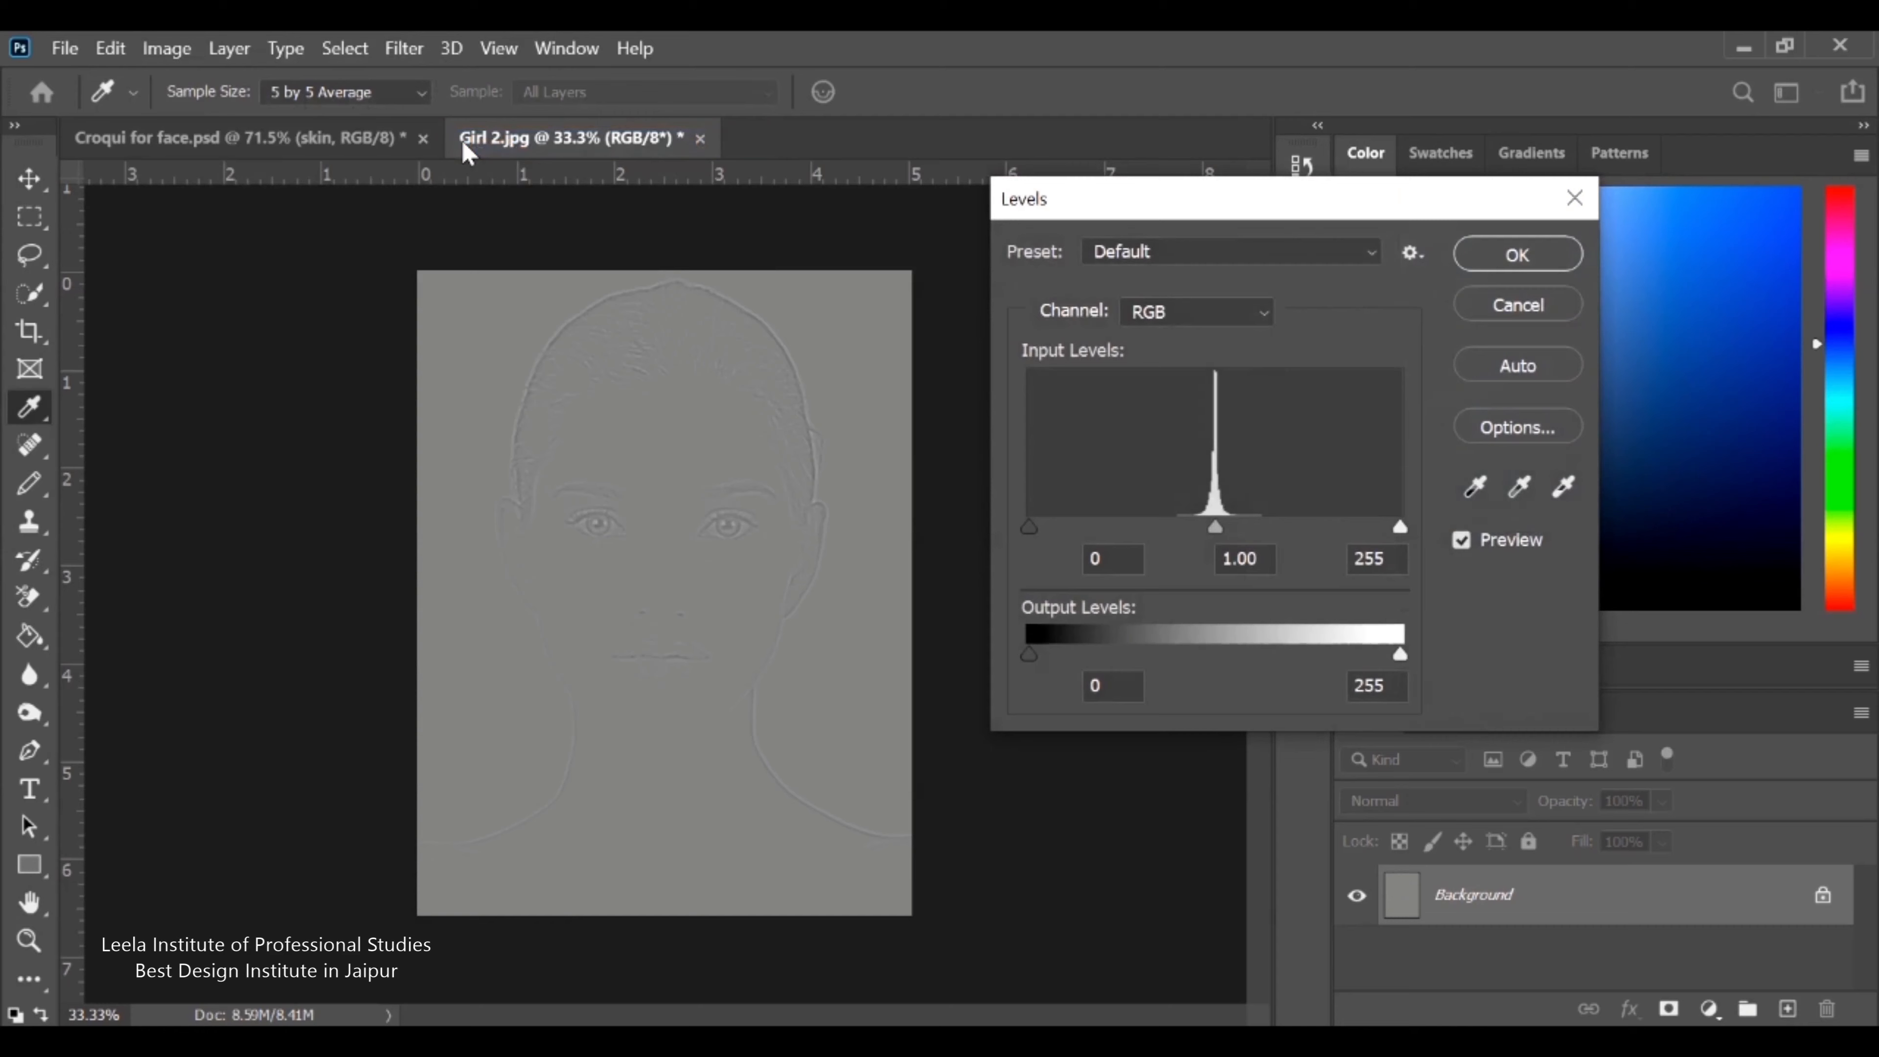
mouse_move(1387, 545)
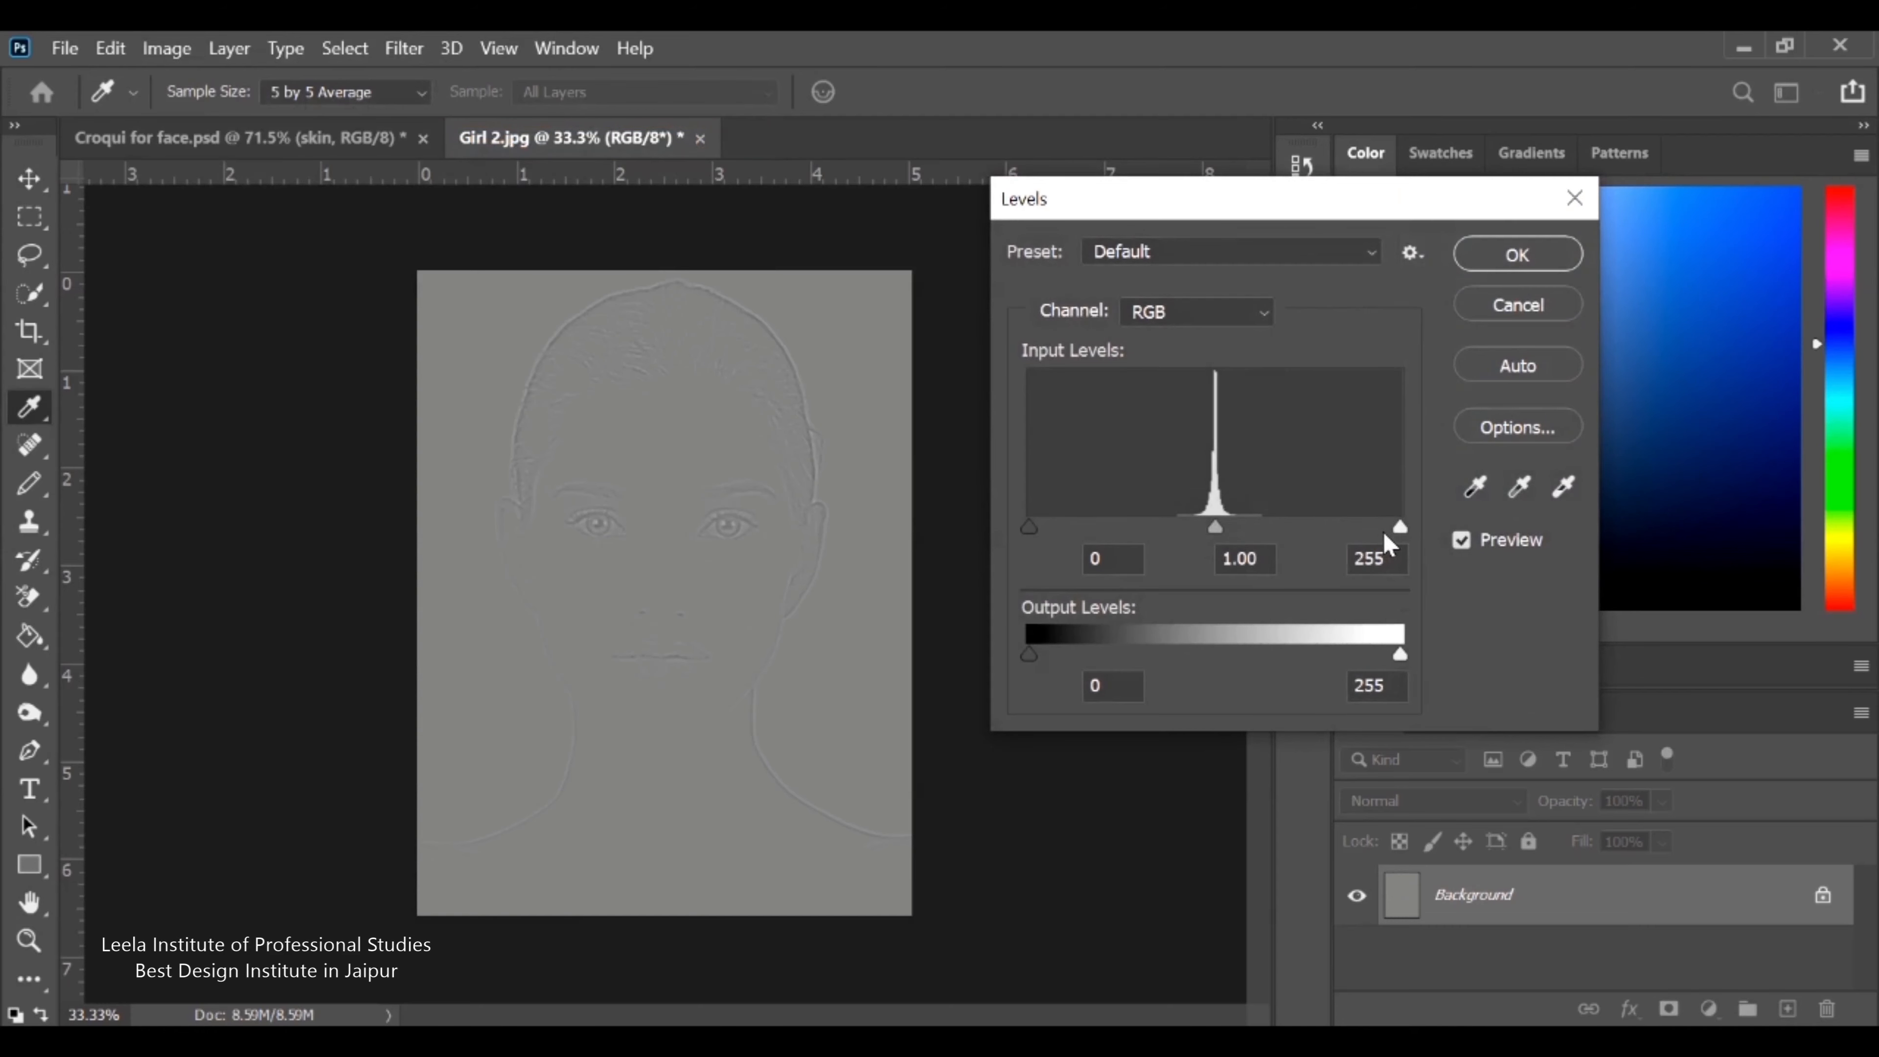
left_click_drag(1399, 527, 1350, 529)
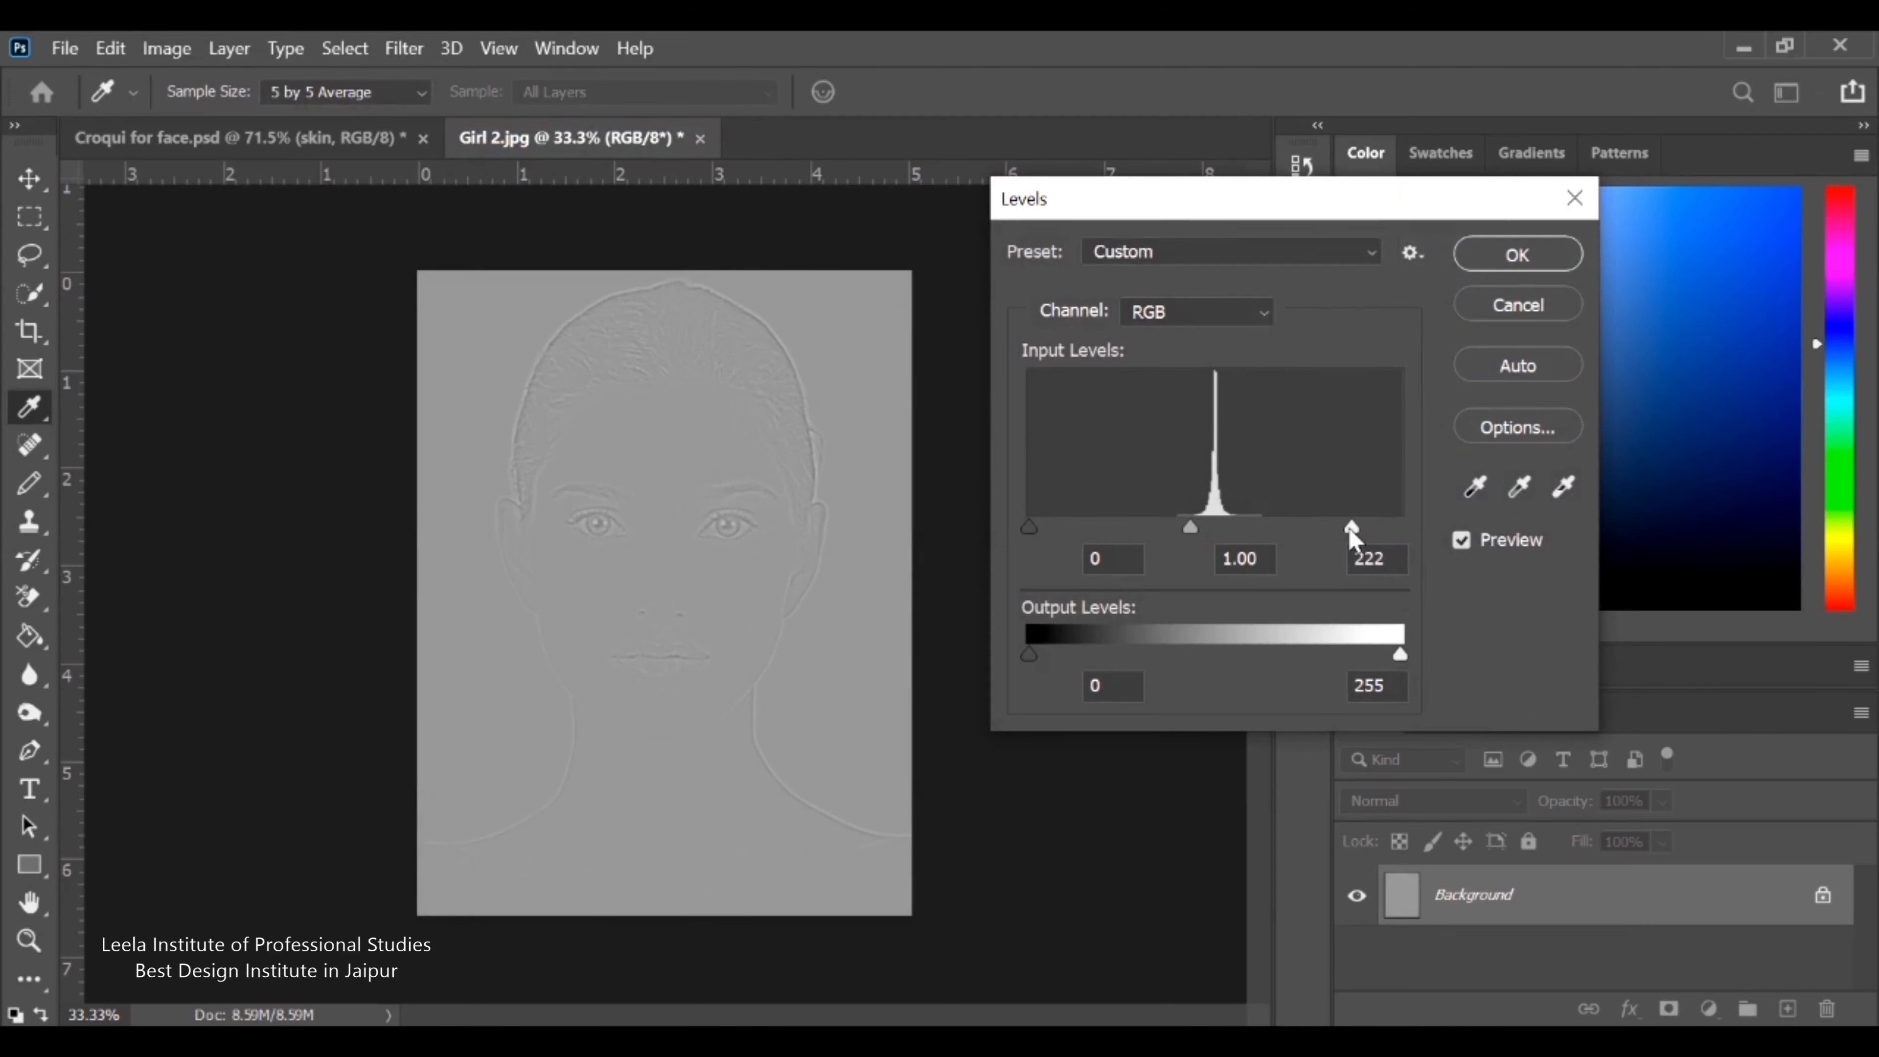
left_click_drag(1350, 528, 1276, 527)
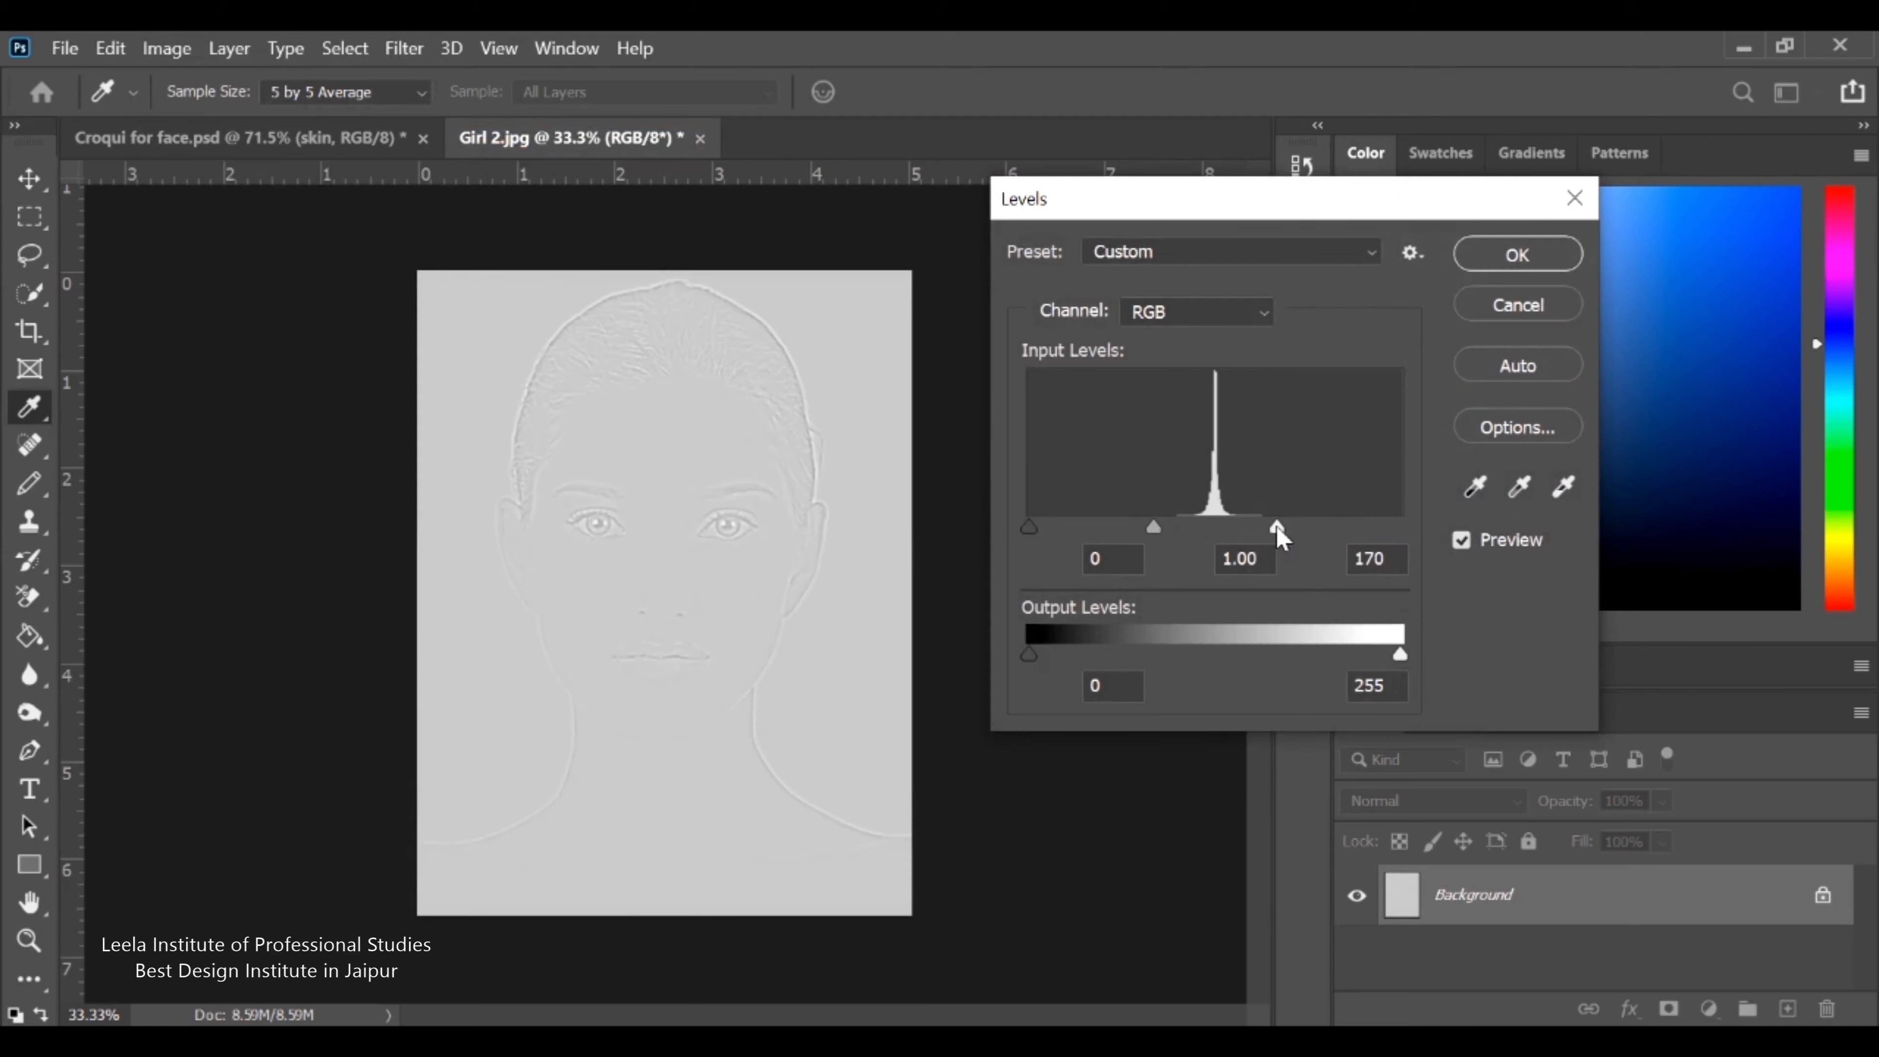
left_click_drag(1277, 527, 1250, 527)
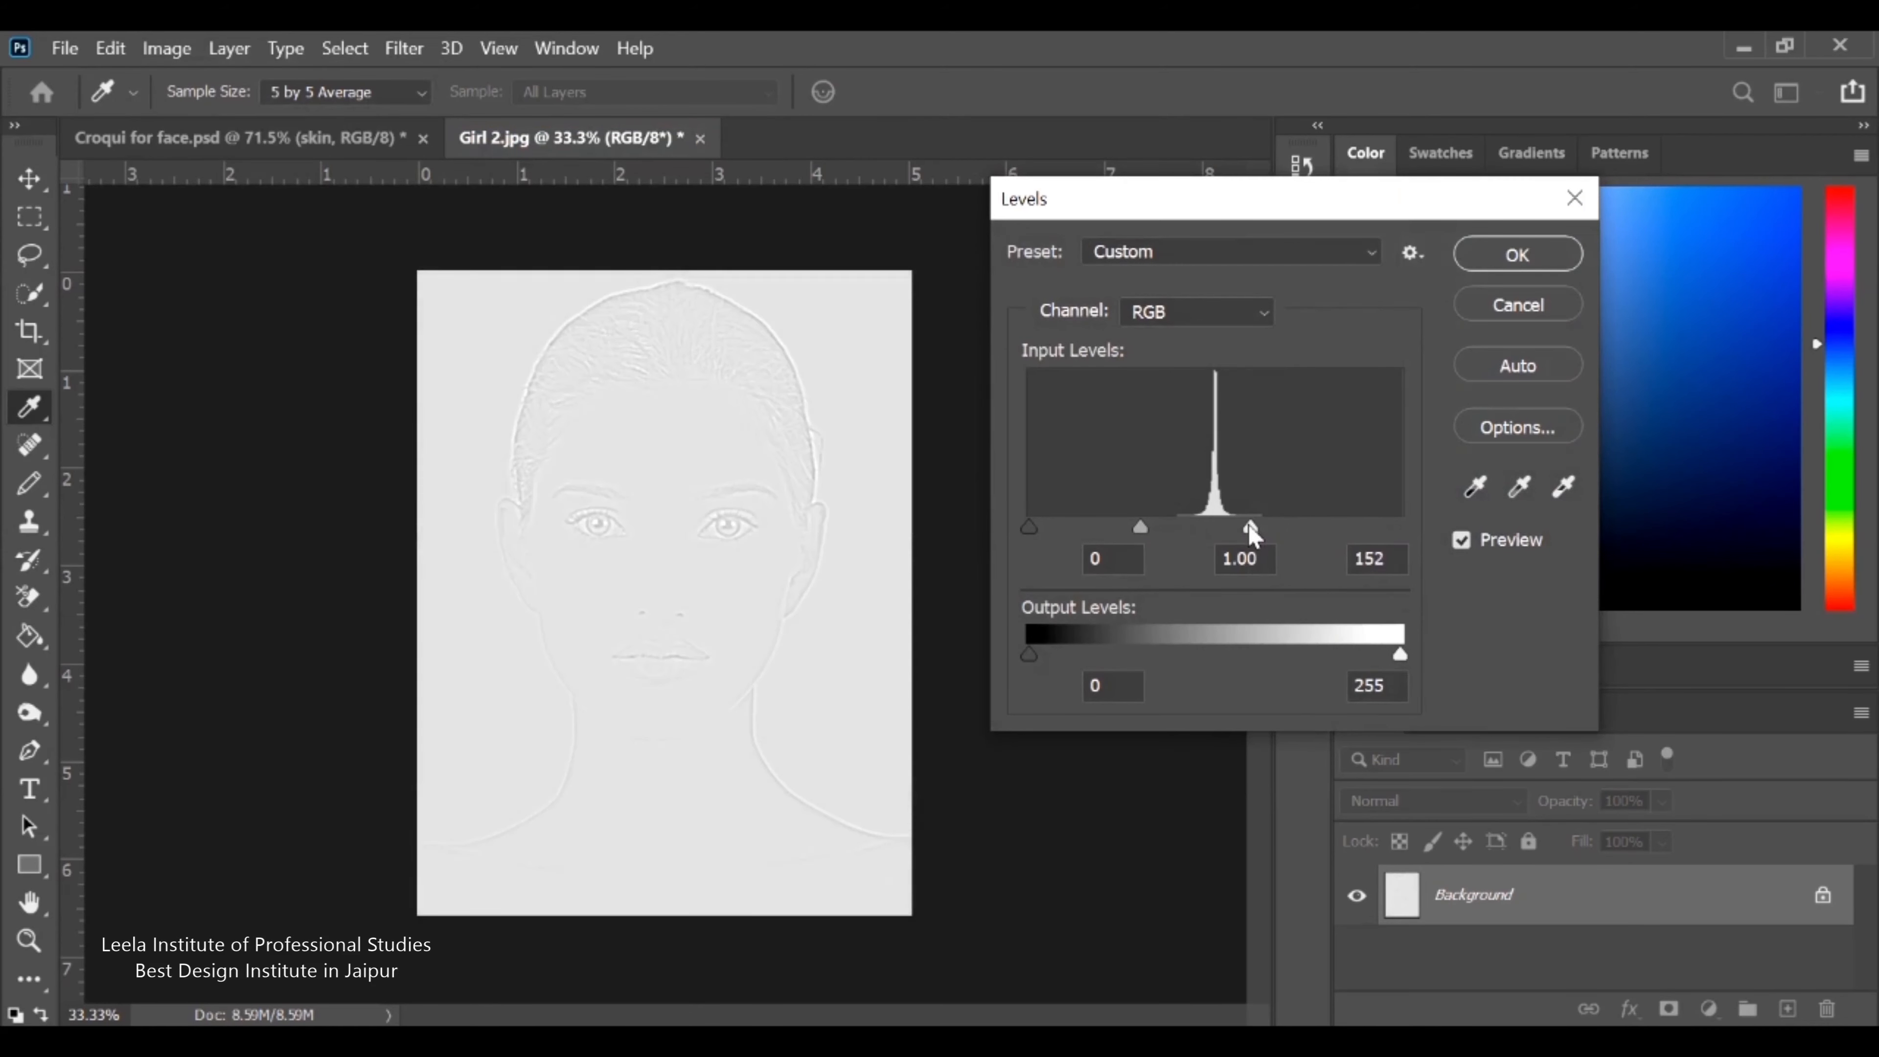
left_click_drag(1252, 527, 1220, 527)
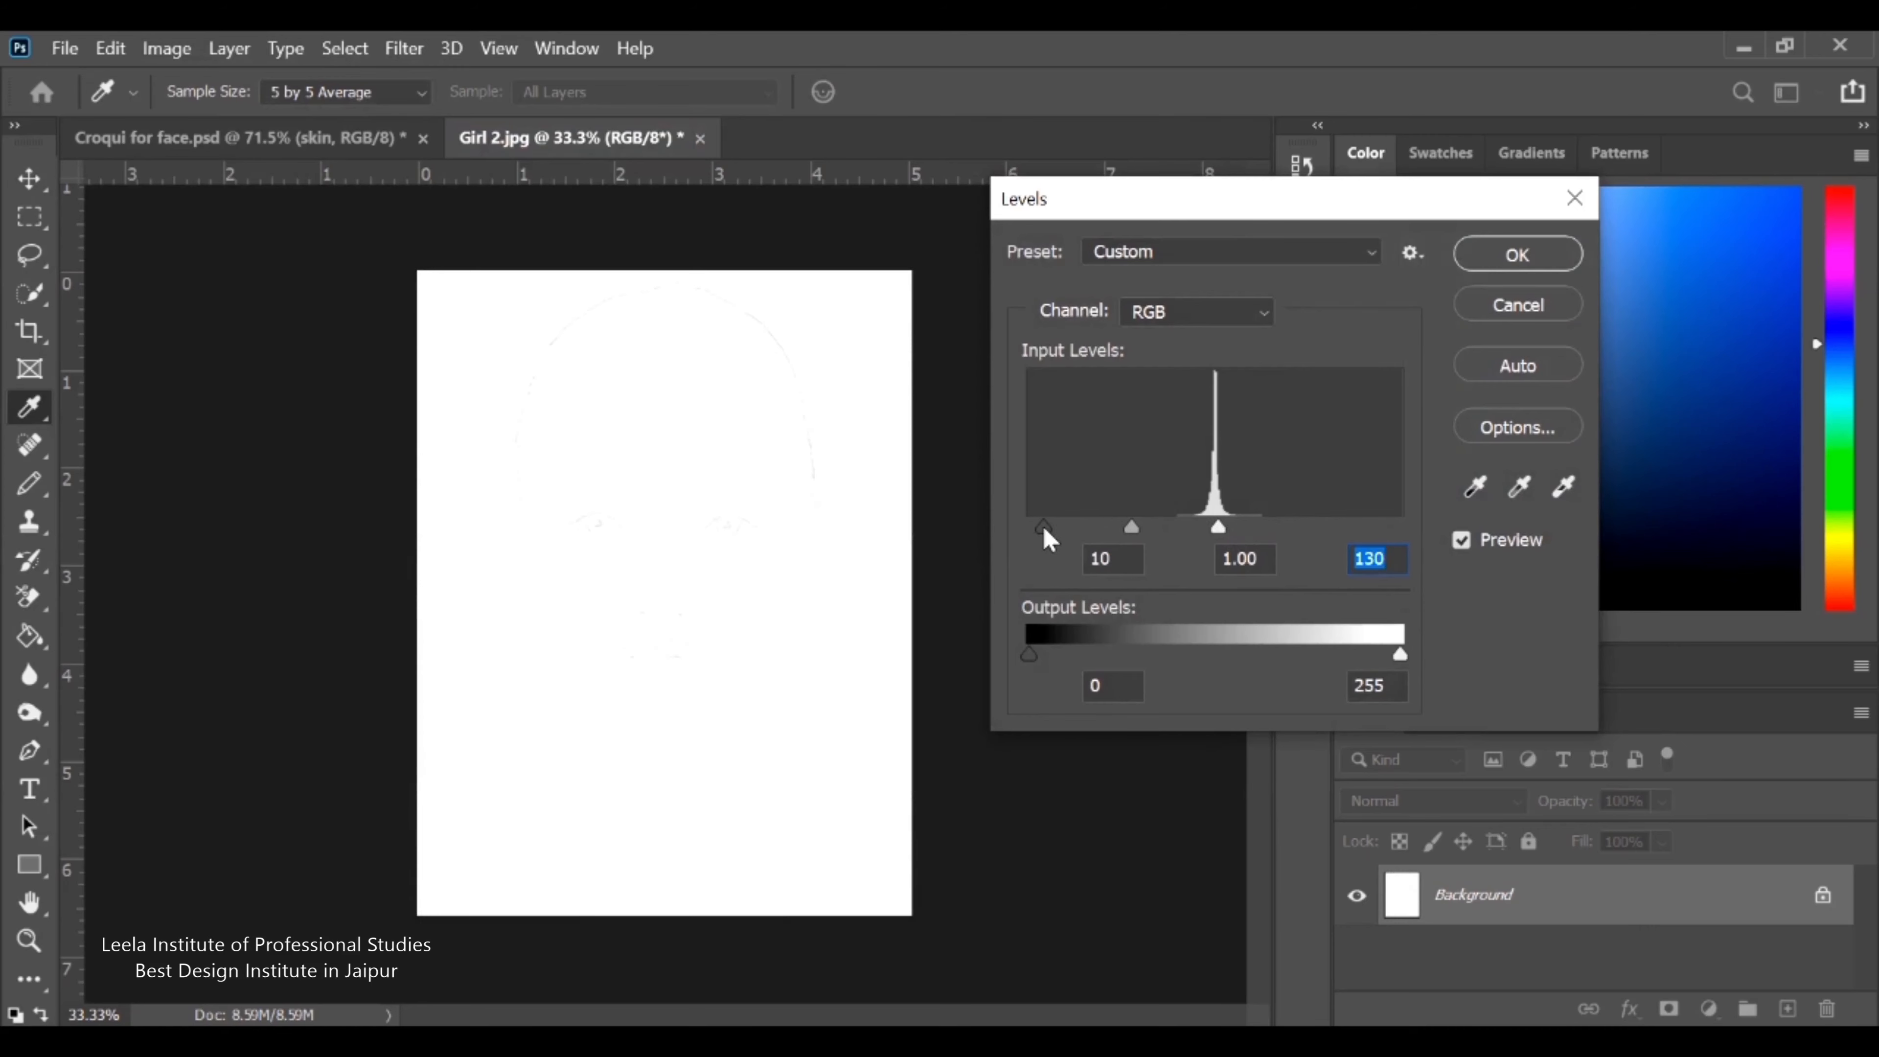
left_click_drag(1042, 529, 1113, 529)
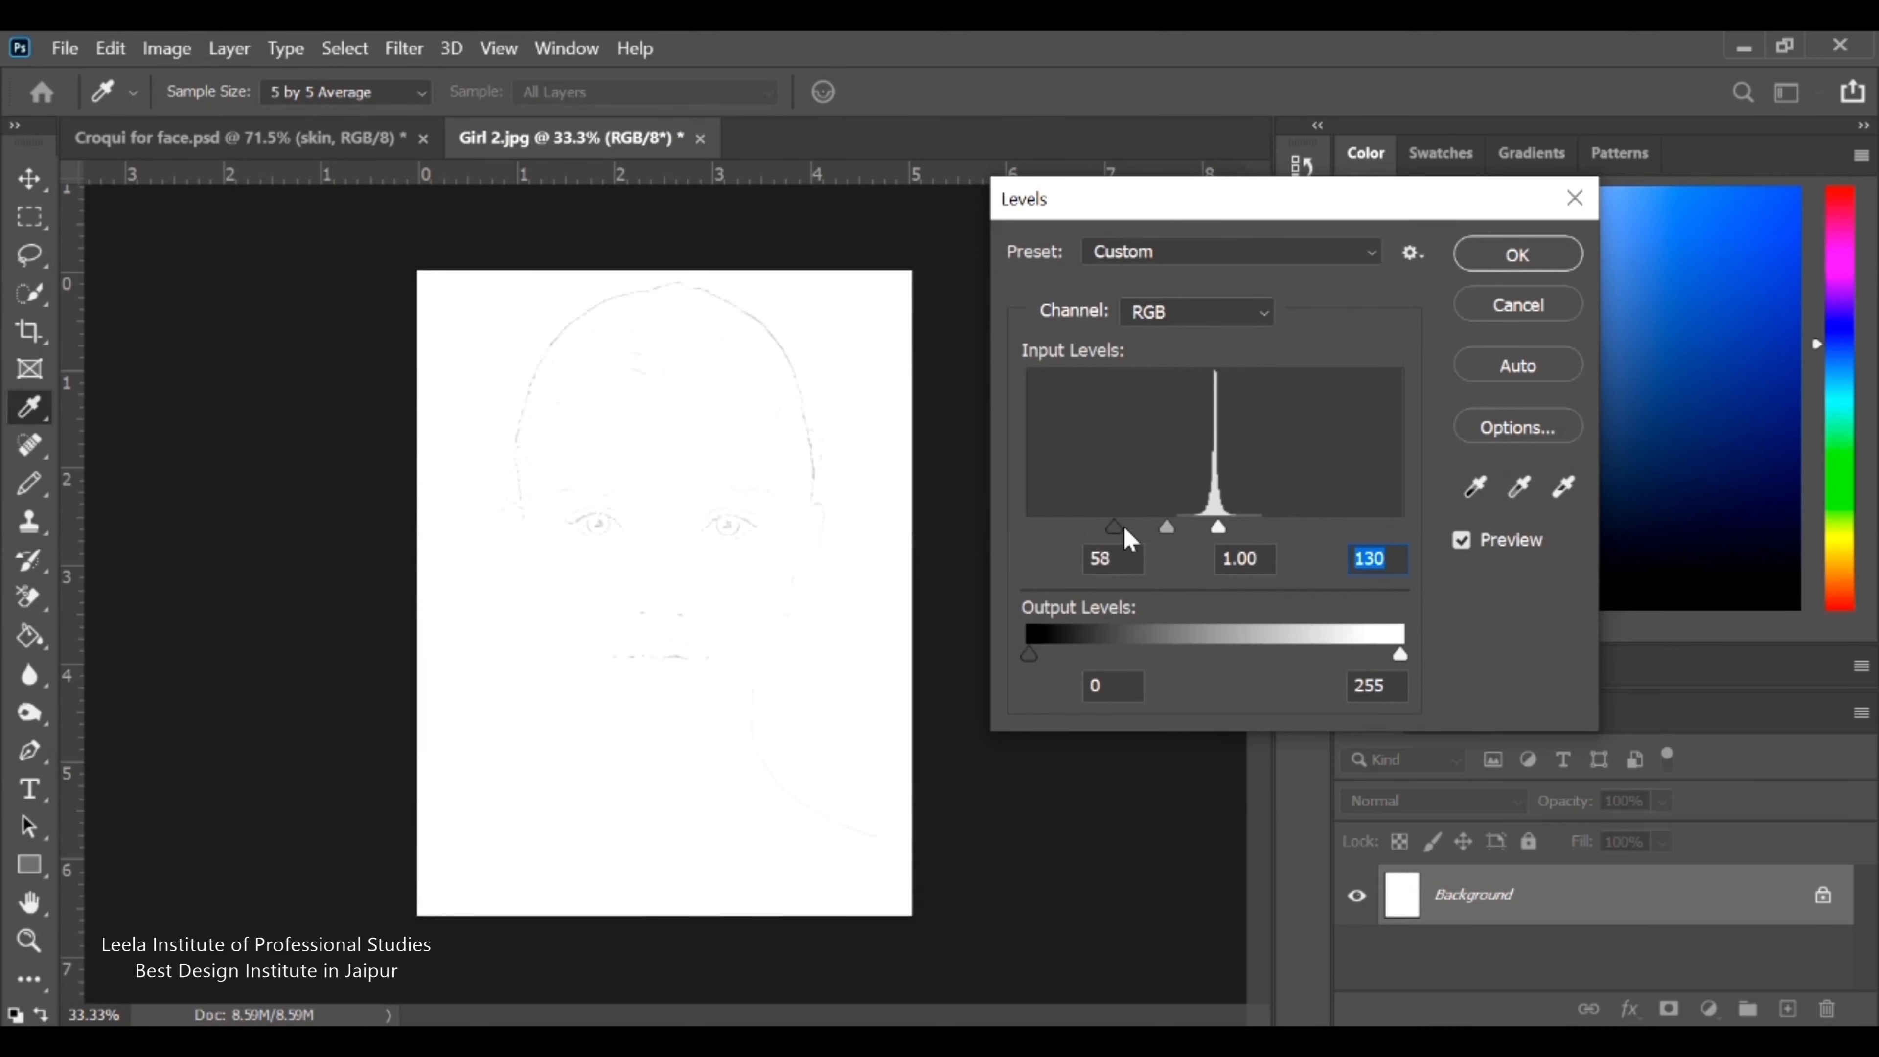
left_click_drag(1114, 527, 1186, 528)
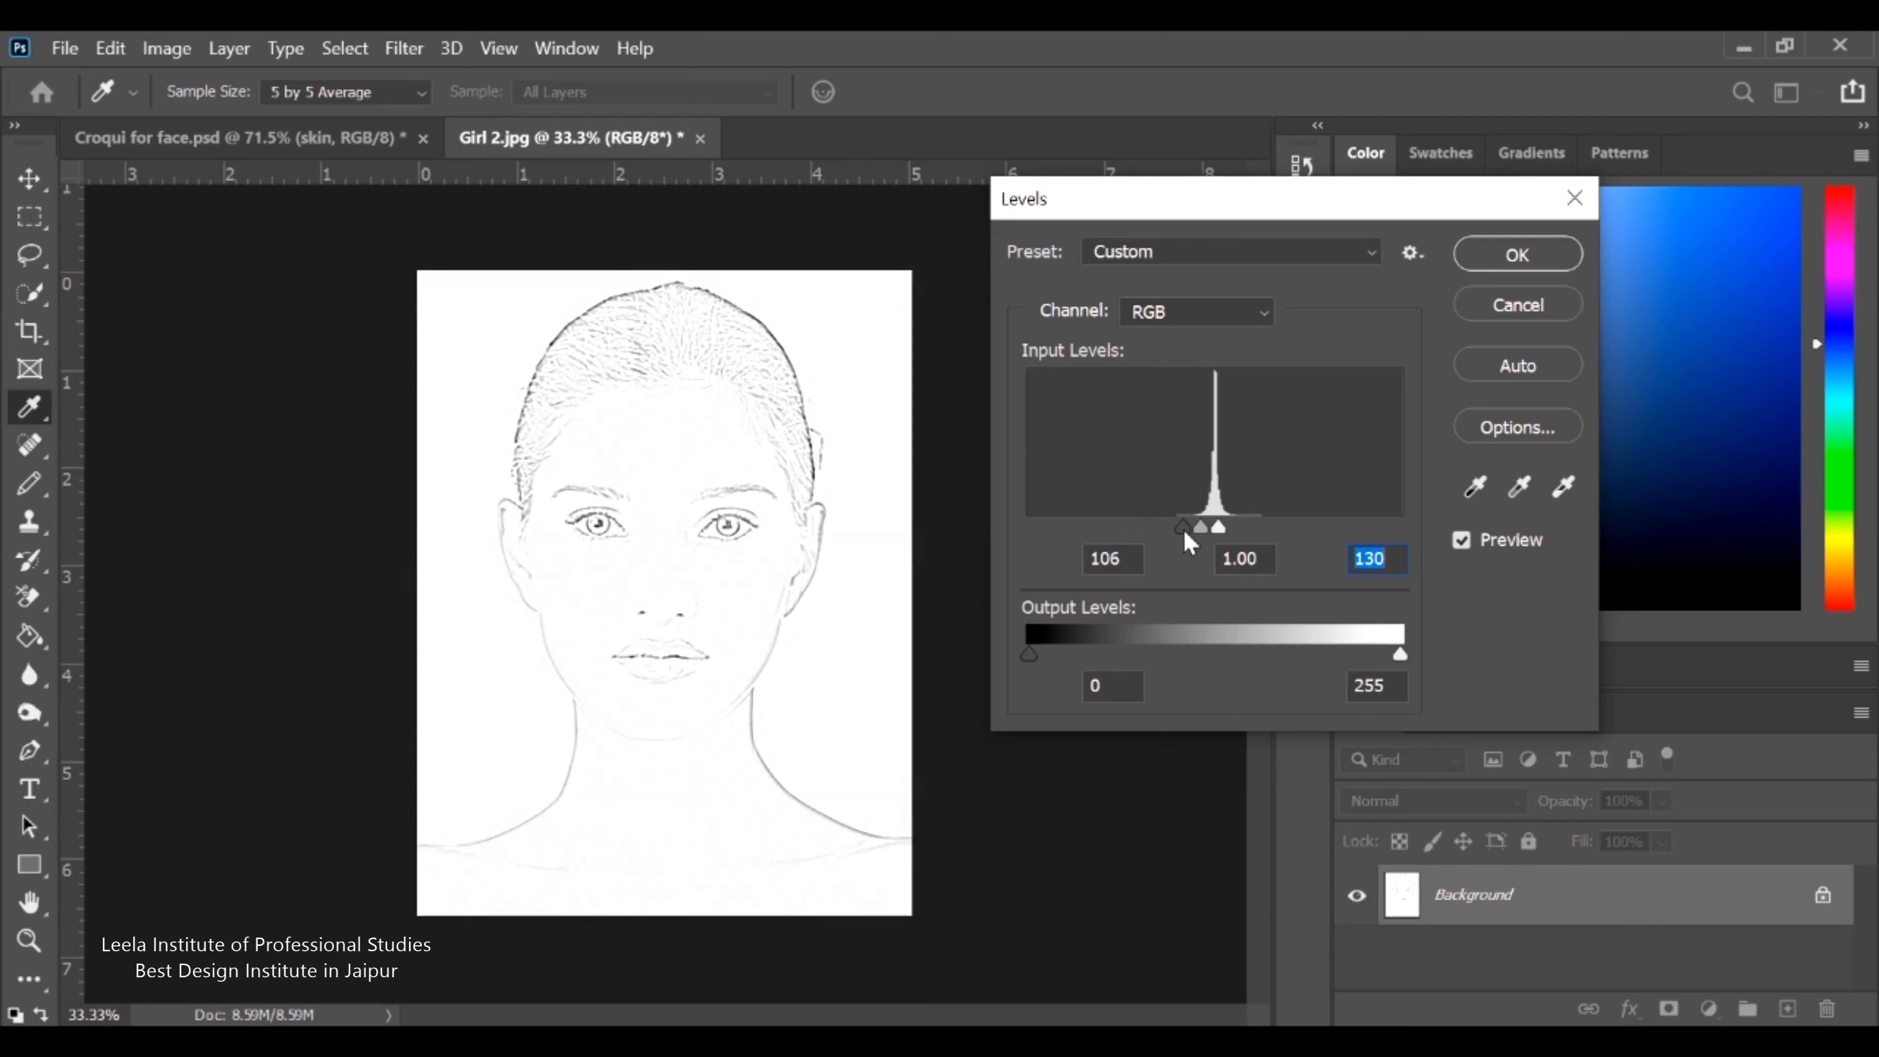
left_click_drag(1181, 527, 1192, 527)
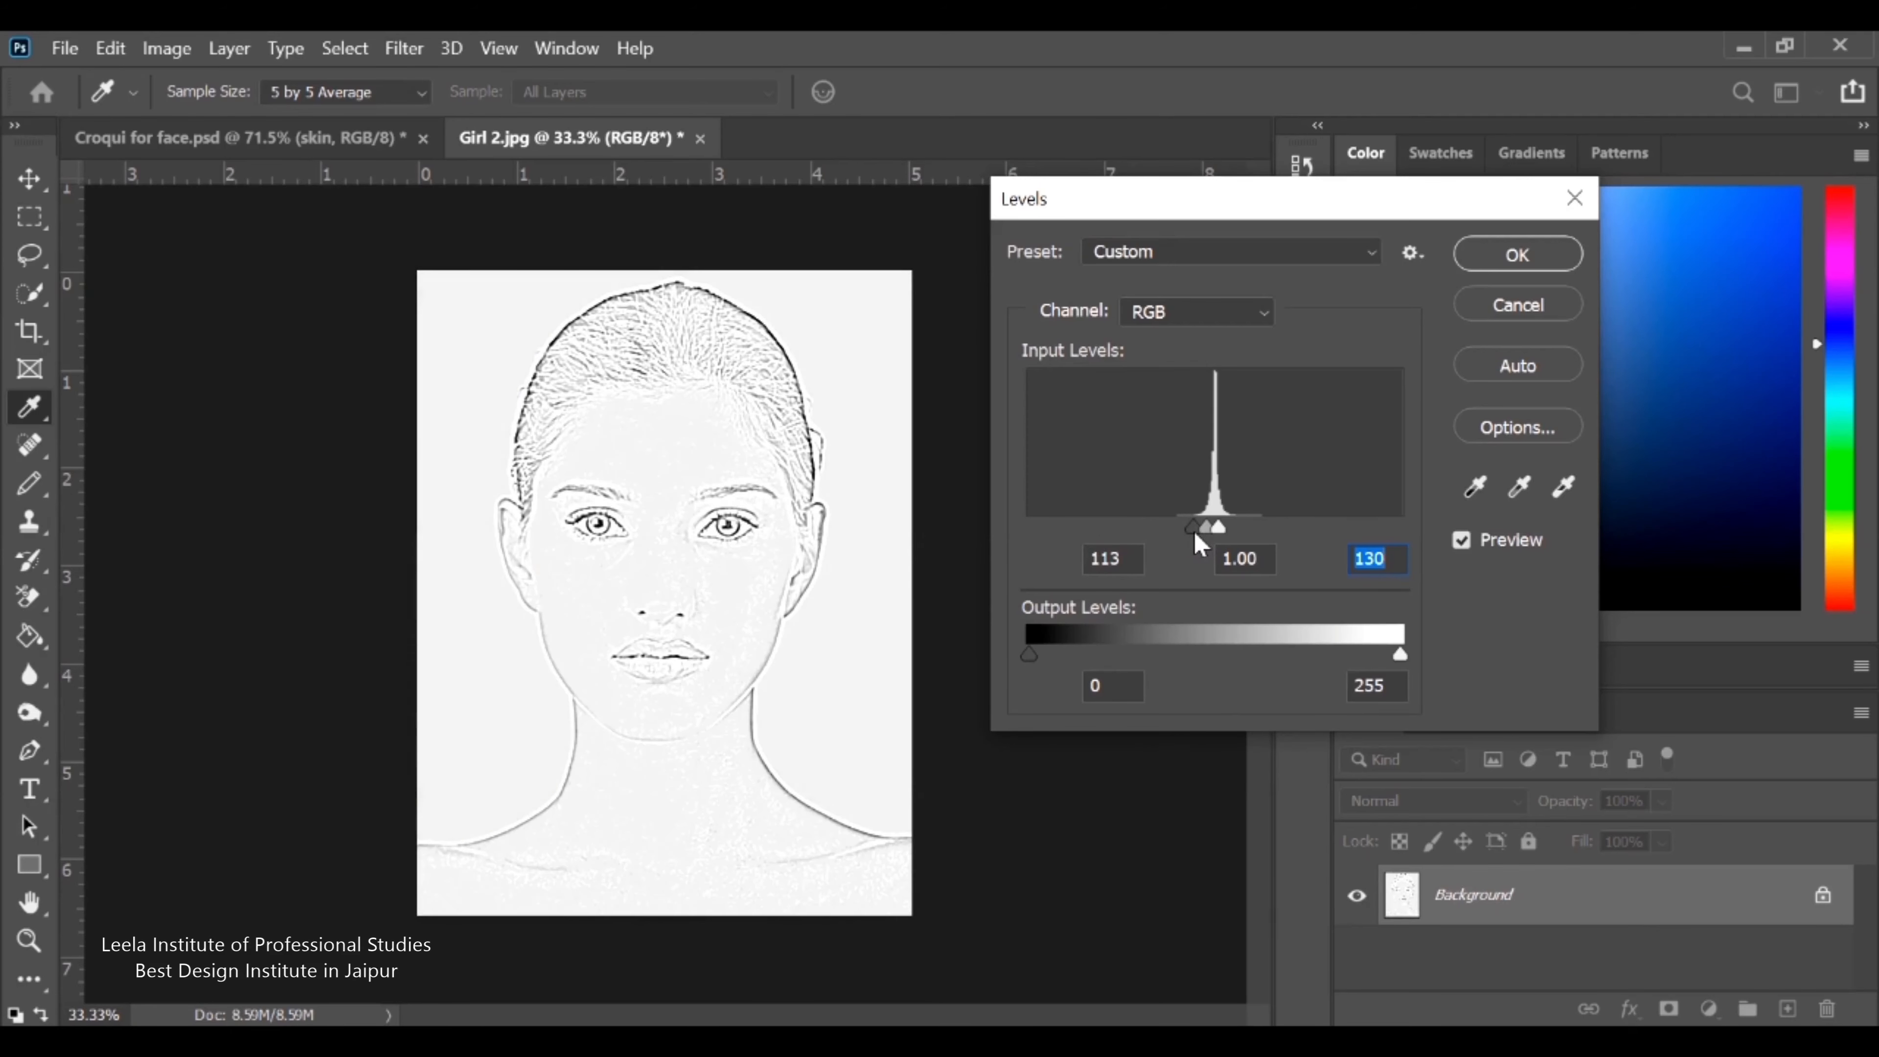
left_click_drag(1195, 527, 1210, 527)
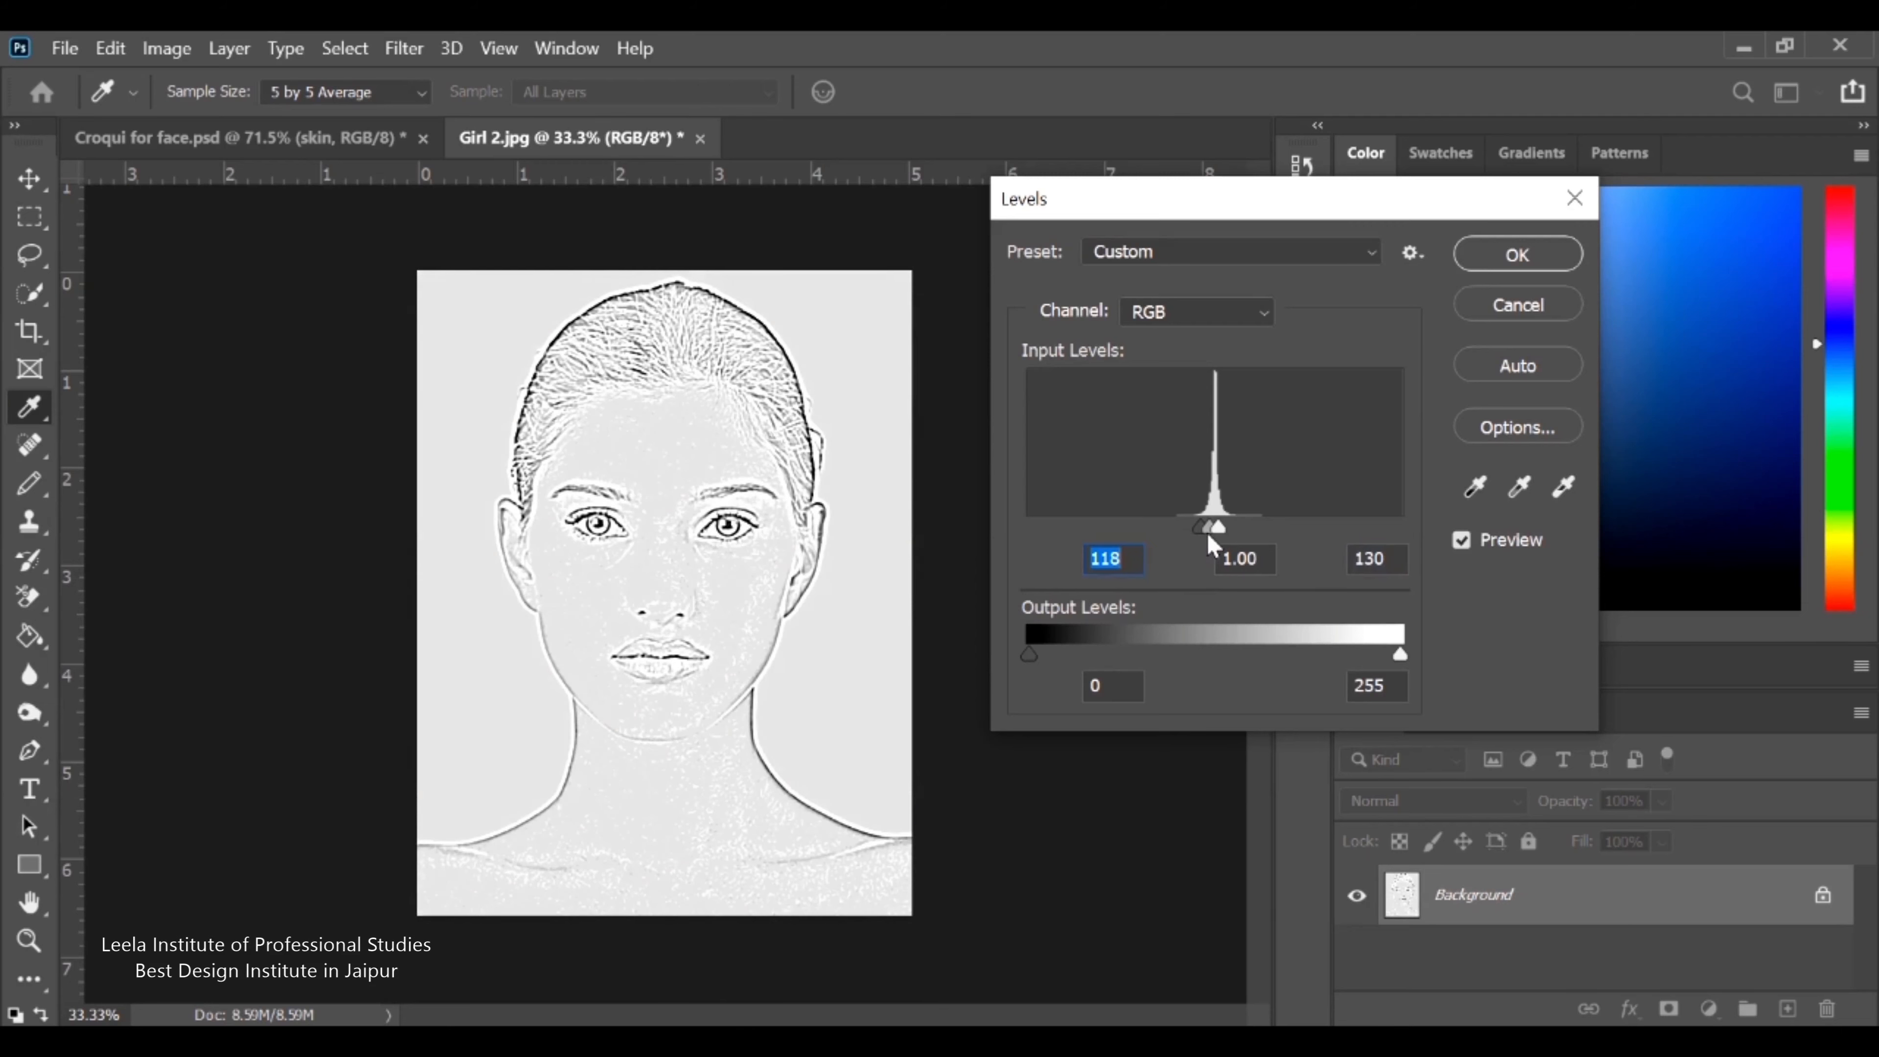
Set highlight input to 127, restore dark lines, and apply Levels for crisp black line art
left_click(1373, 559)
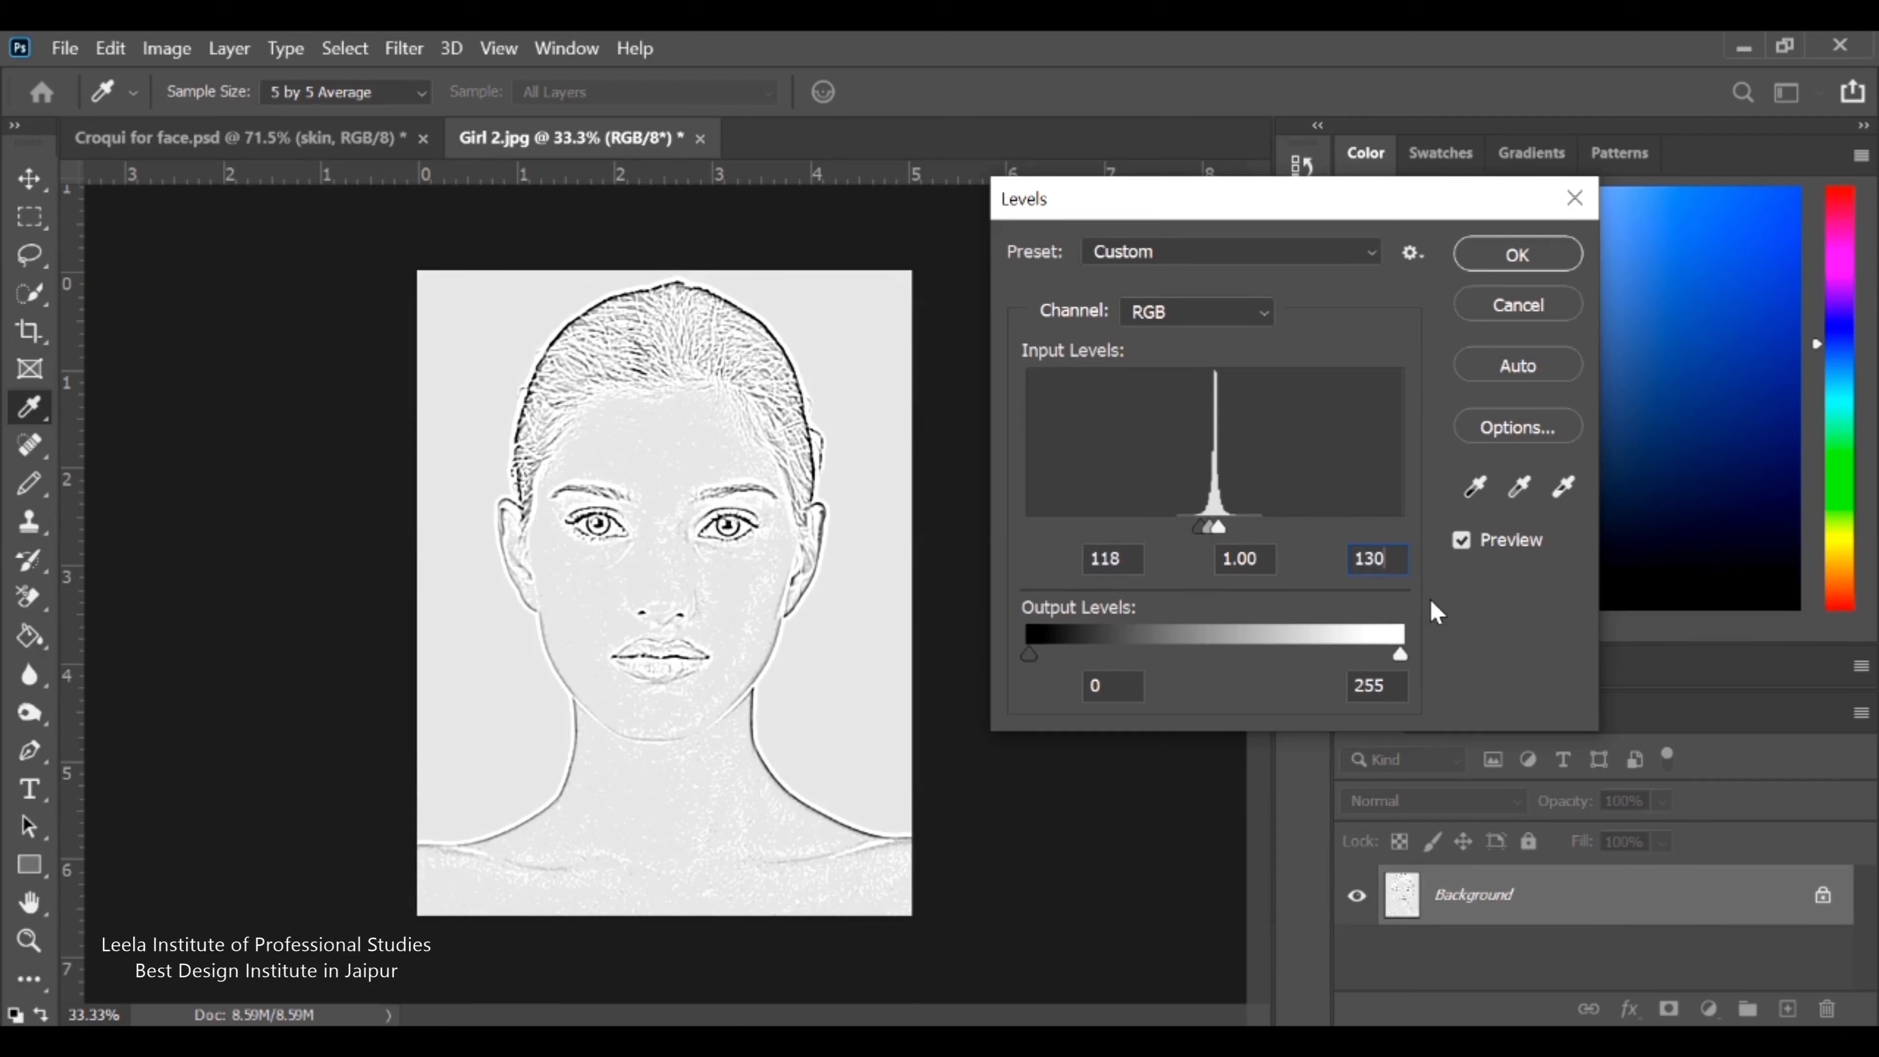
type("1")
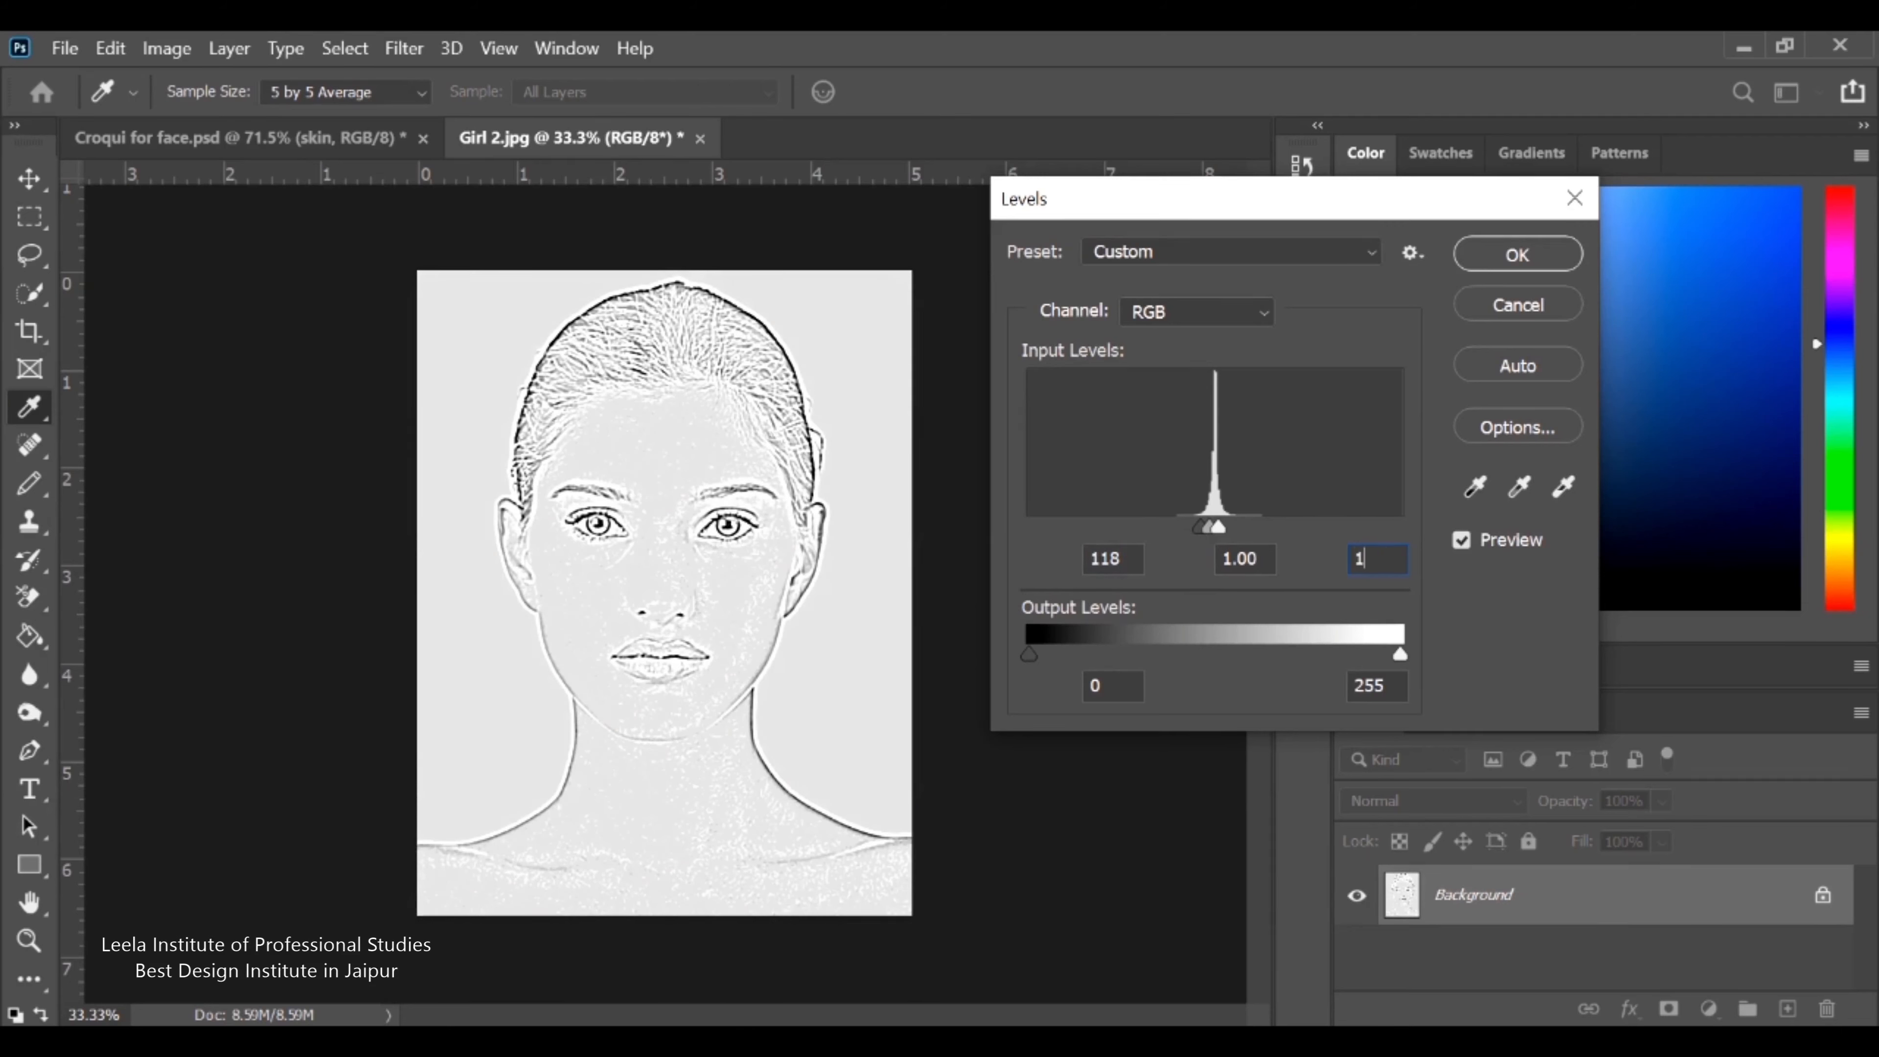
type("27")
left_click(1112, 558)
type("11")
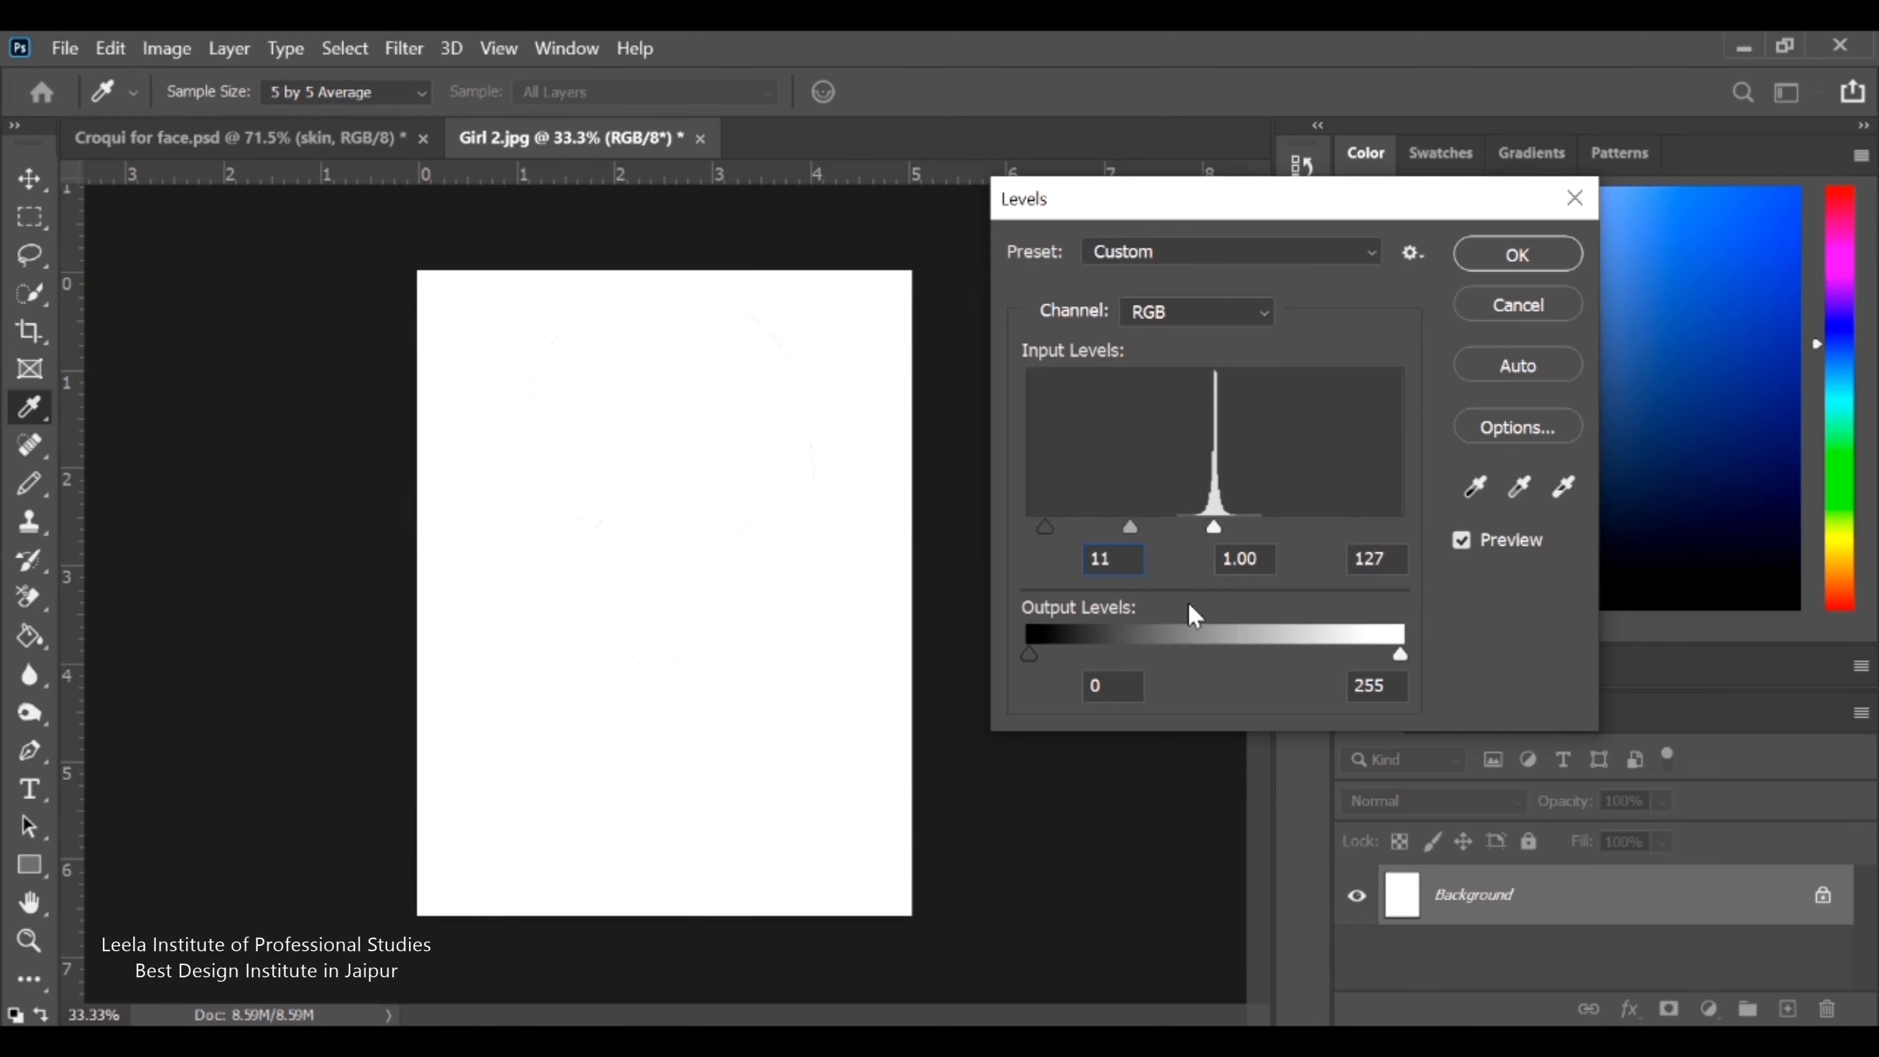
left_click_drag(1046, 528, 1198, 527)
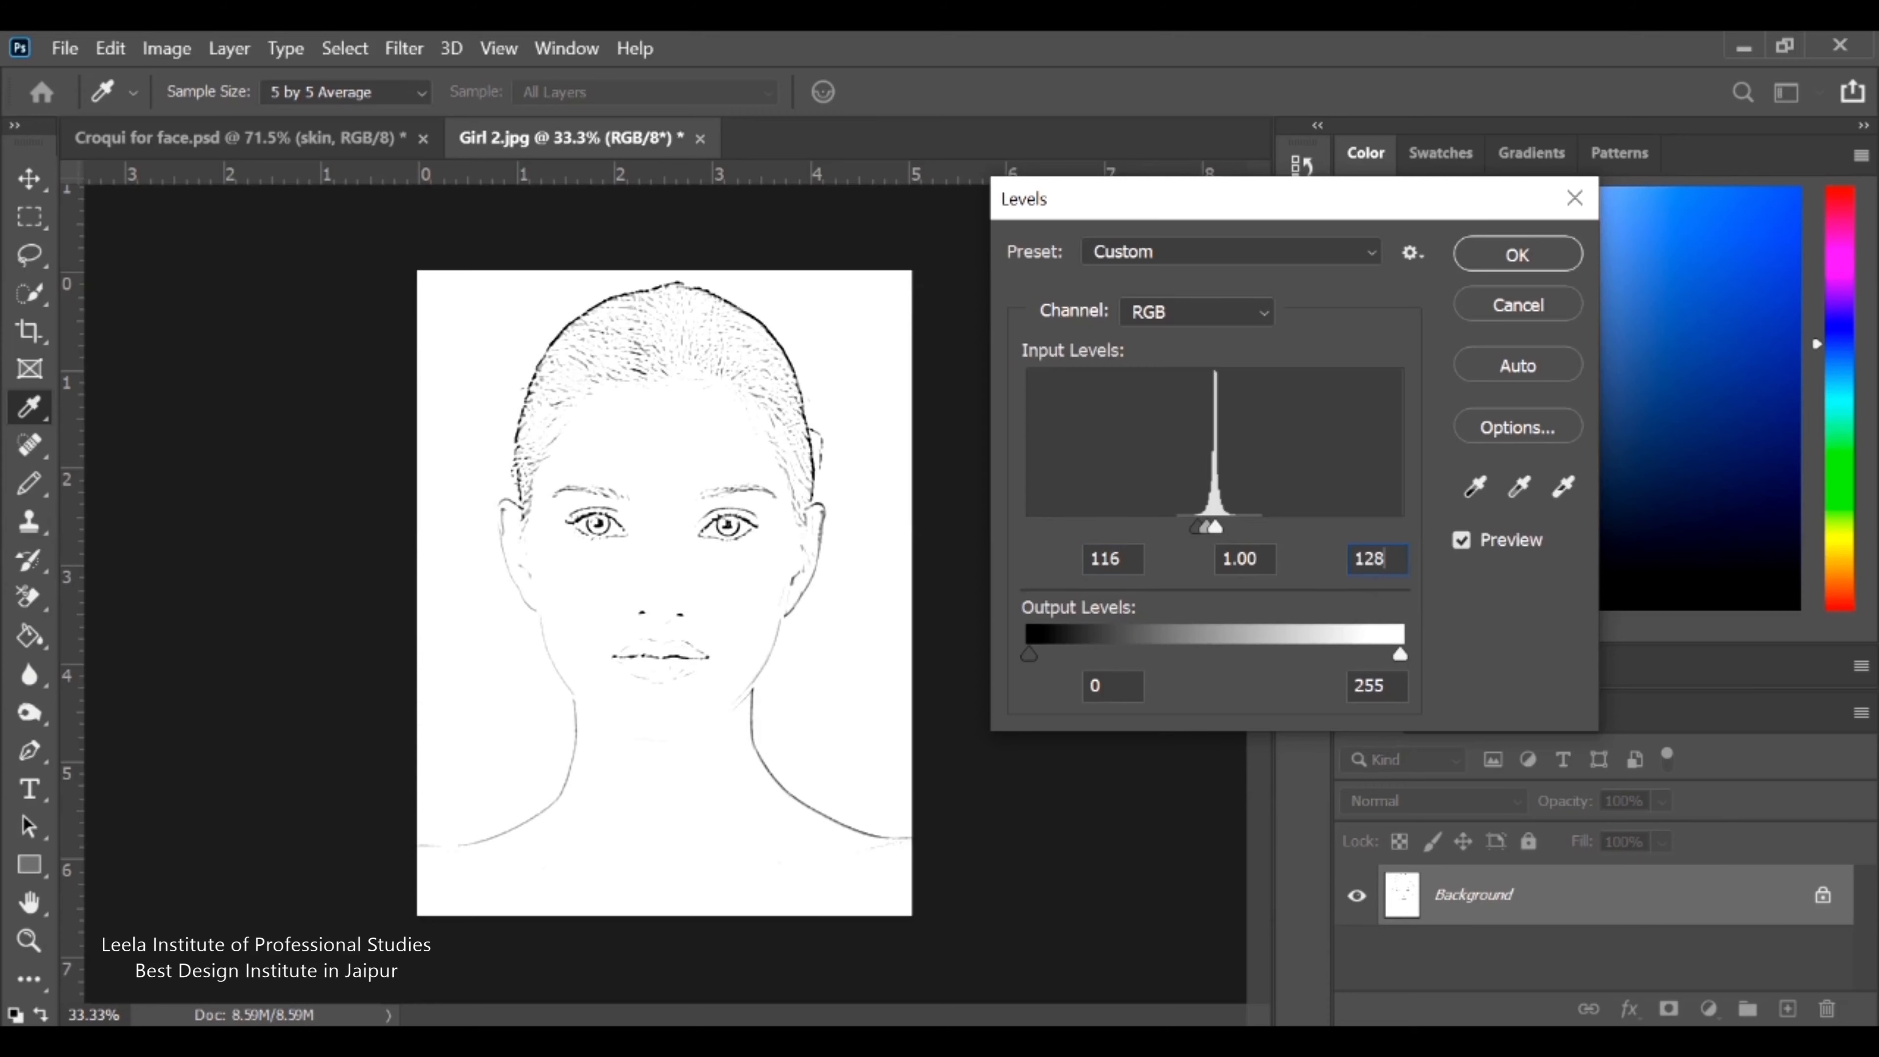
left_click(1516, 254)
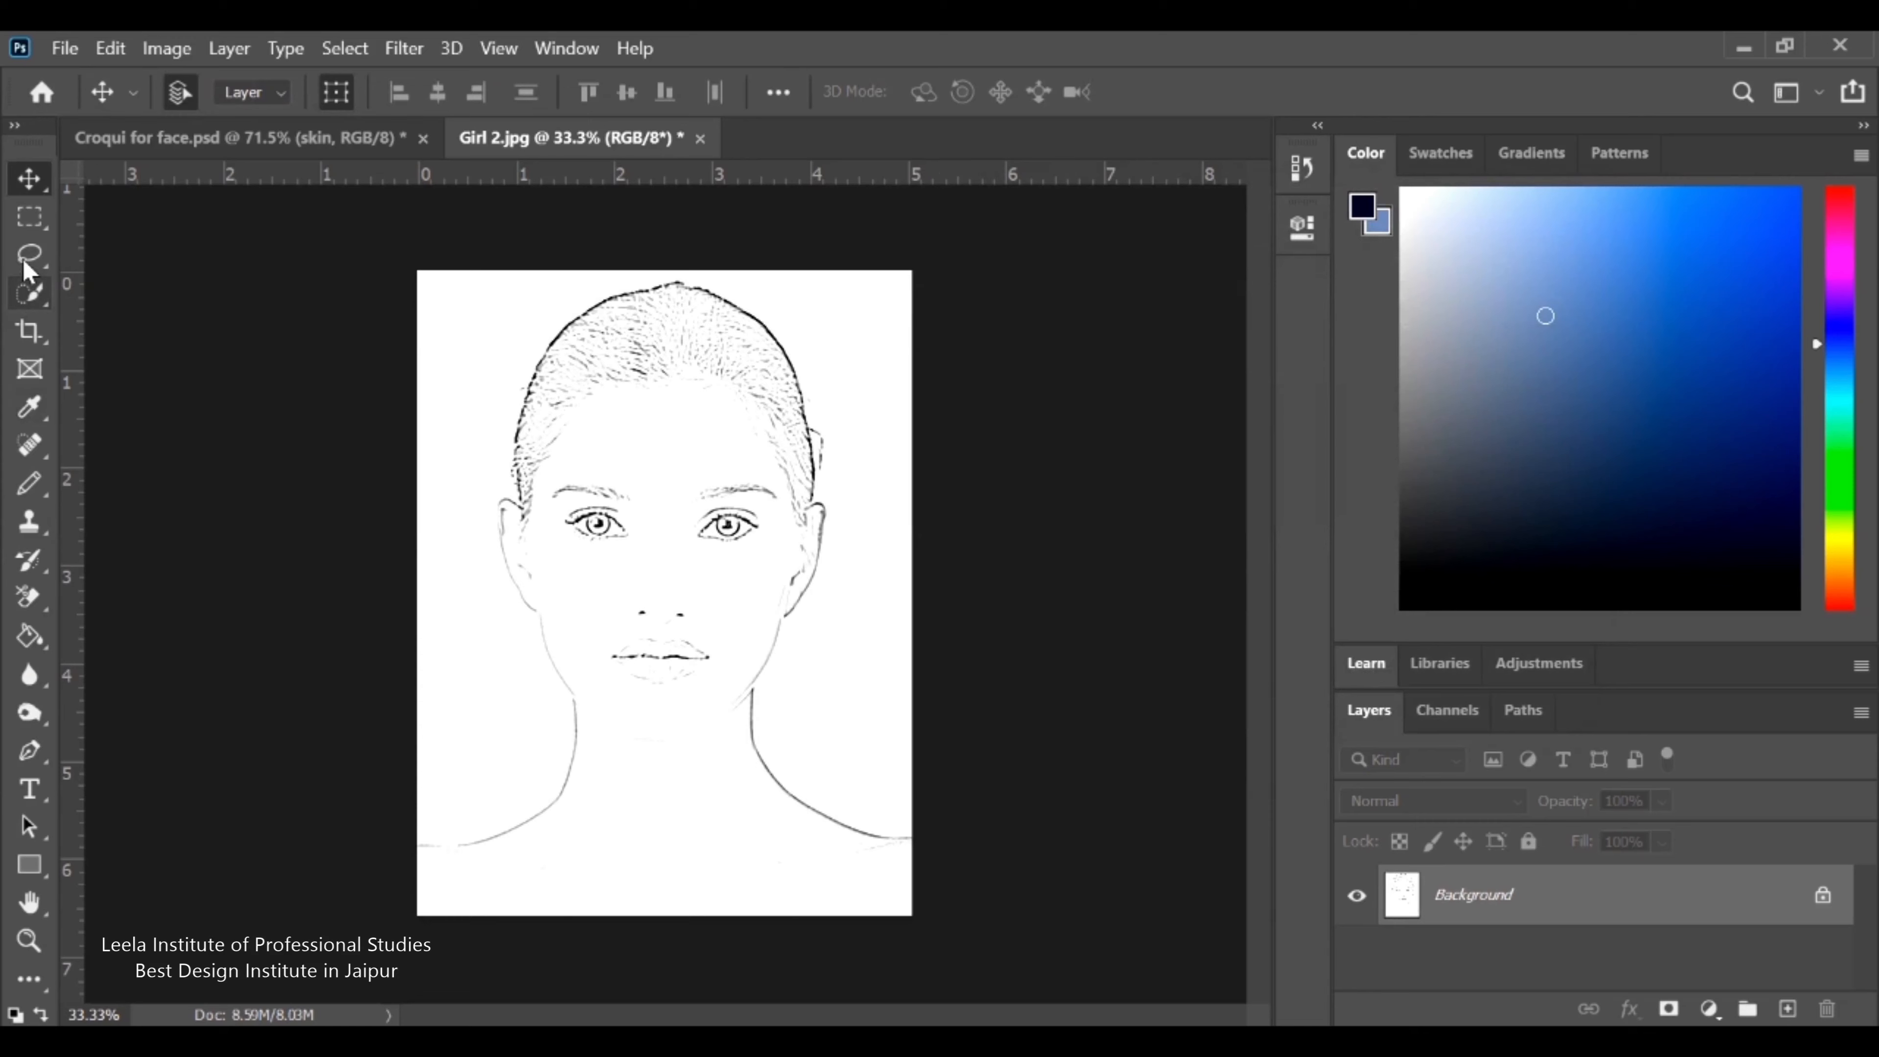
left_click(29, 255)
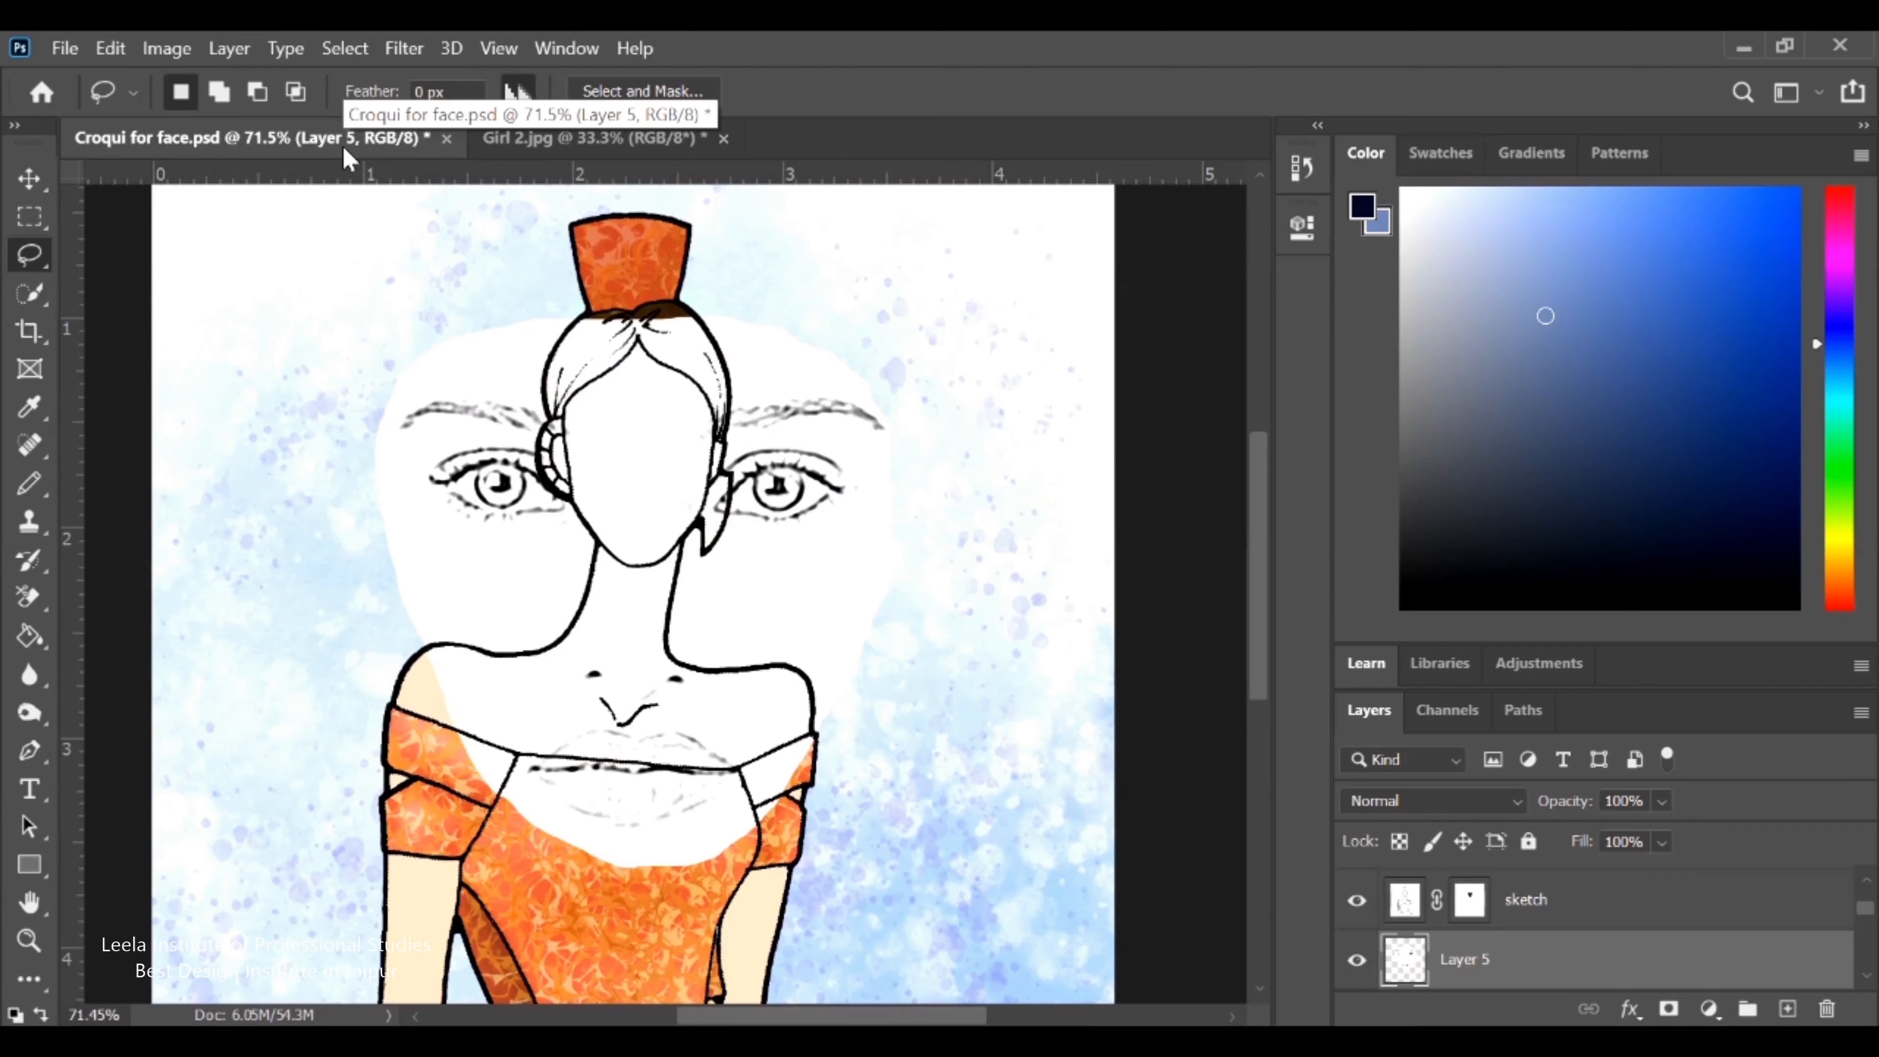
Transform the pasted face sketch in the croqui file and rename its layer 'Face S…'
key("ctrl+t")
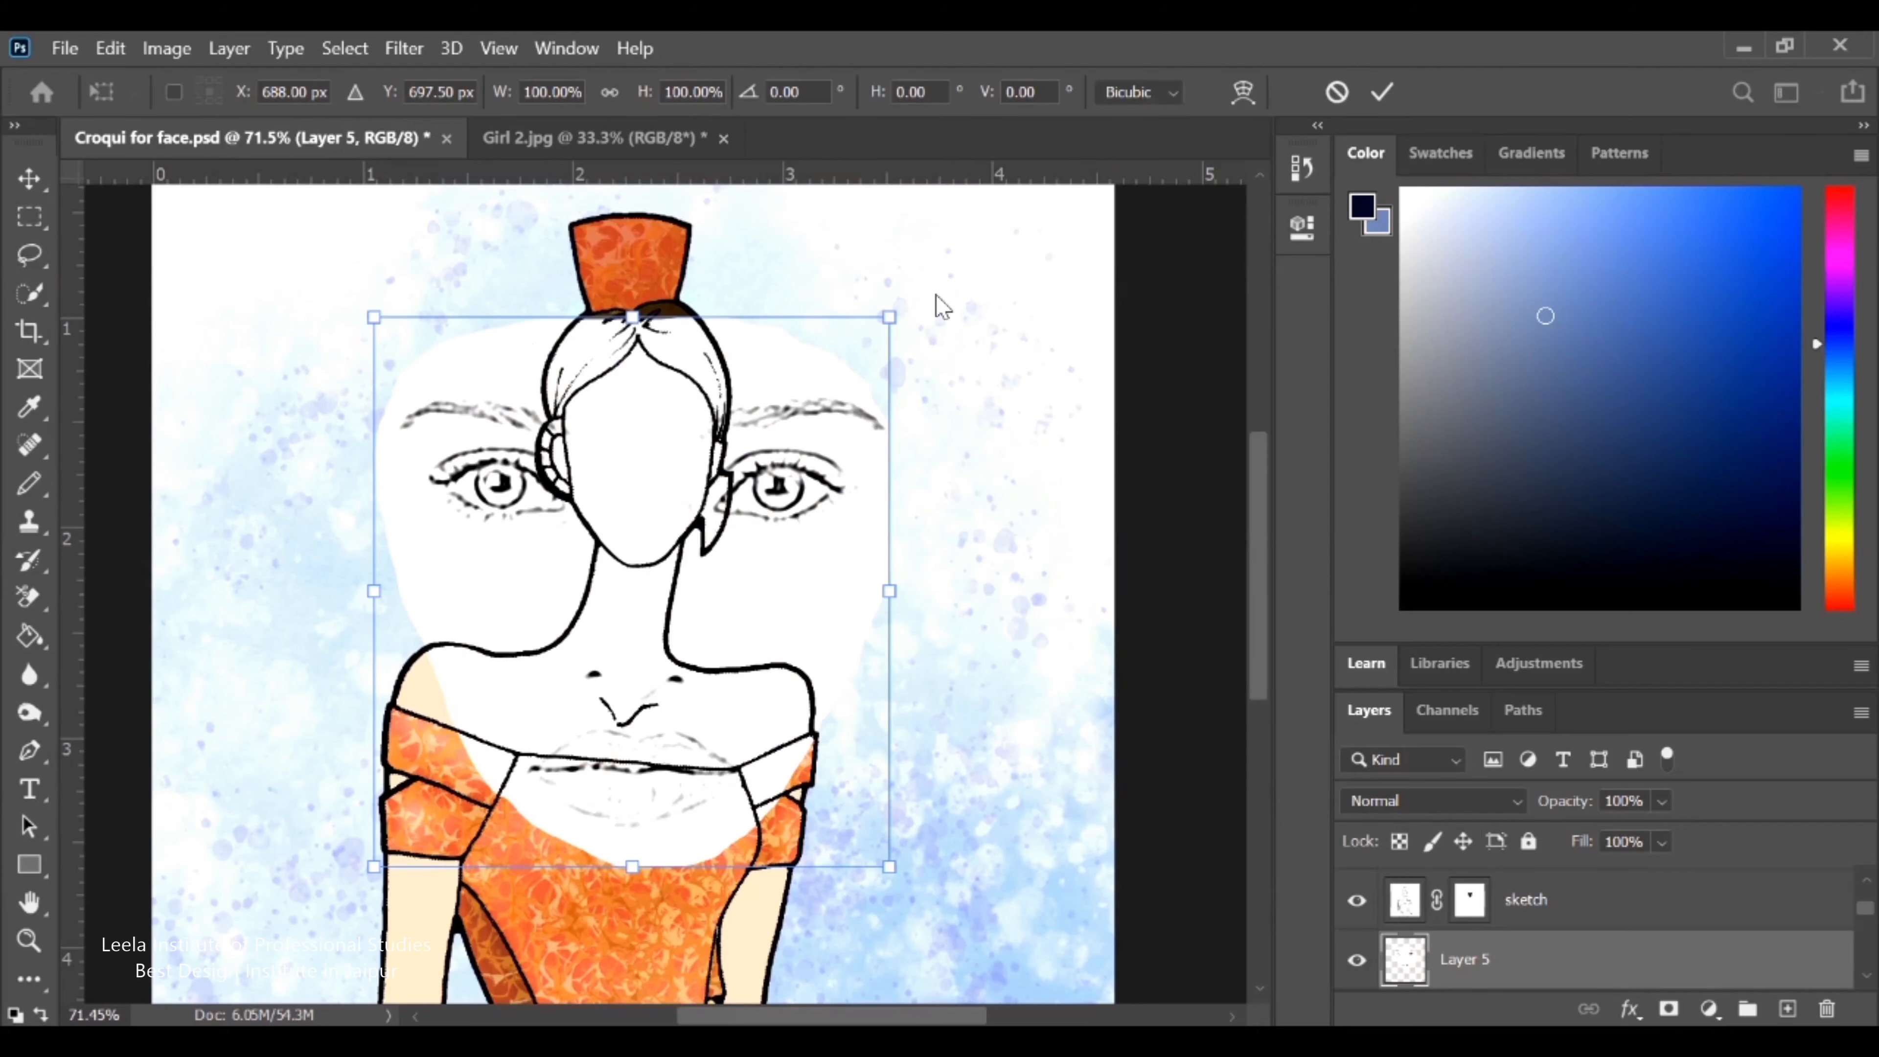
mouse_move(866, 368)
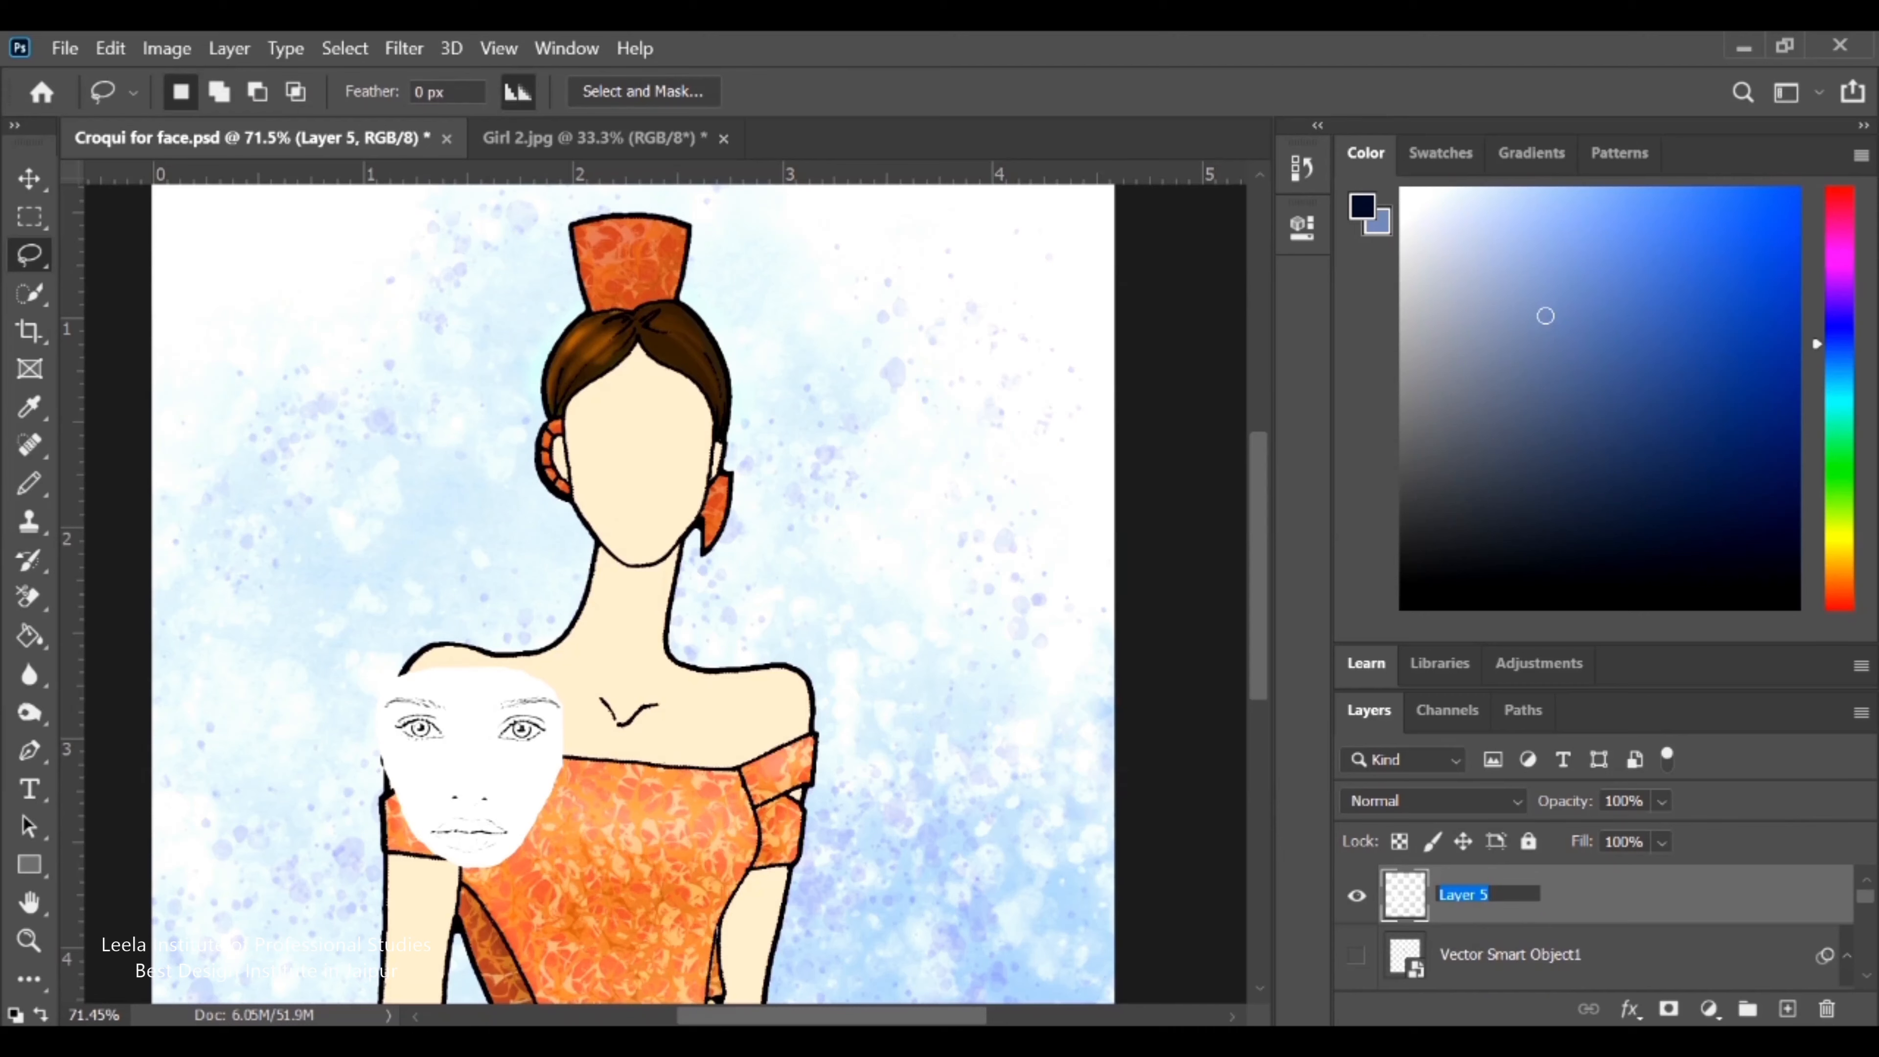
type("Face Skletch")
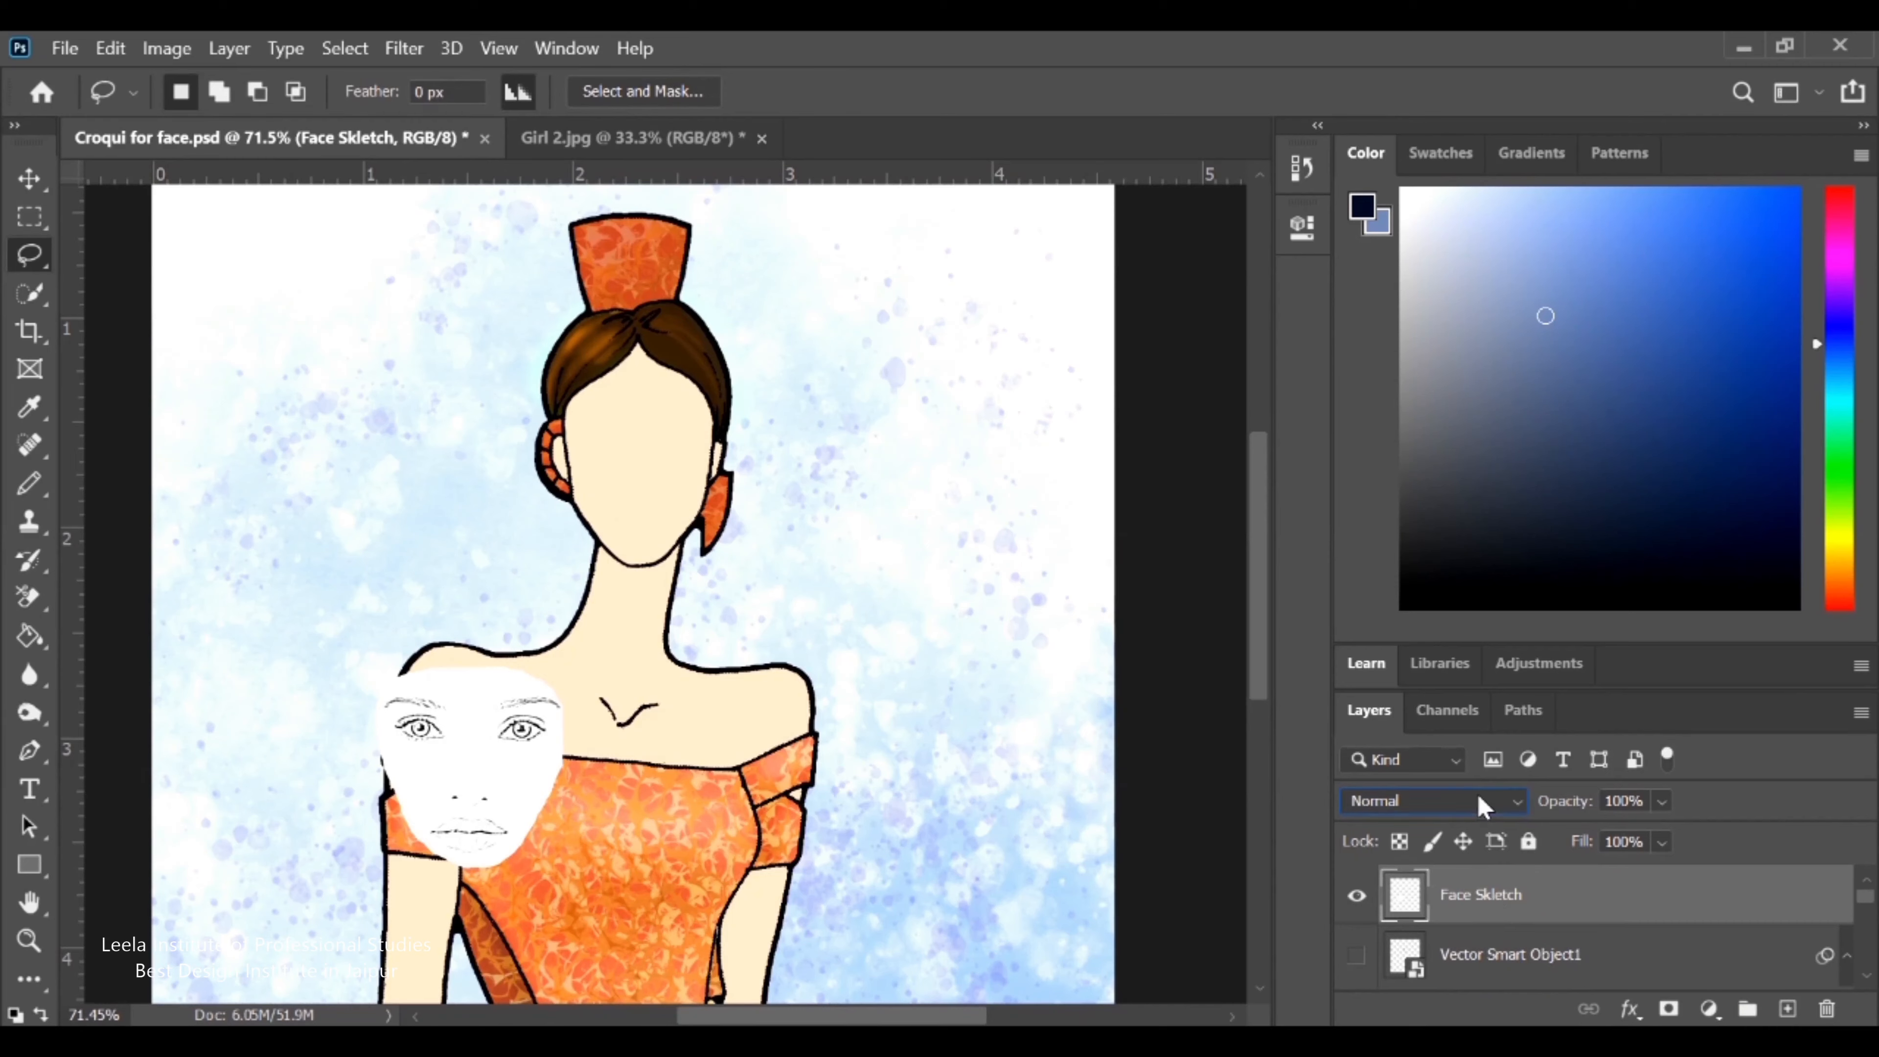
Set the sketch layer to Multiply and scale it down onto the croqui's blank face
left_click(1432, 801)
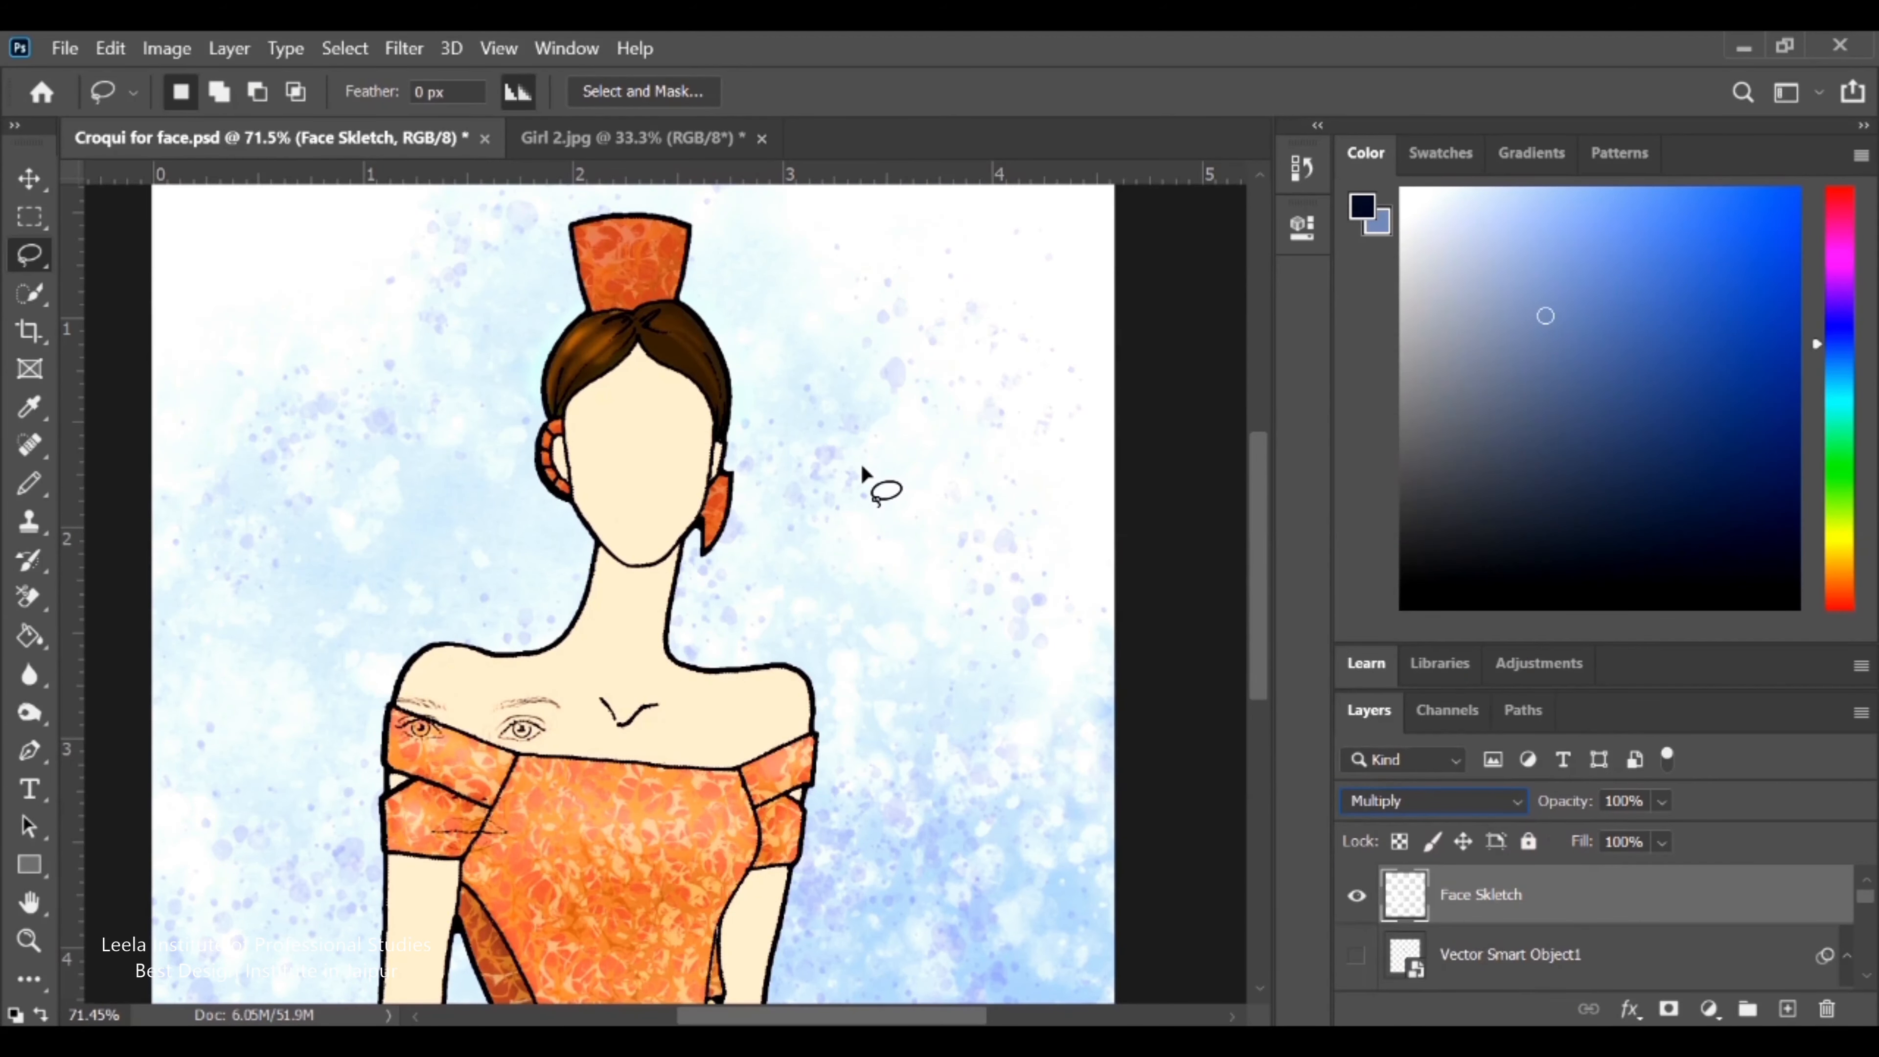
left_click(29, 177)
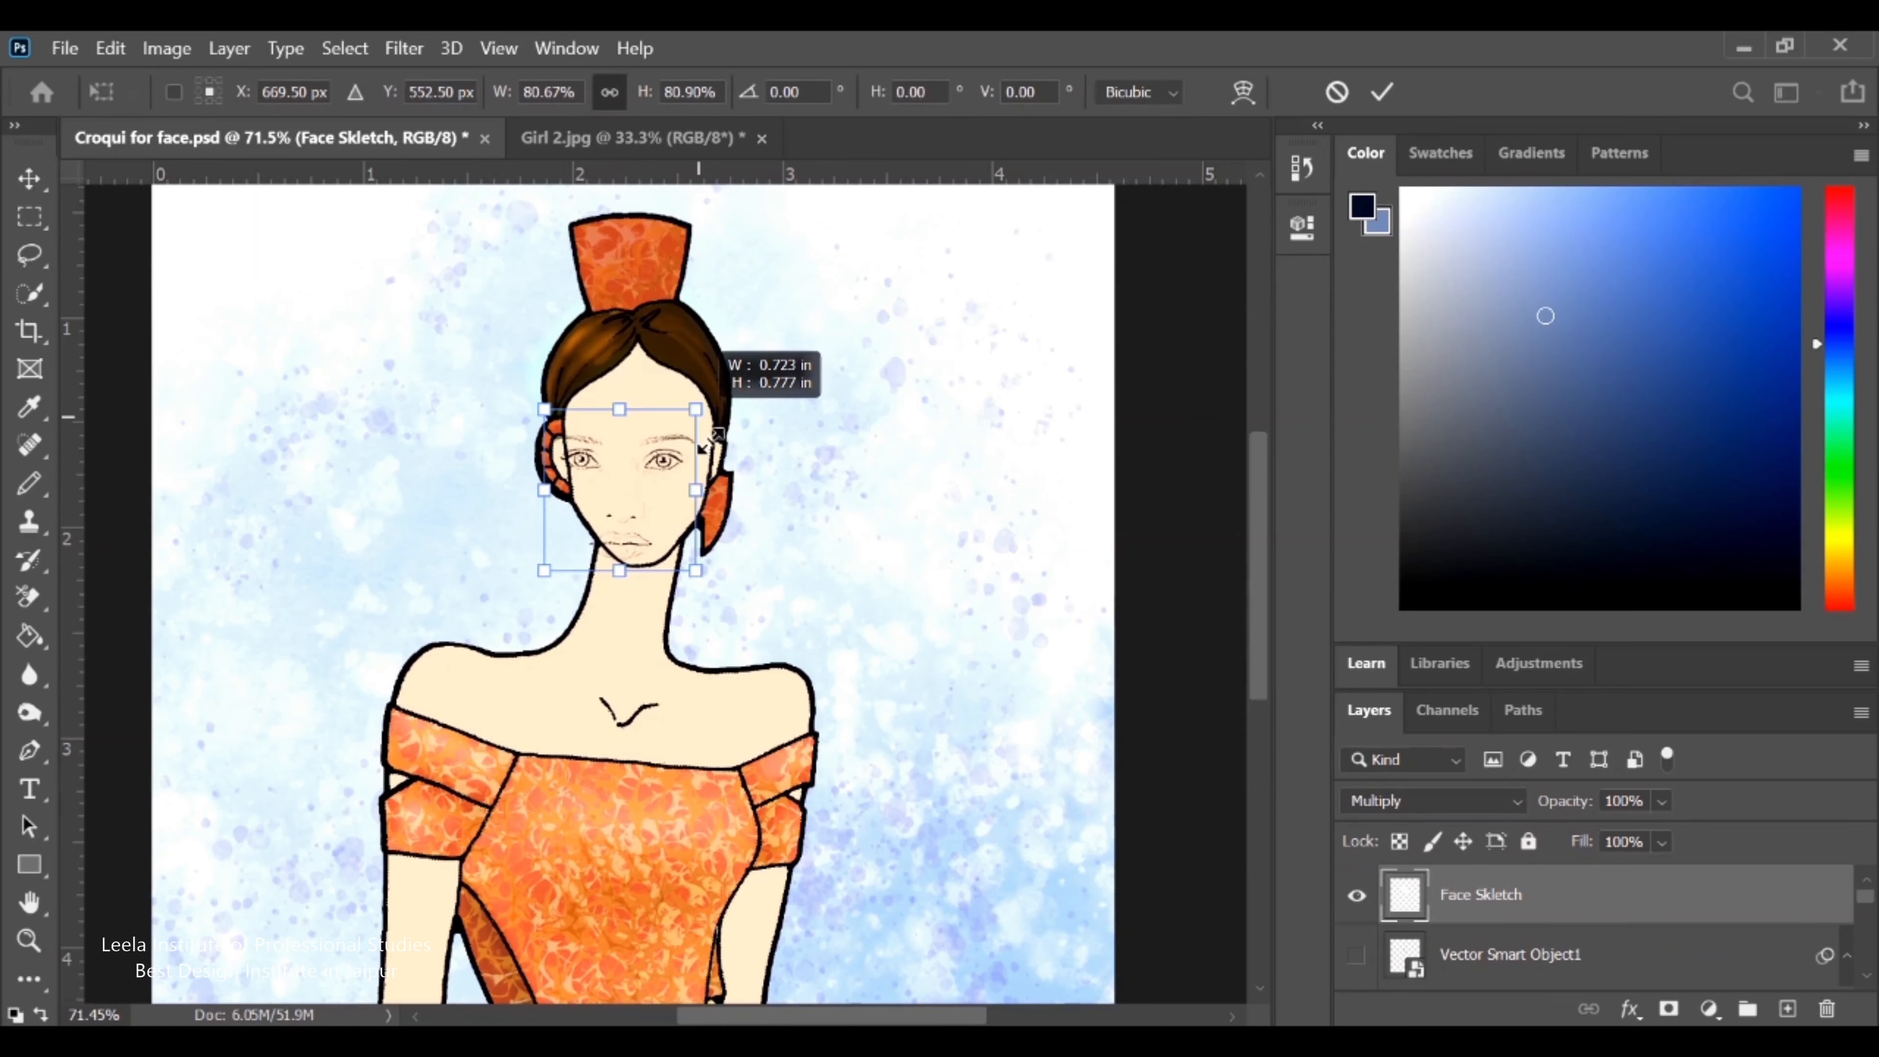
left_click(1380, 92)
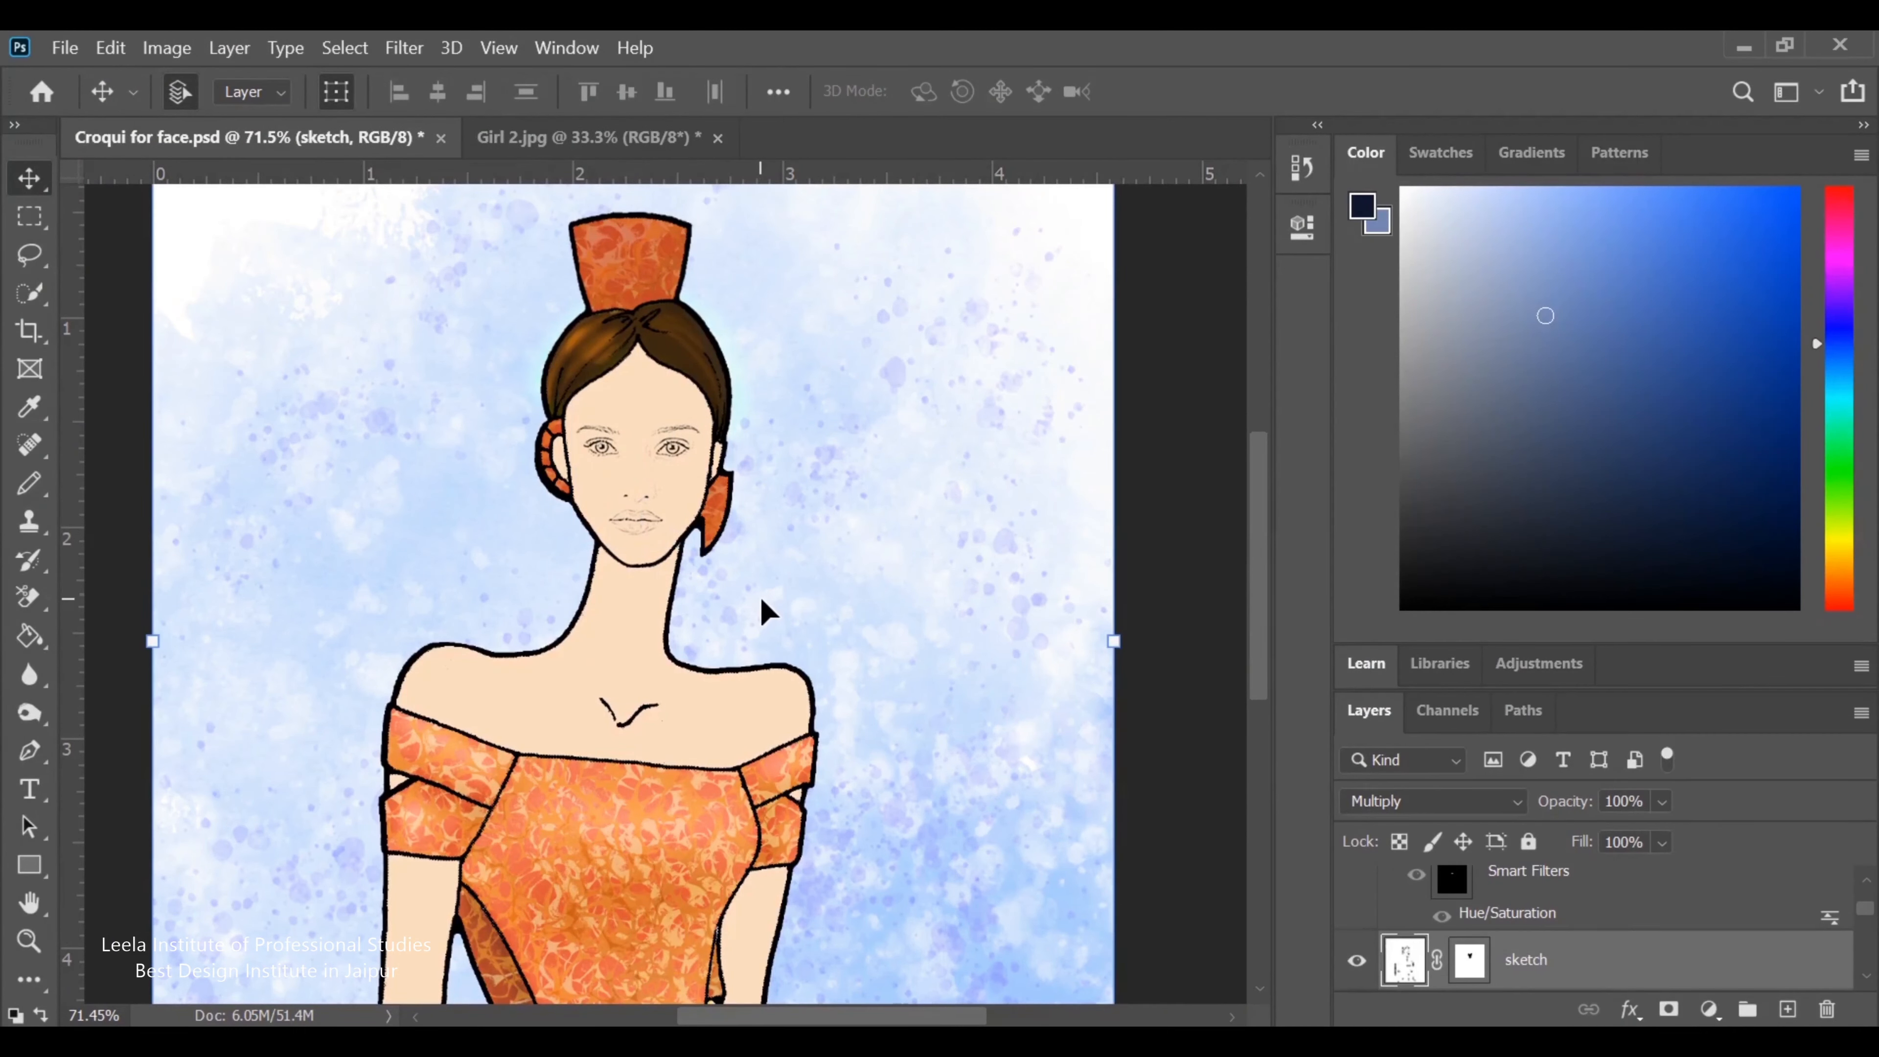
mouse_move(789, 627)
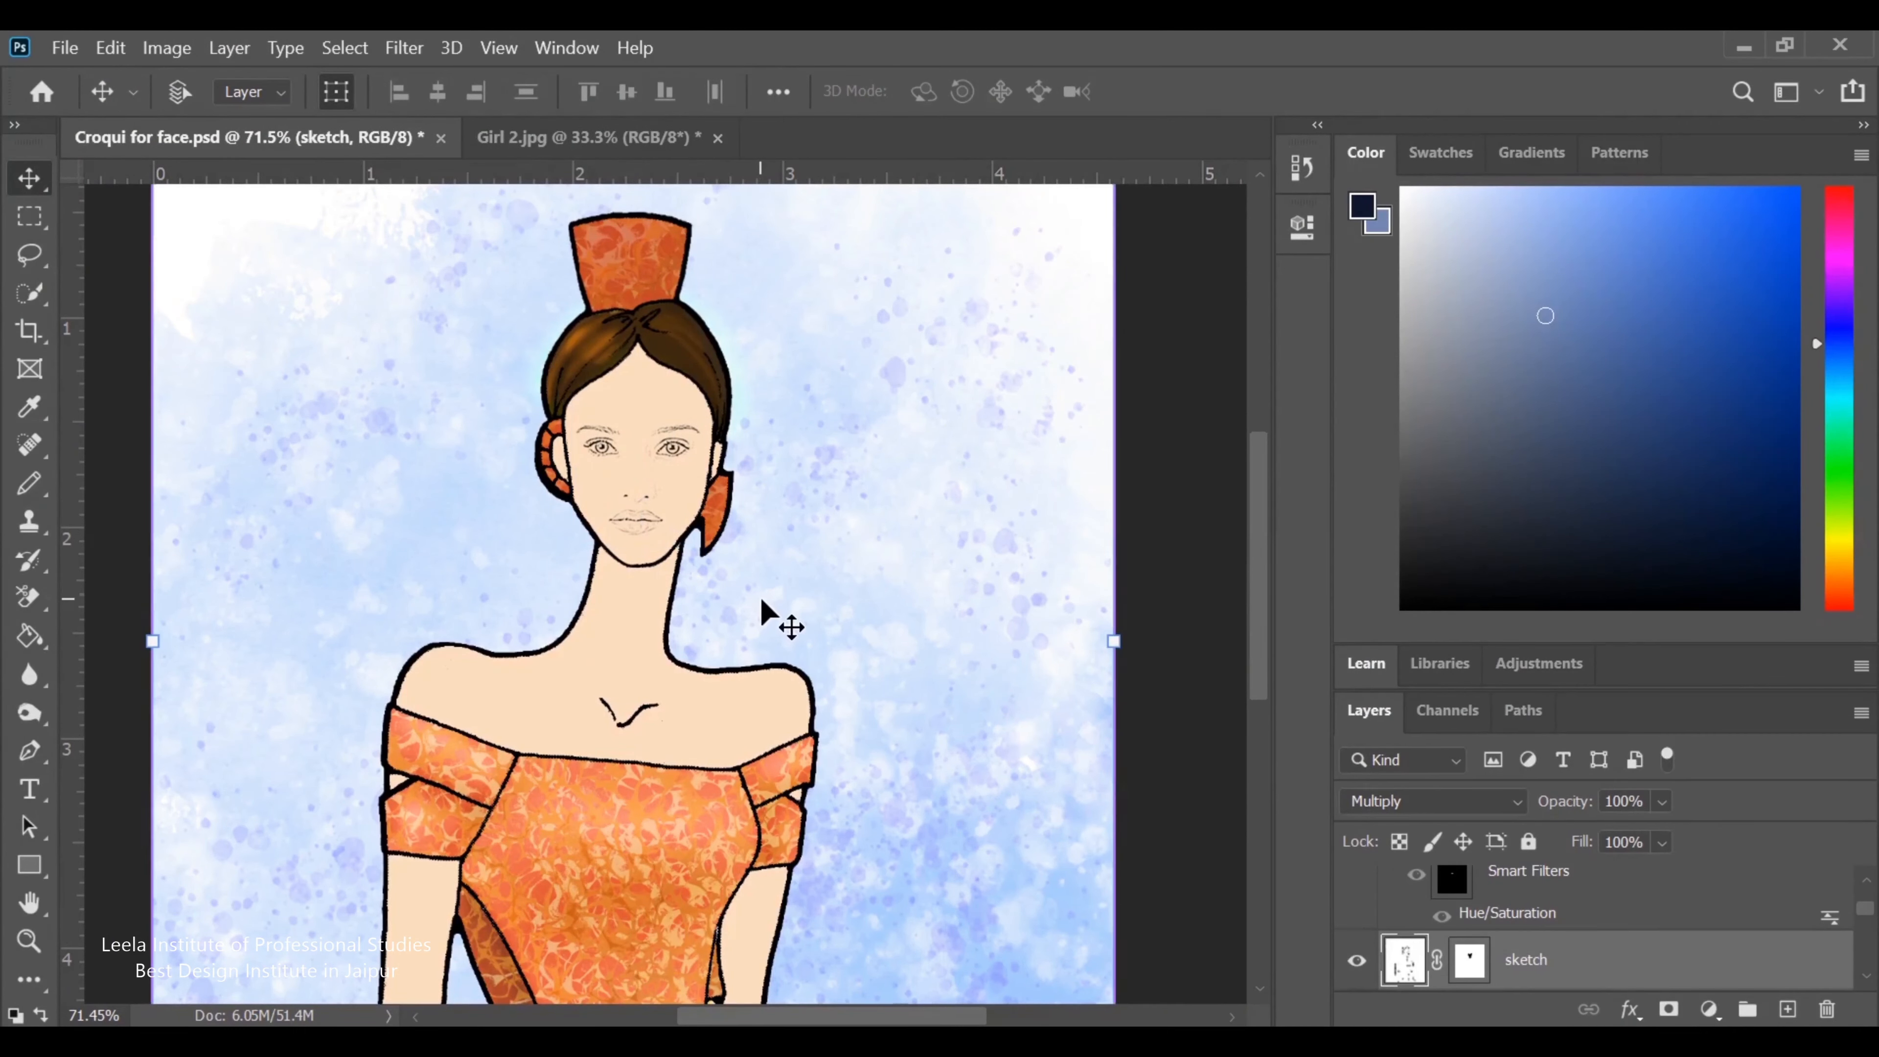